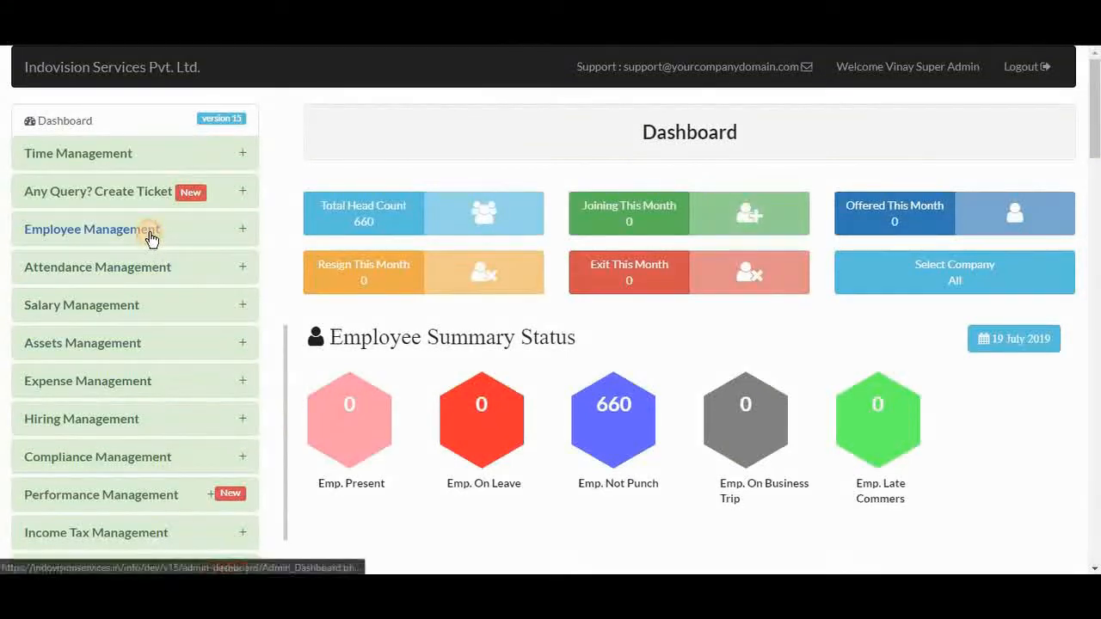
Step: Expand the Employee Management section in the dashboard sidebar
left_click(86, 229)
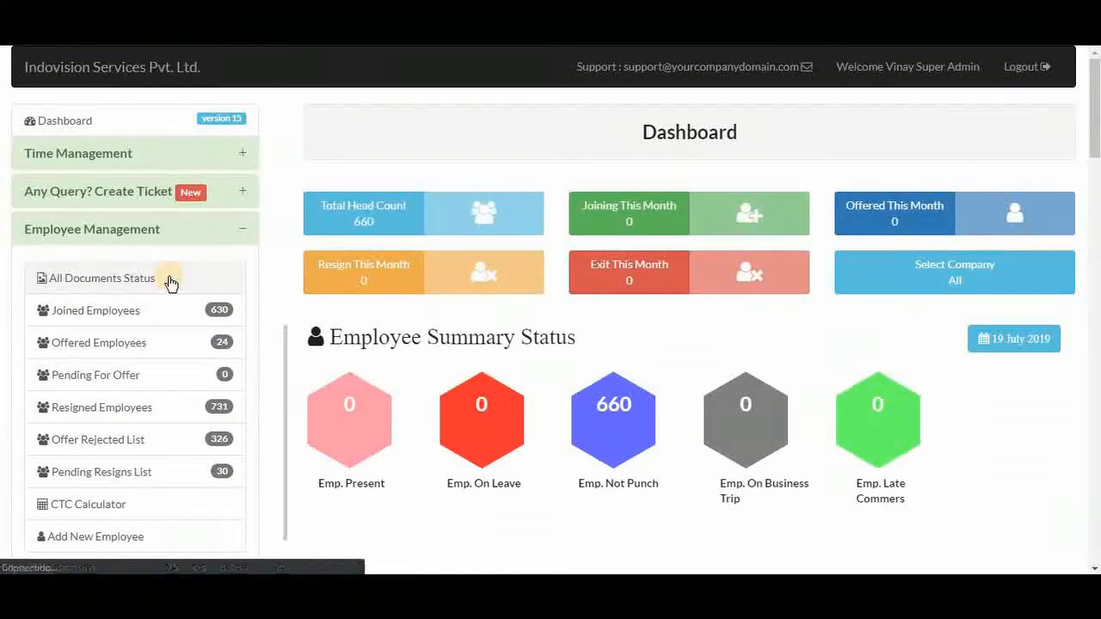
Step: Show the All Documents Status report sorted alphabetically by Resource Name
left_click(102, 277)
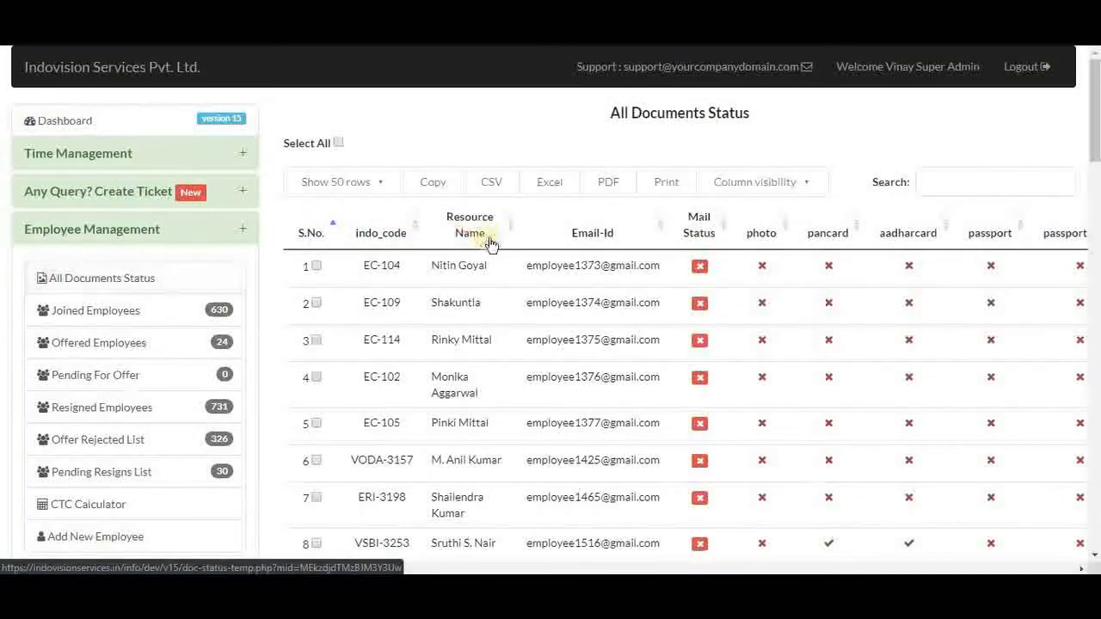
mouse_move(536, 265)
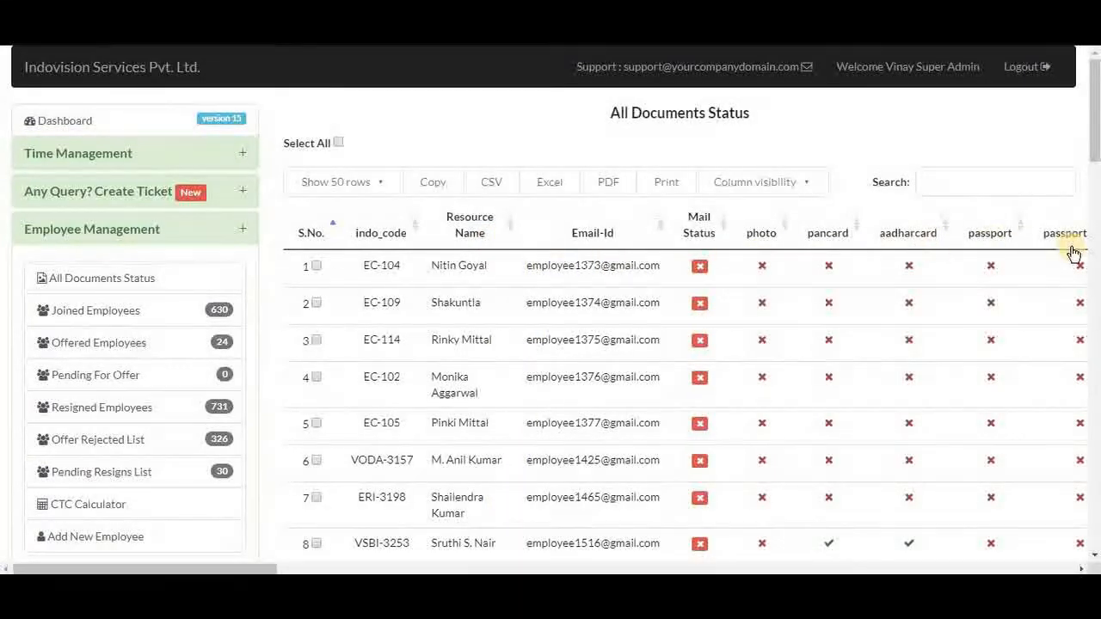
mouse_move(517, 227)
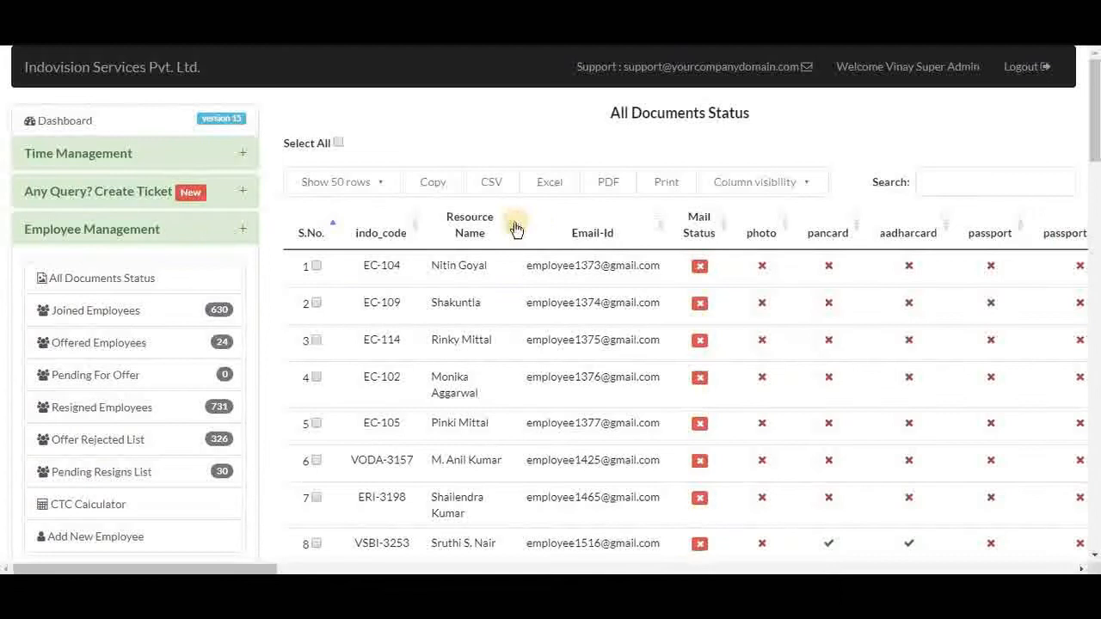
left_click(467, 224)
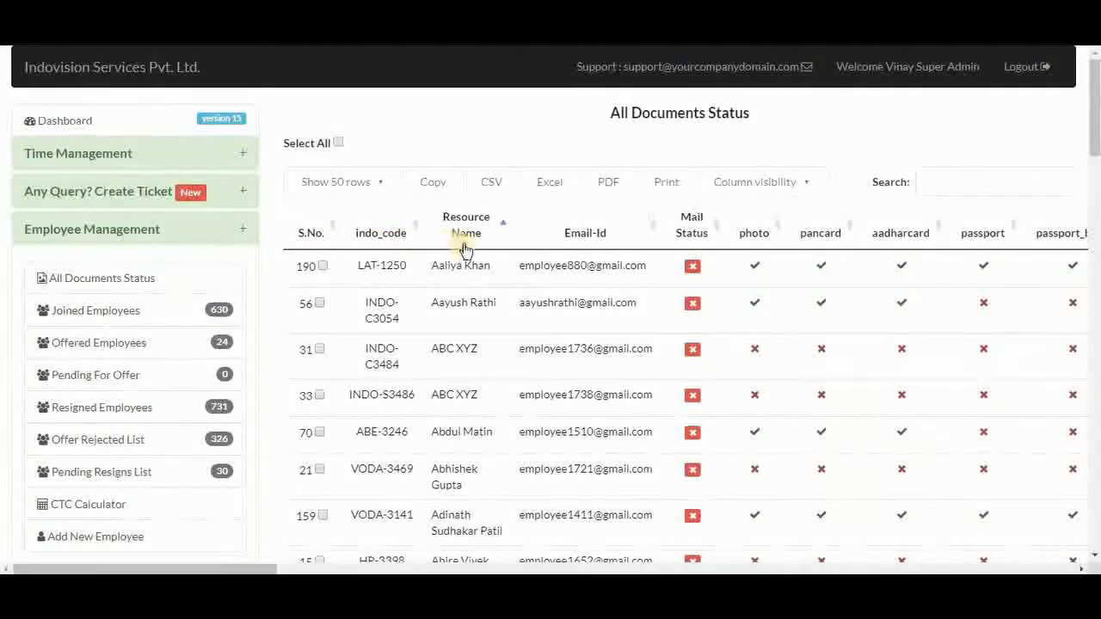
mouse_move(630, 255)
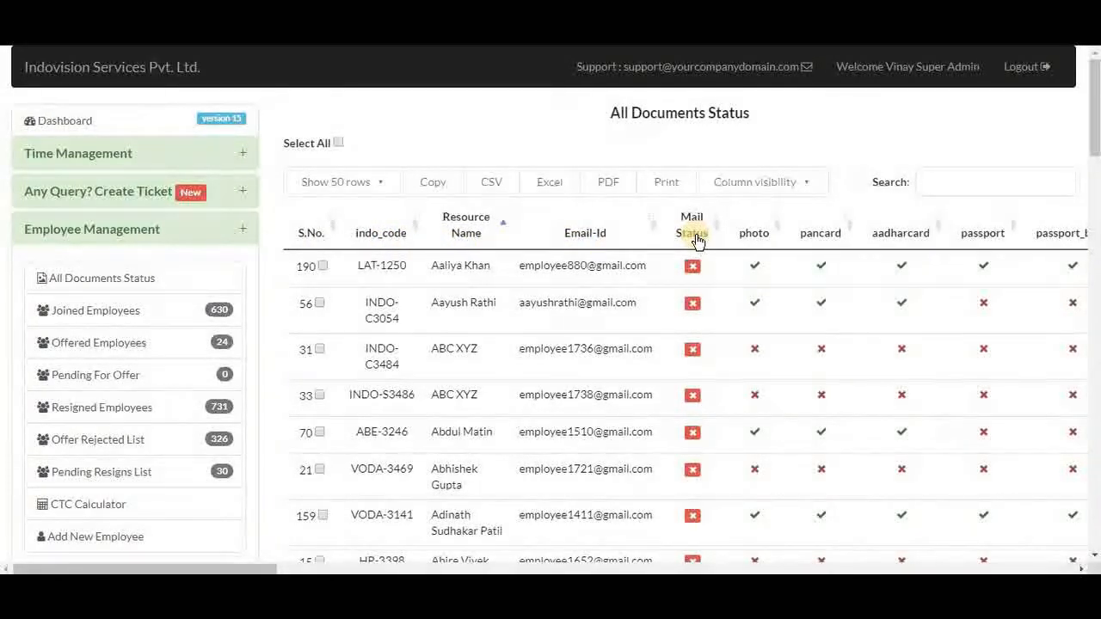
mouse_move(938, 244)
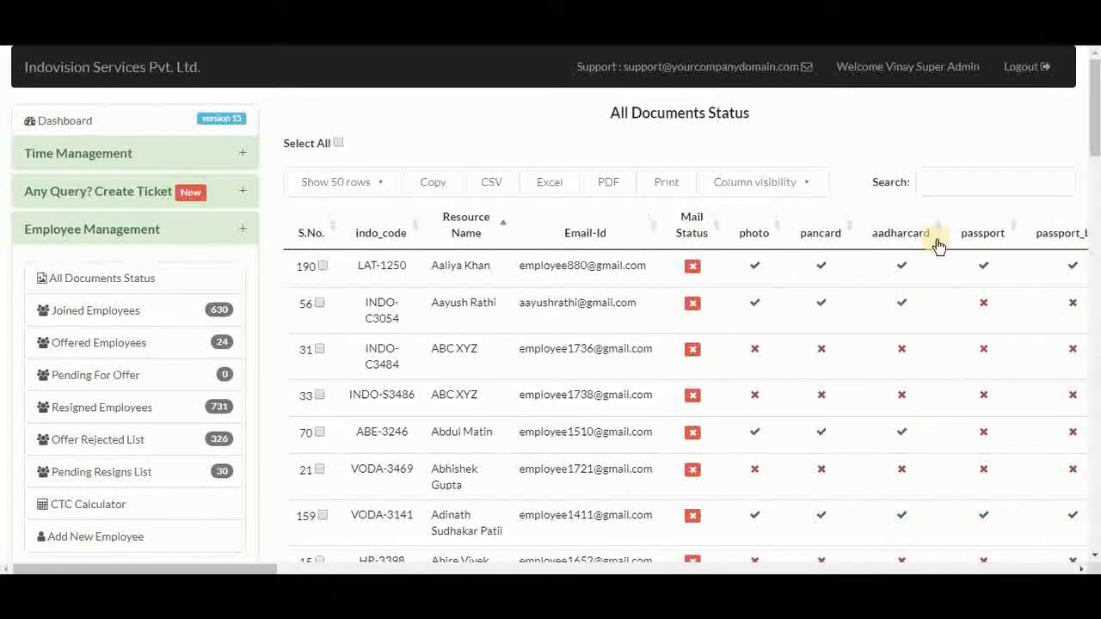
Step: Scroll right through the document checkmark columns to the view column
scroll("right", 3)
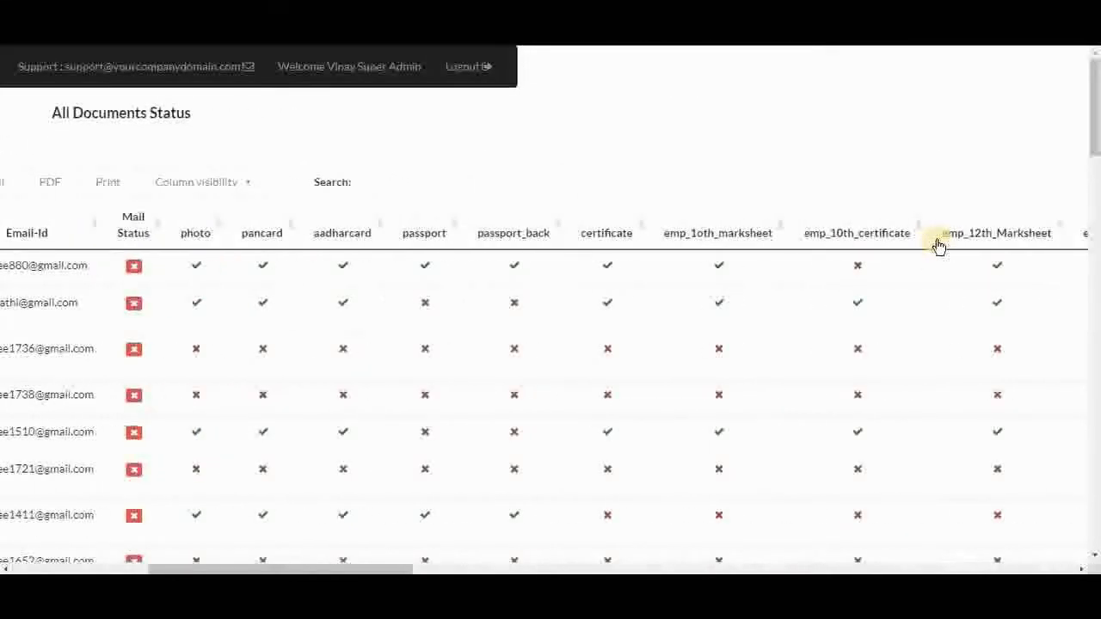
scroll("right", 3)
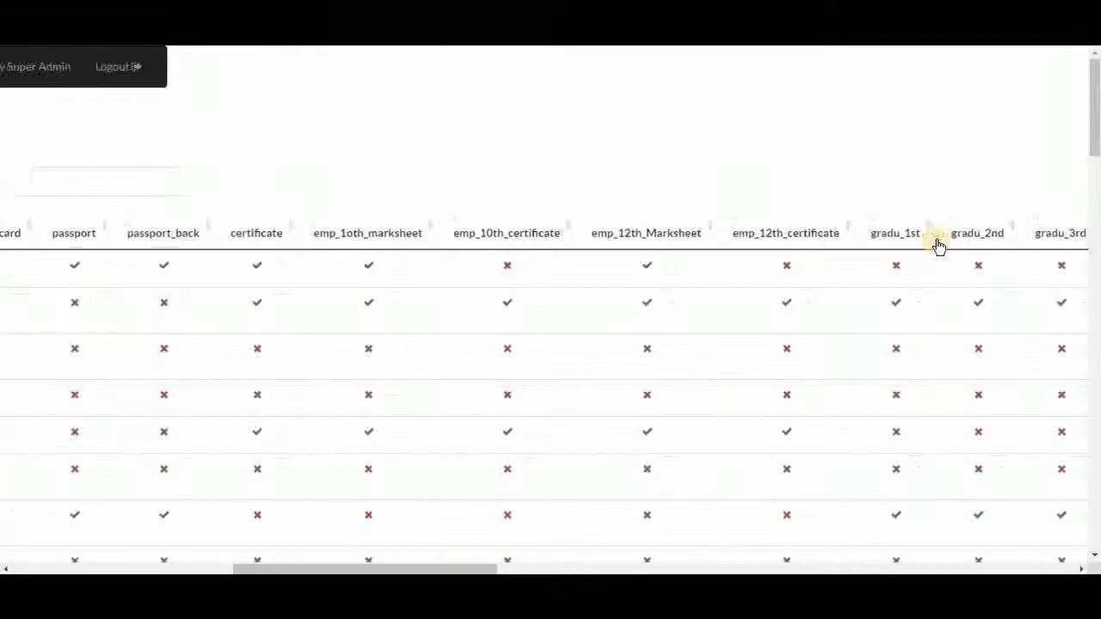
scroll("right", 3)
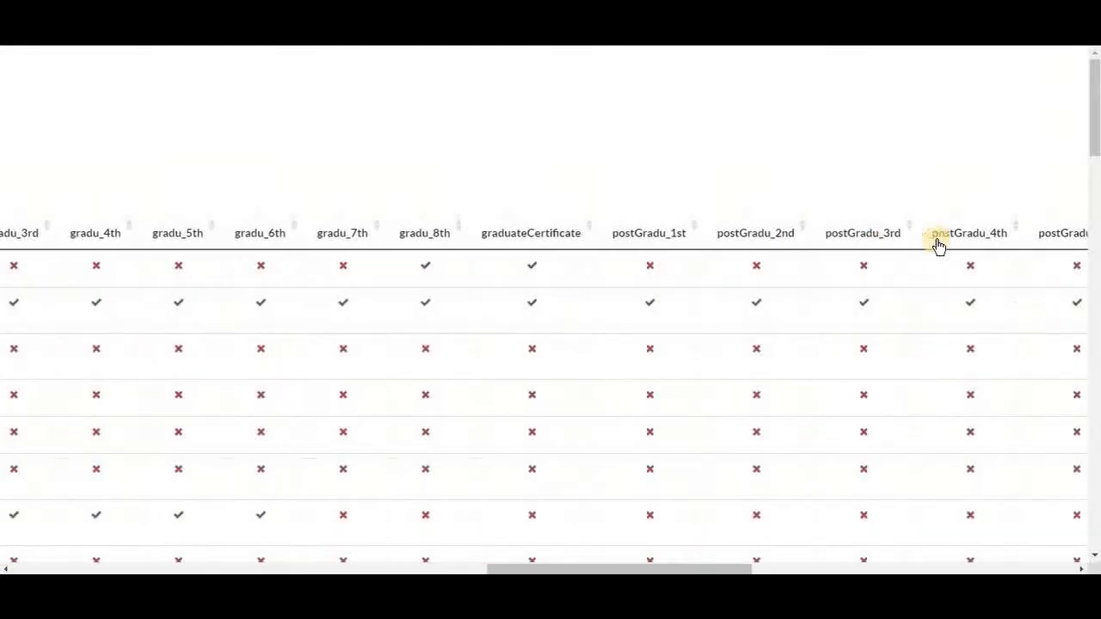
scroll("right", 3)
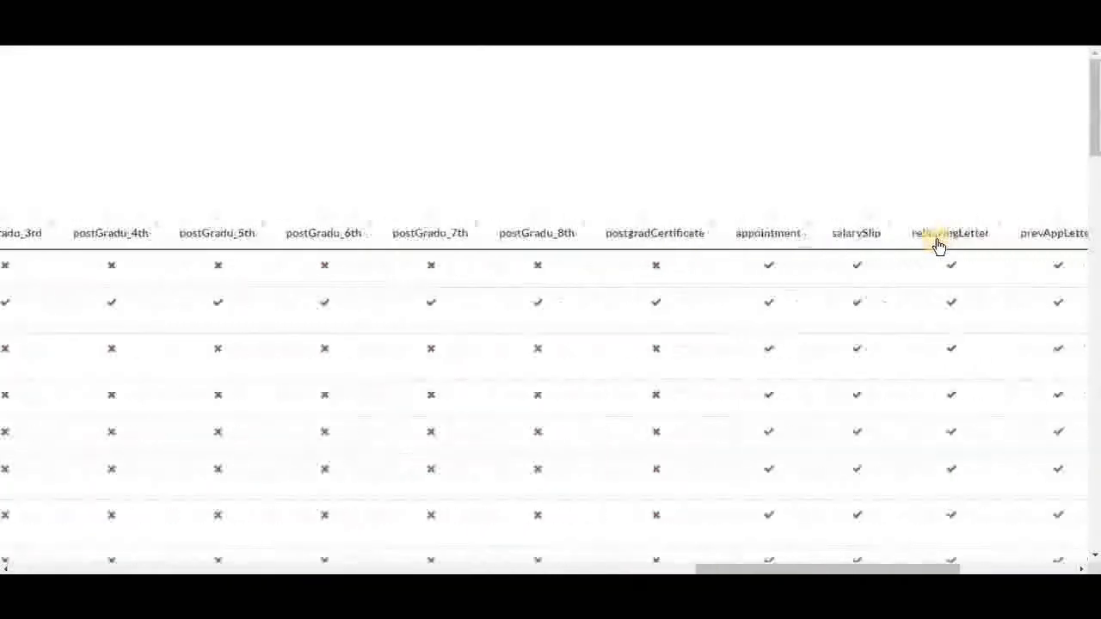
scroll("right", 3)
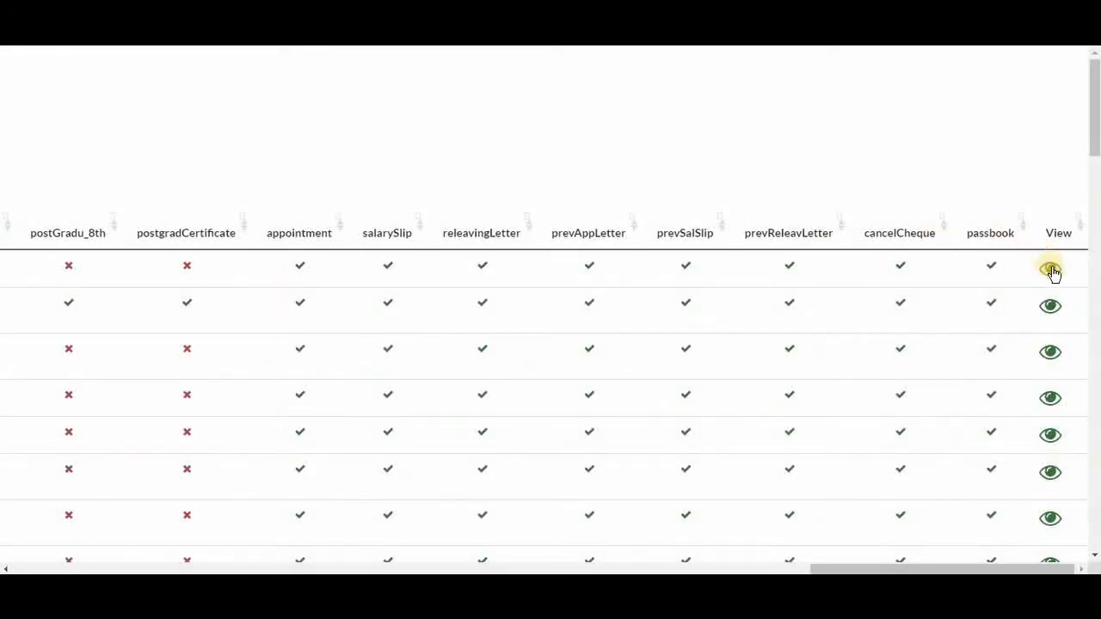
mouse_move(1051, 268)
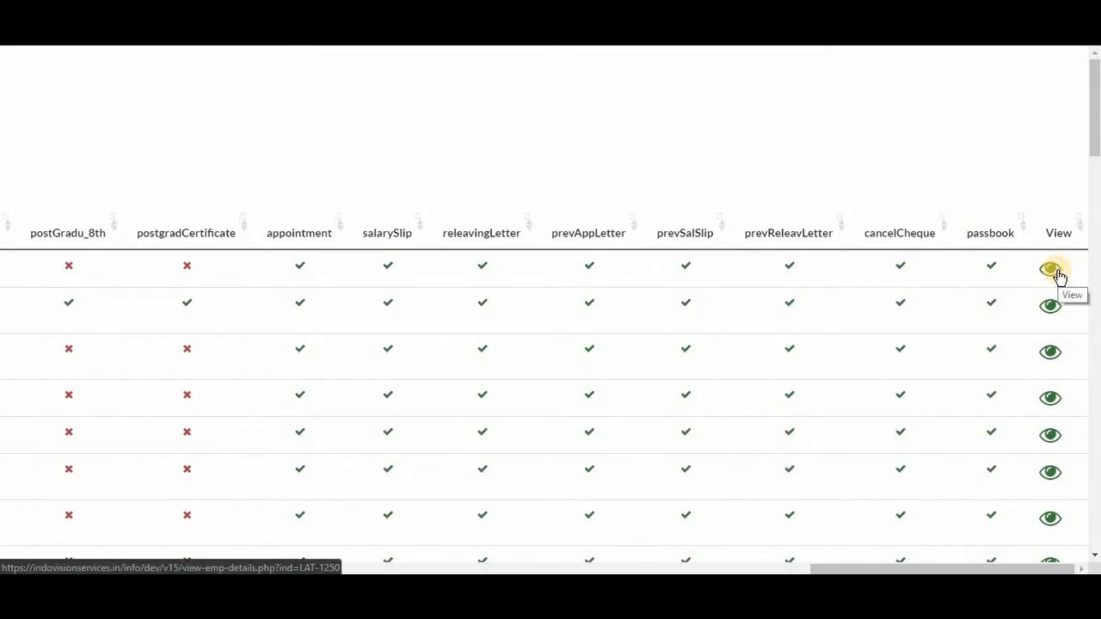
mouse_move(868, 303)
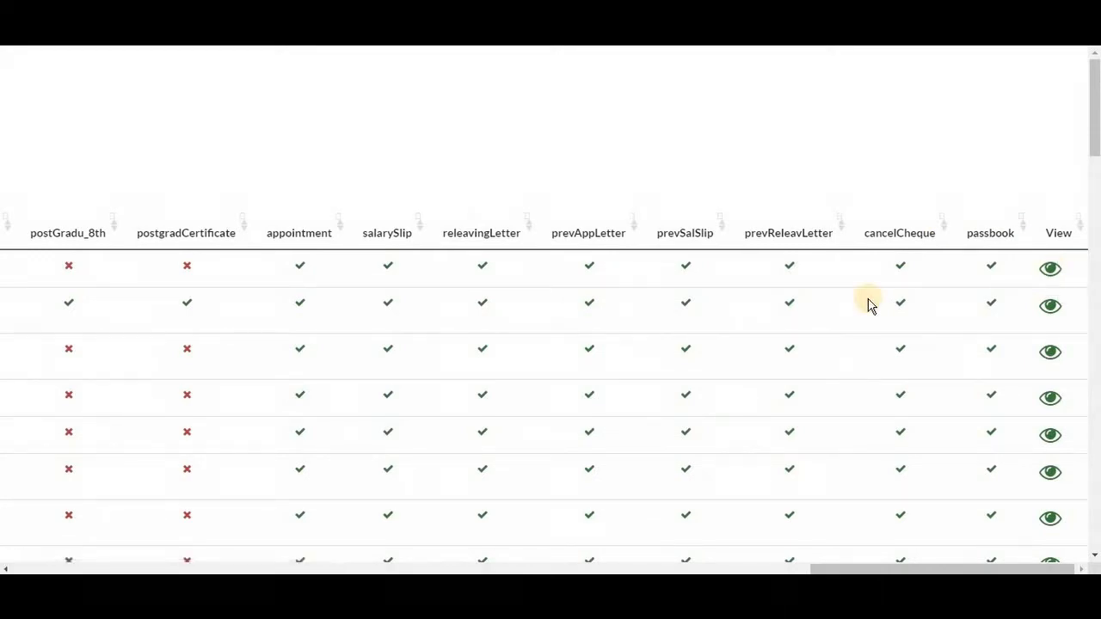
scroll("left", 3)
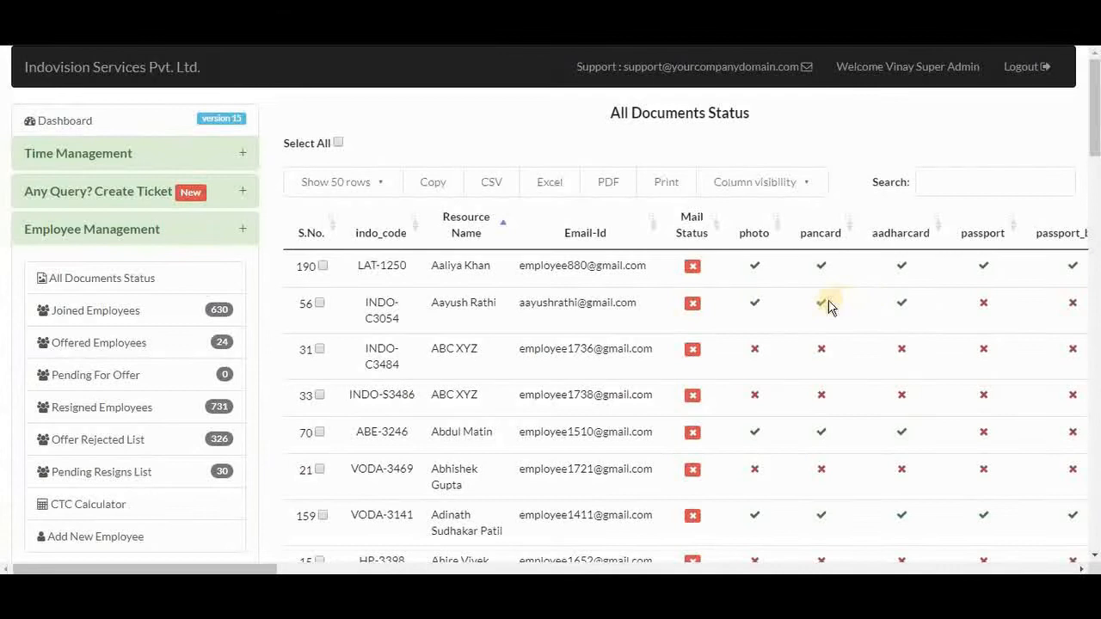
mouse_move(824, 313)
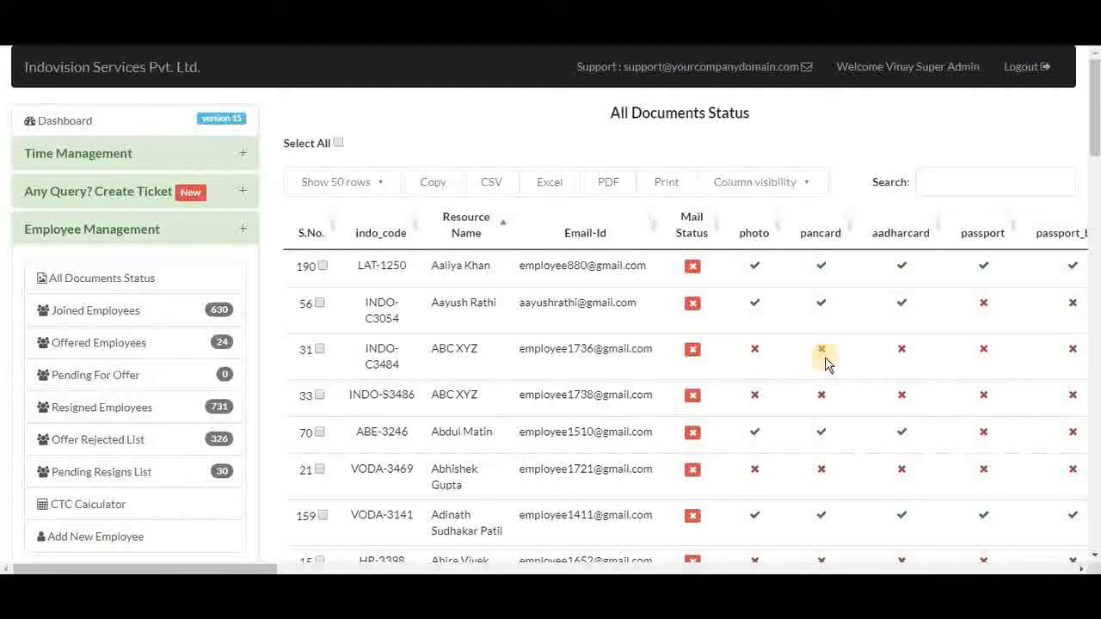
mouse_move(313, 300)
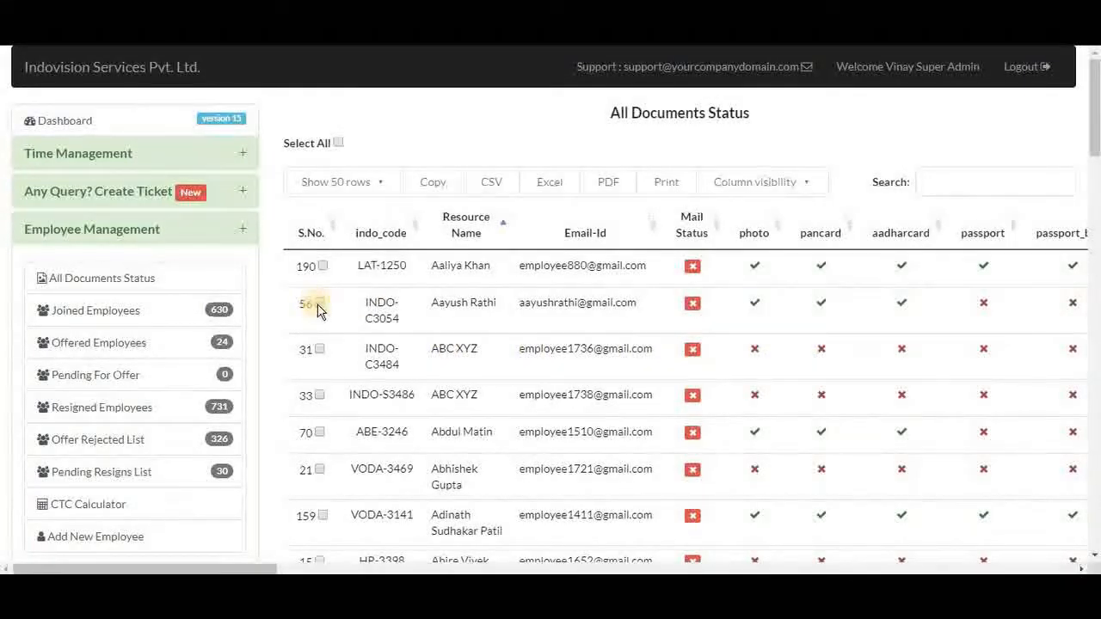
left_click(320, 303)
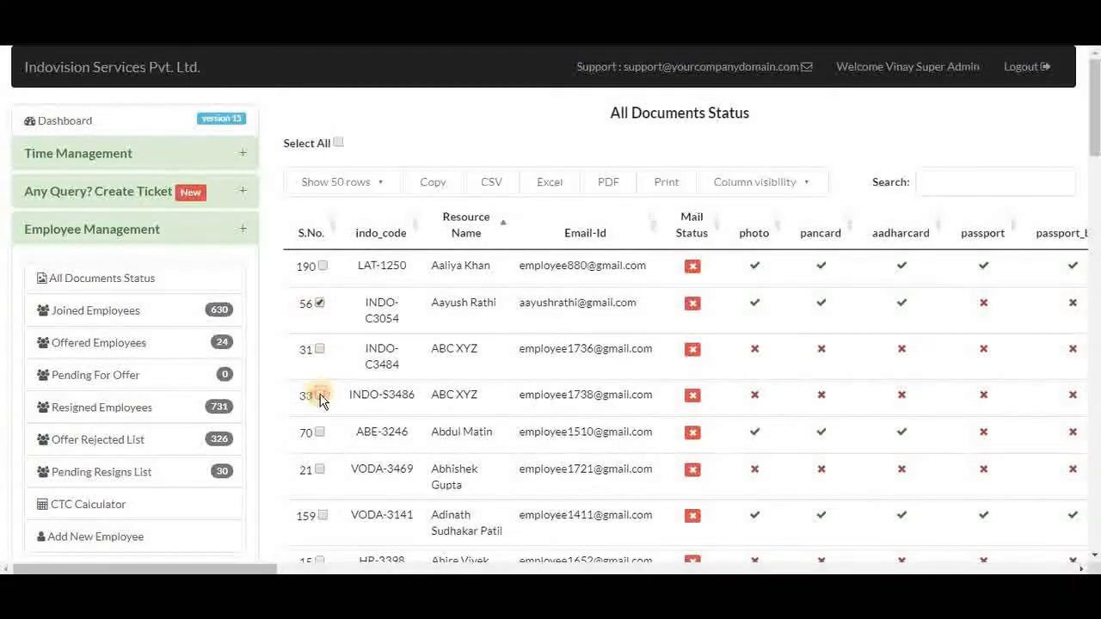
left_click(320, 394)
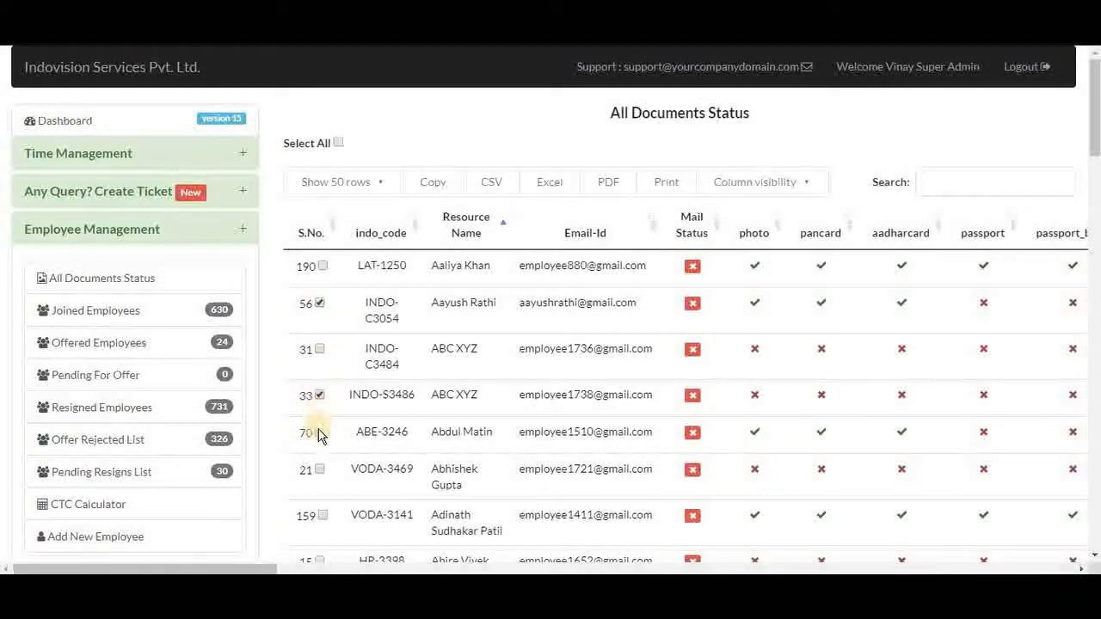
left_click(320, 430)
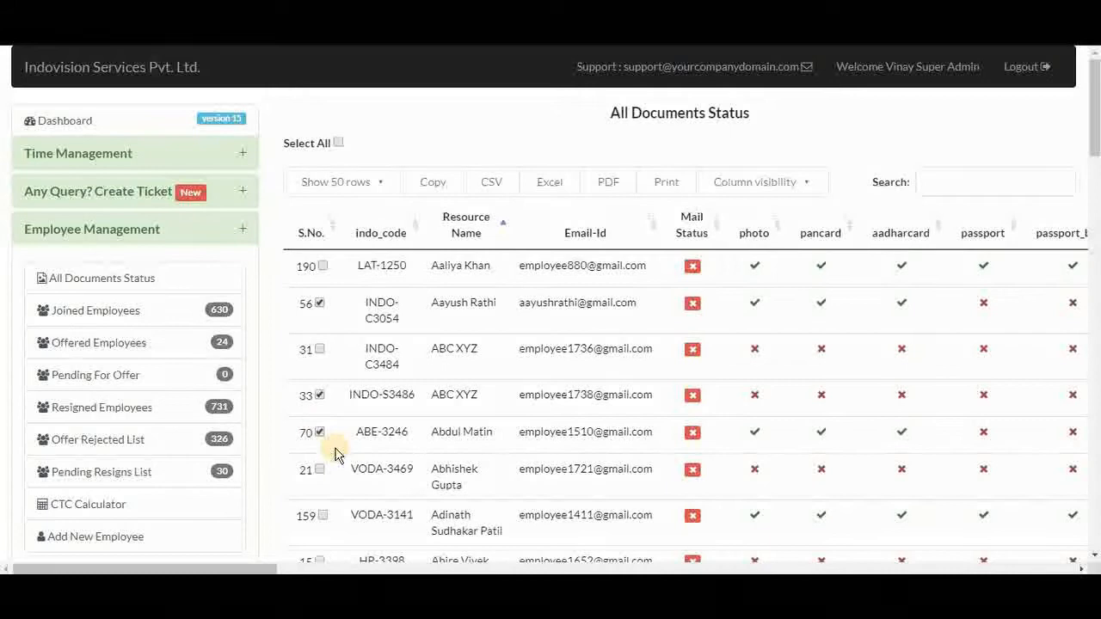
scroll("down", 3)
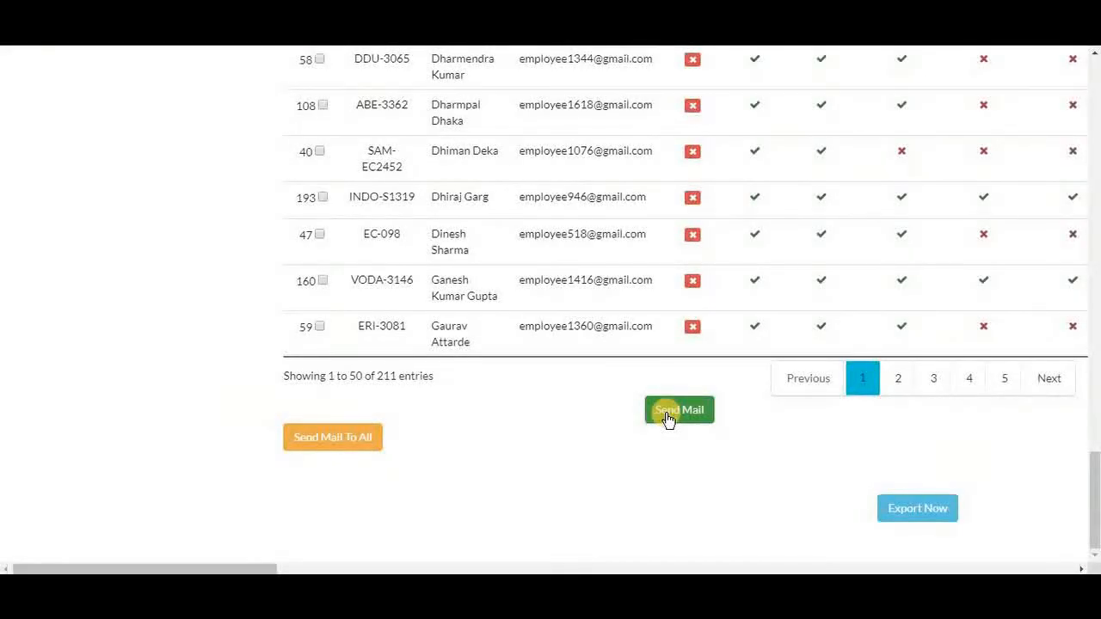
Step: Send mail to the three selected employees and confirm the success messages
left_click(678, 409)
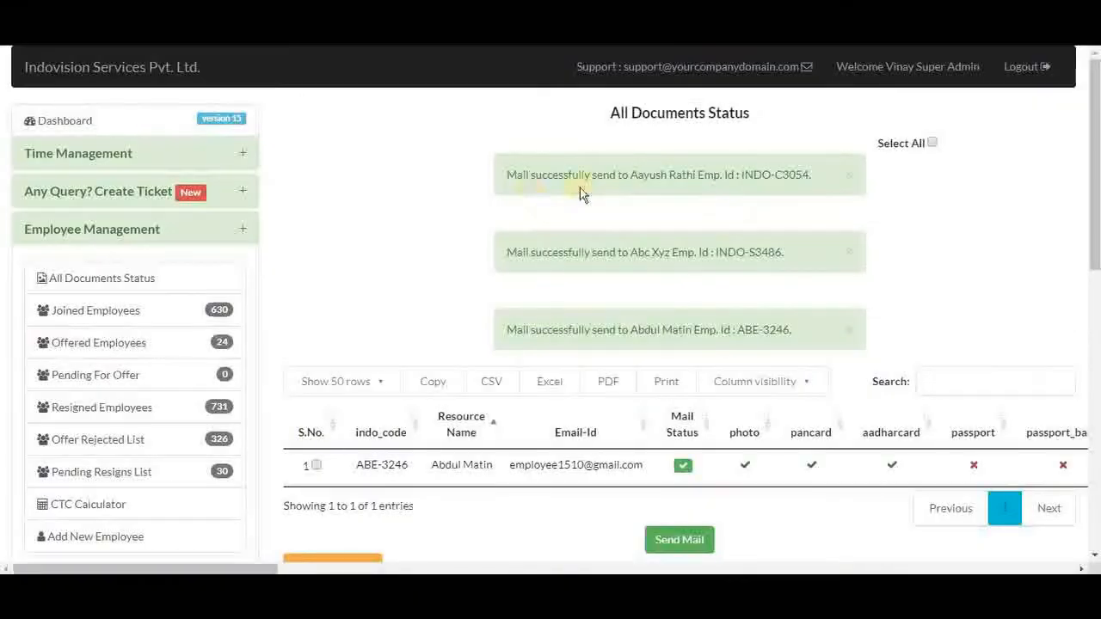
mouse_move(702, 360)
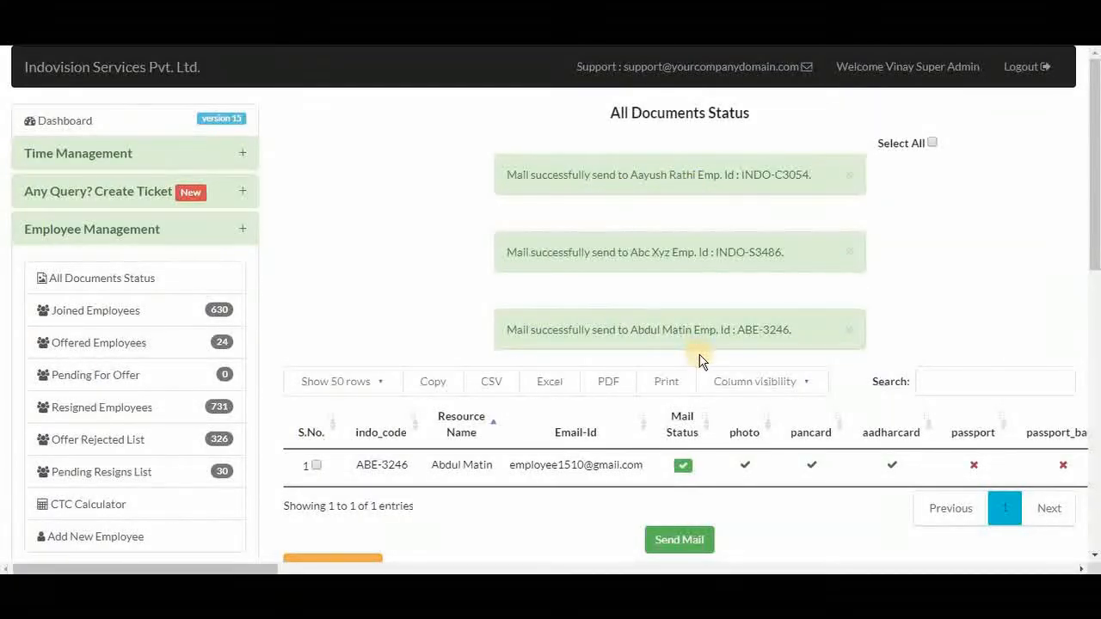
mouse_move(691, 473)
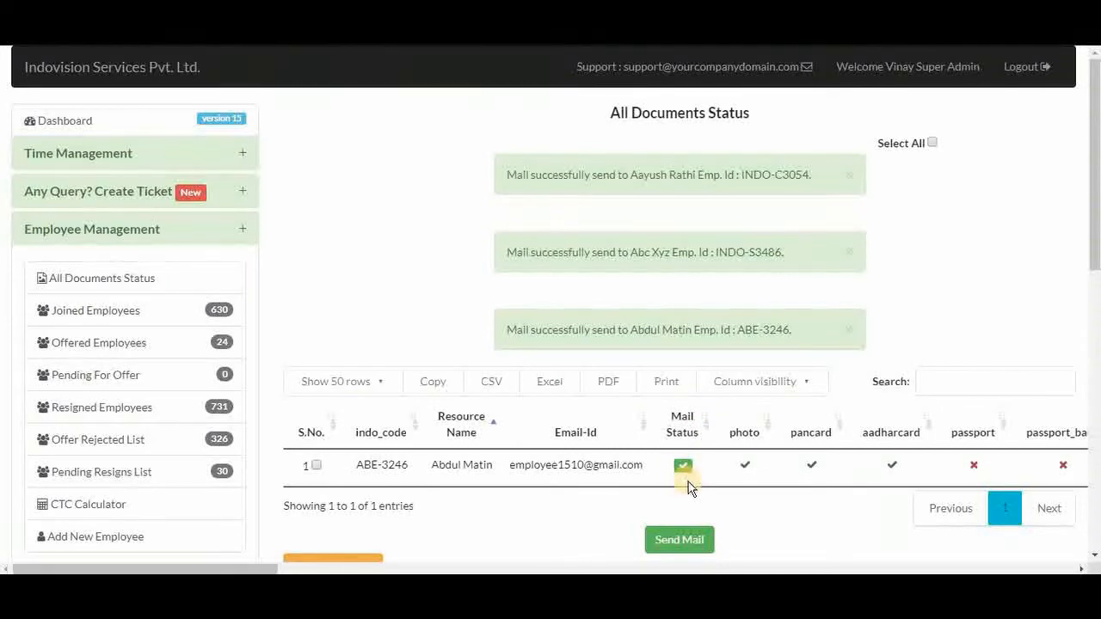
mouse_move(588, 412)
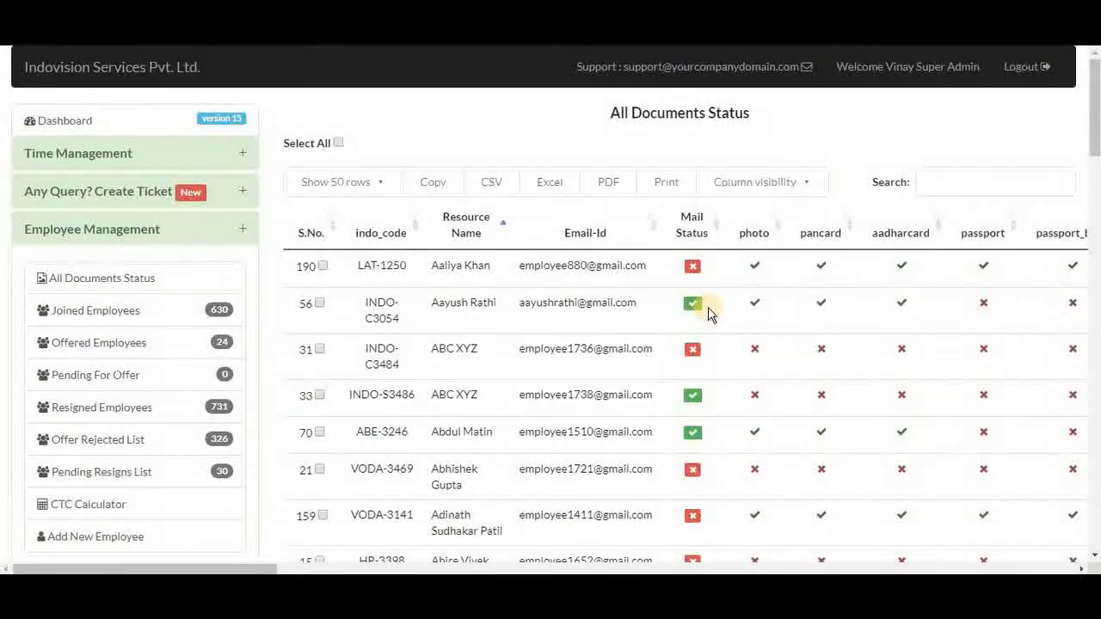
scroll("right", 3)
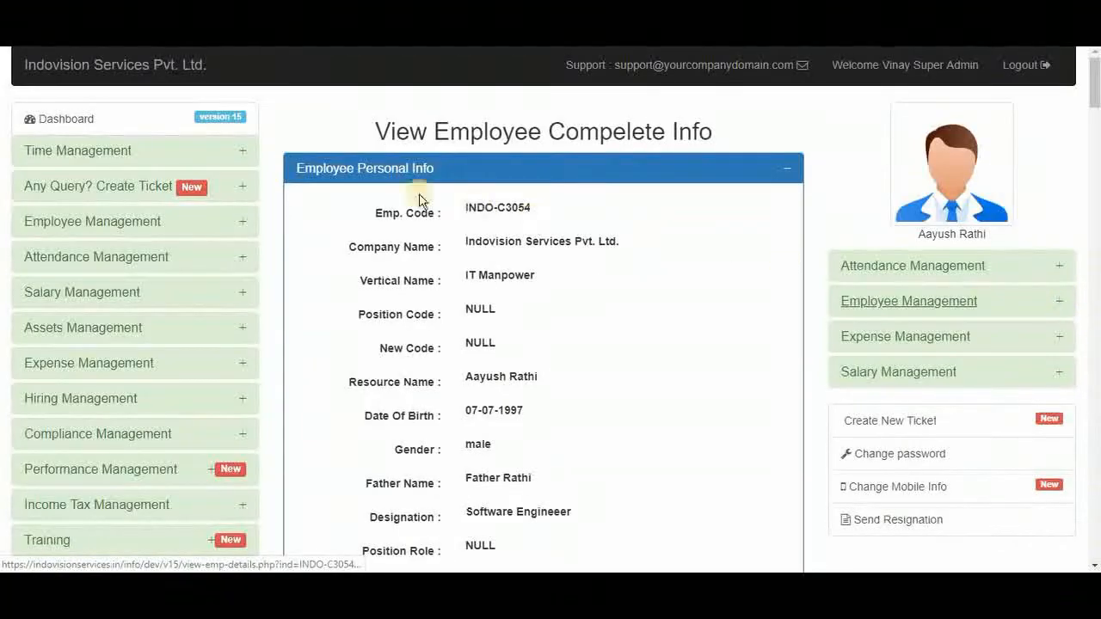
mouse_move(613, 227)
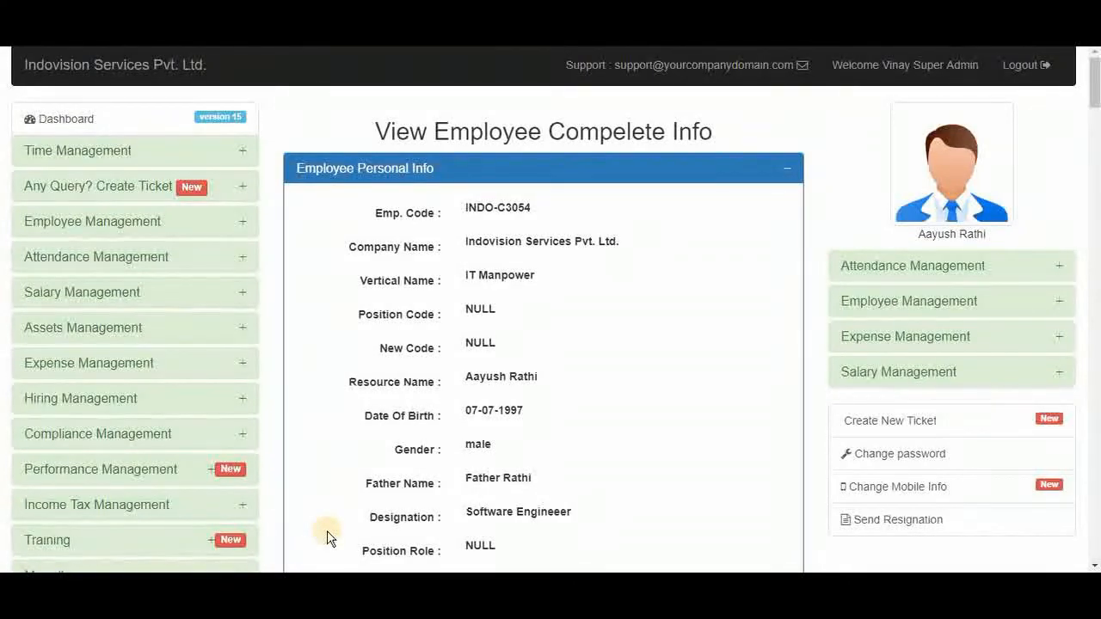
scroll("down", 3)
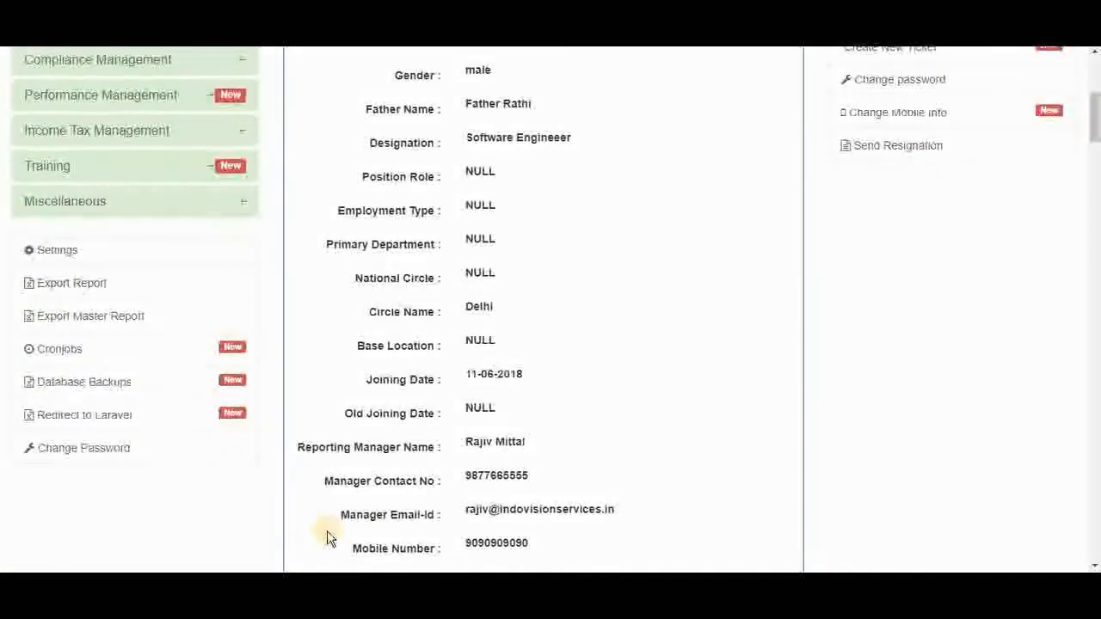
scroll("down", 3)
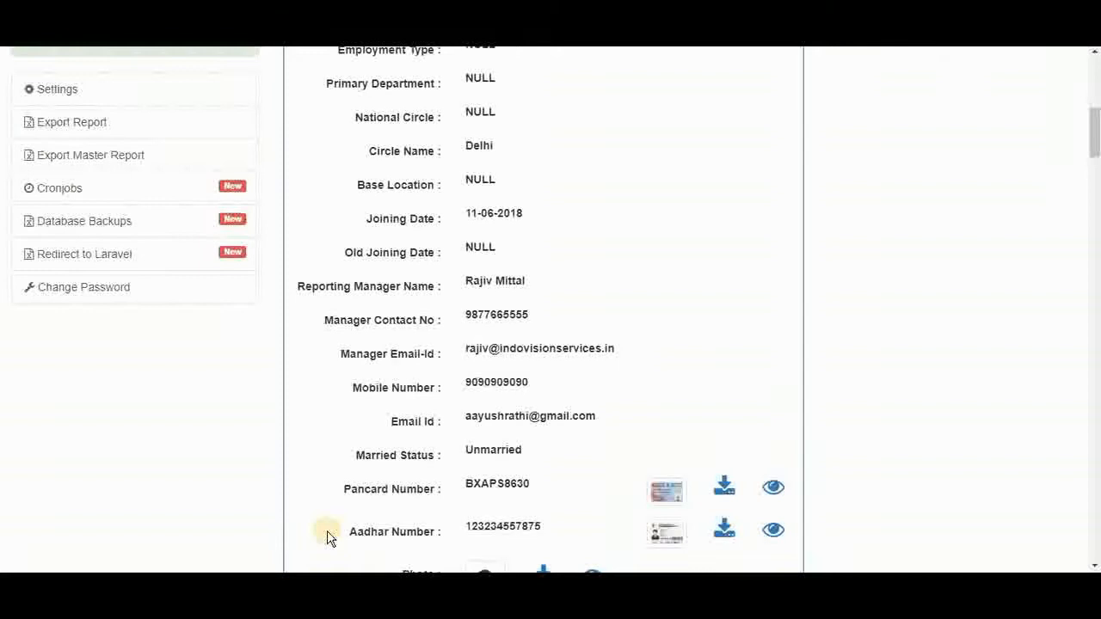
scroll("down", 3)
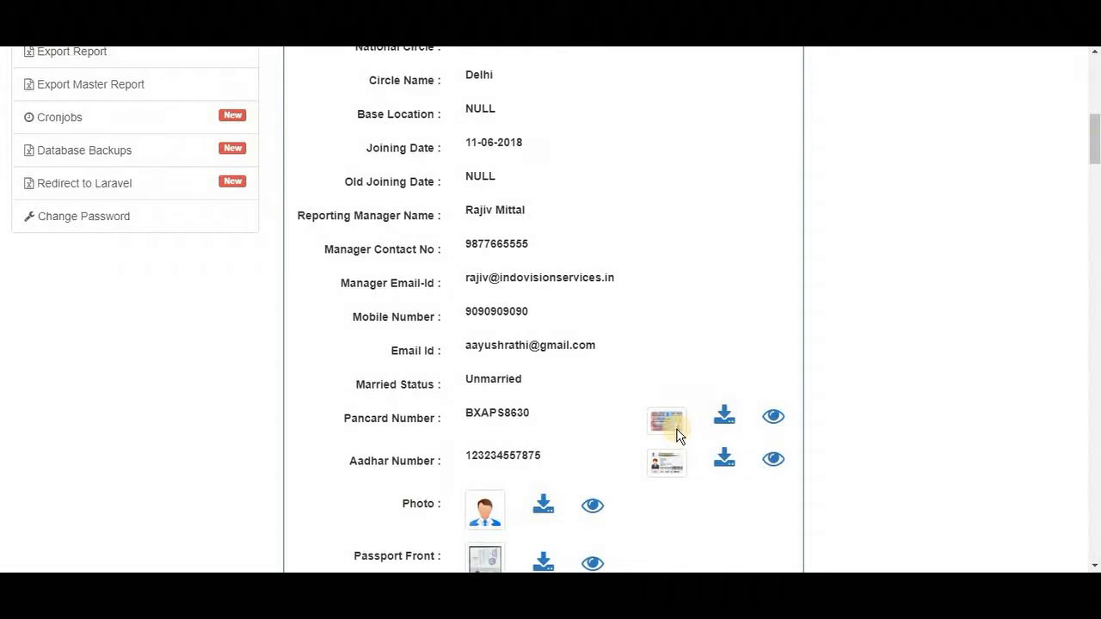
mouse_move(772, 420)
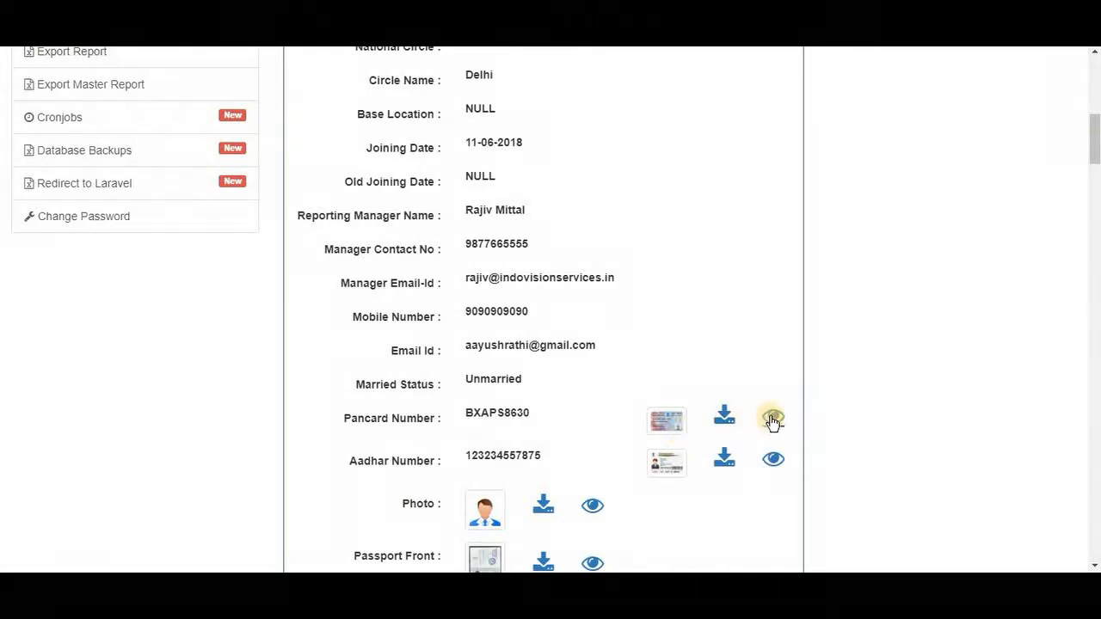
left_click(772, 420)
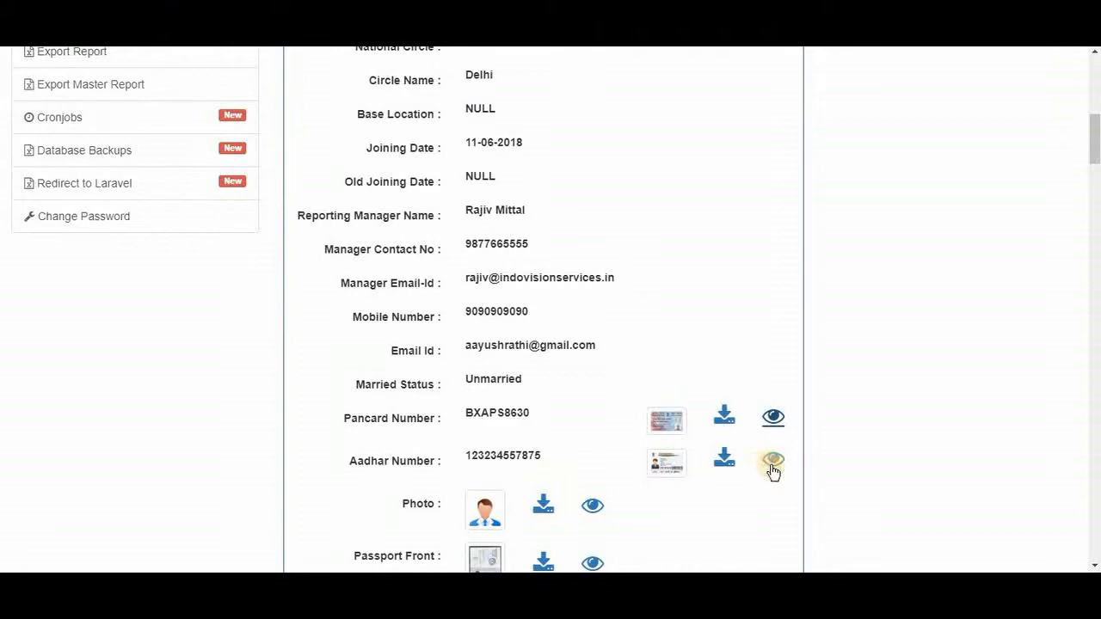
left_click(771, 462)
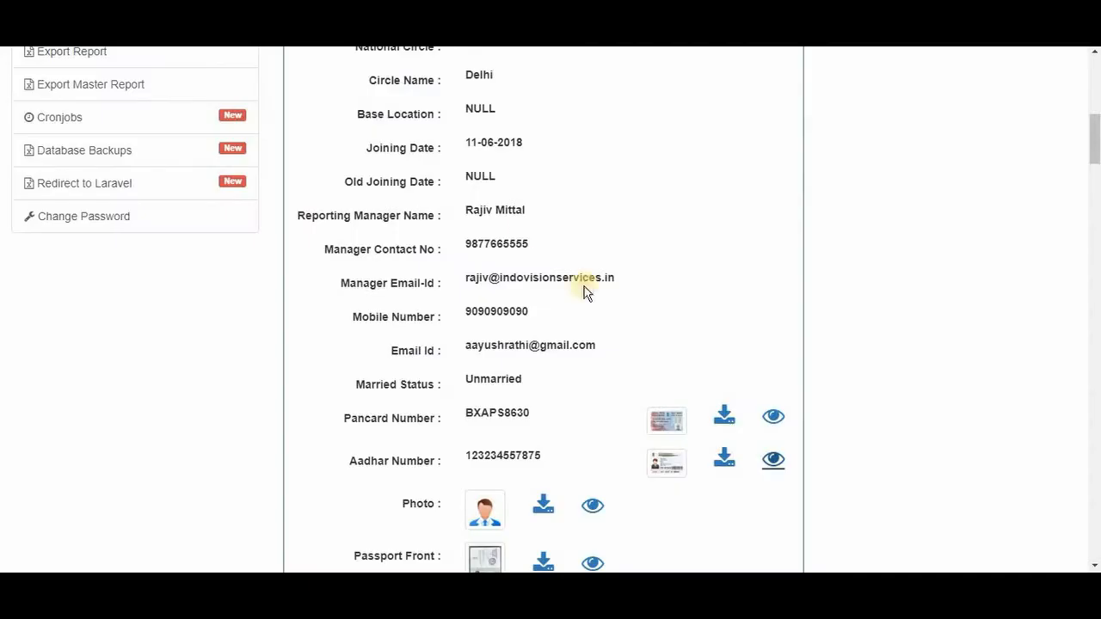
mouse_move(726, 461)
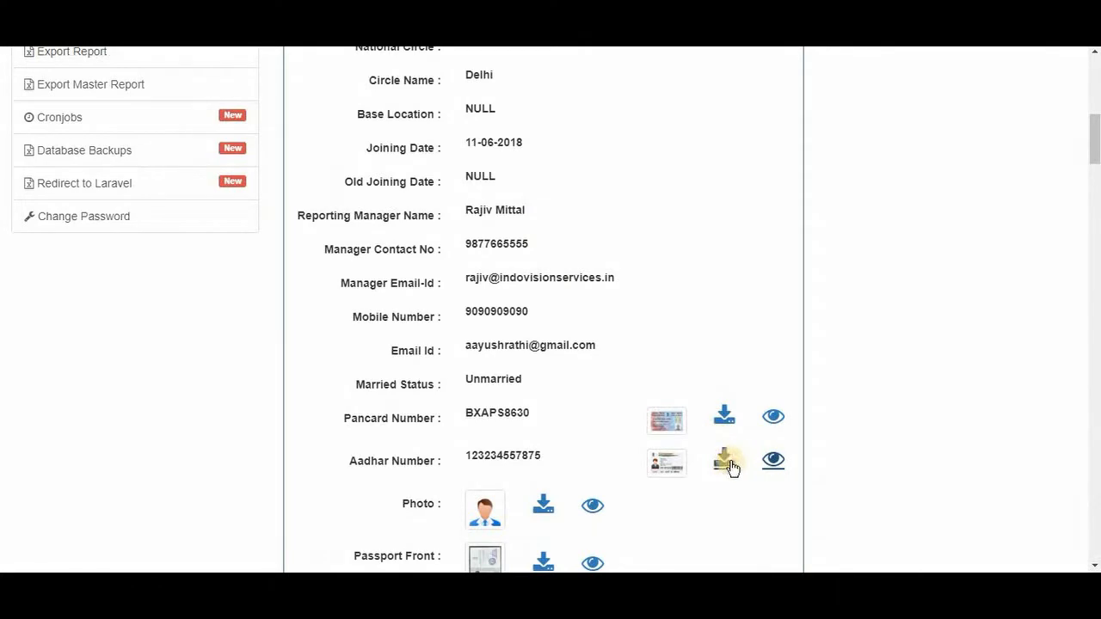
left_click(726, 461)
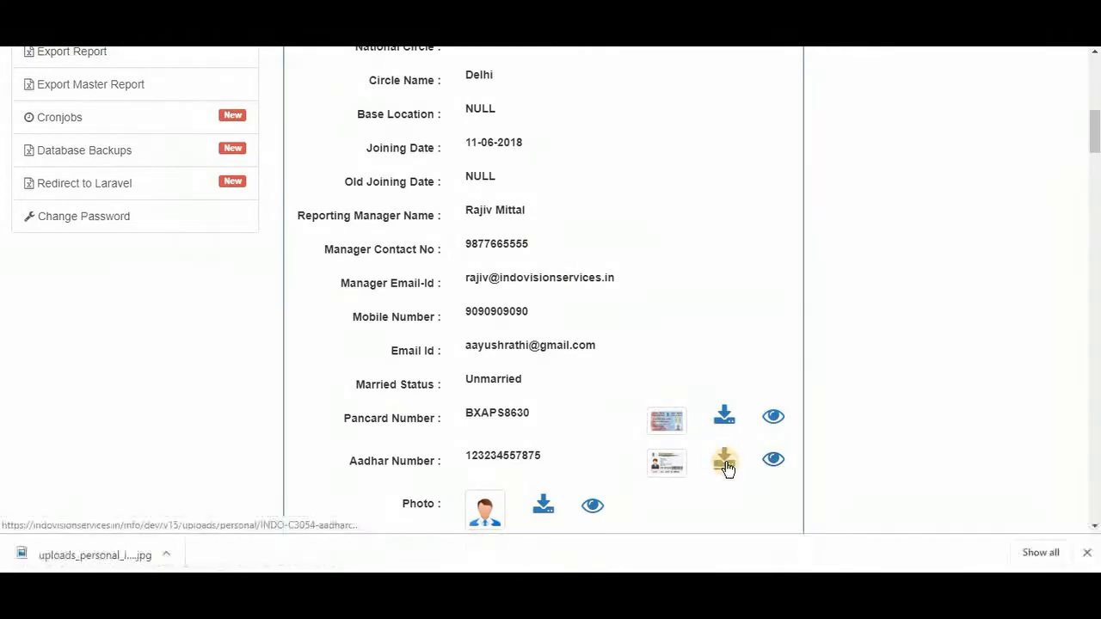
left_click(725, 461)
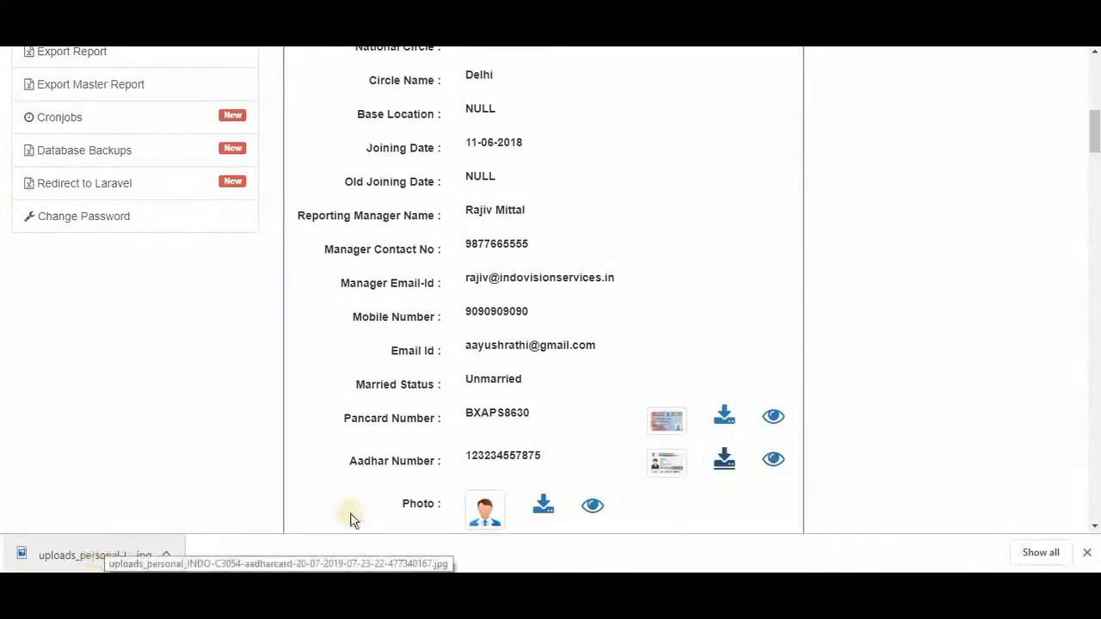
scroll("down", 3)
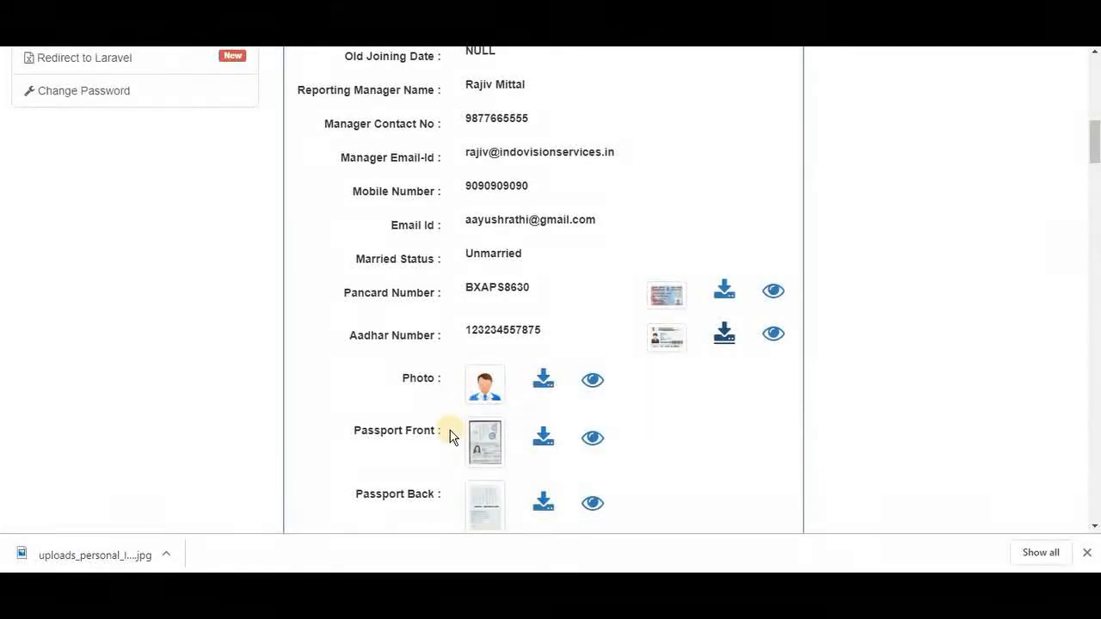
mouse_move(446, 498)
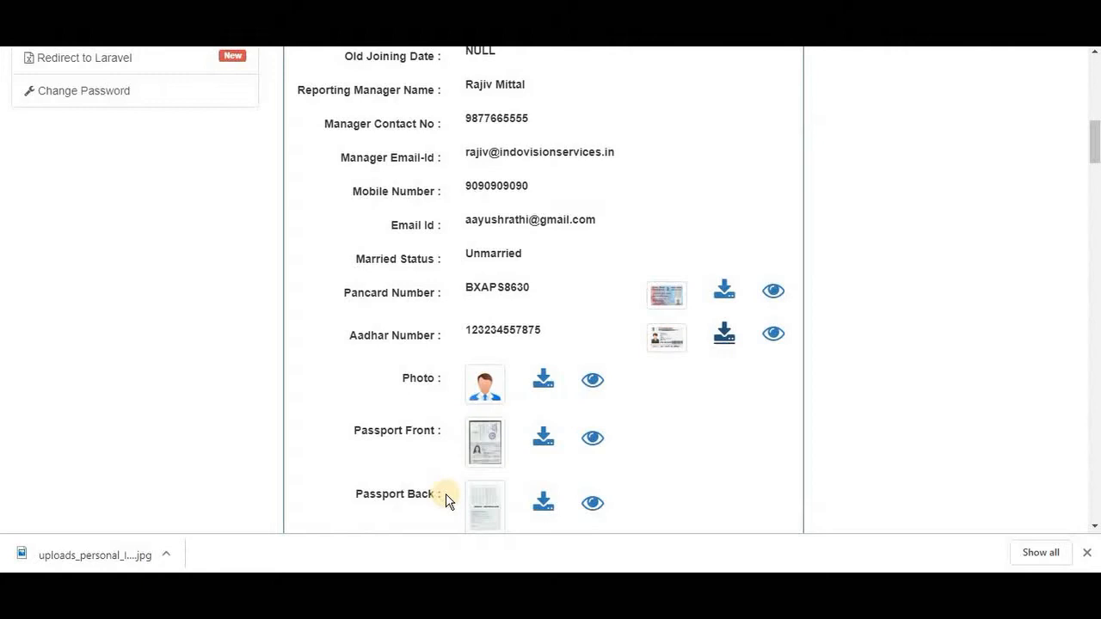
scroll("down", 3)
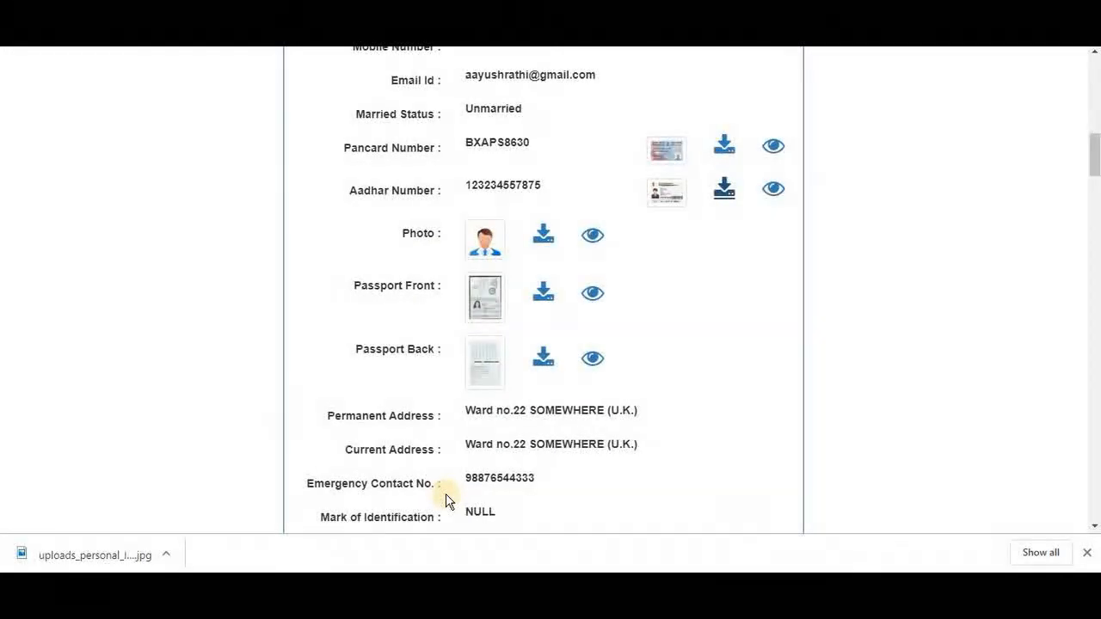
scroll("down", 3)
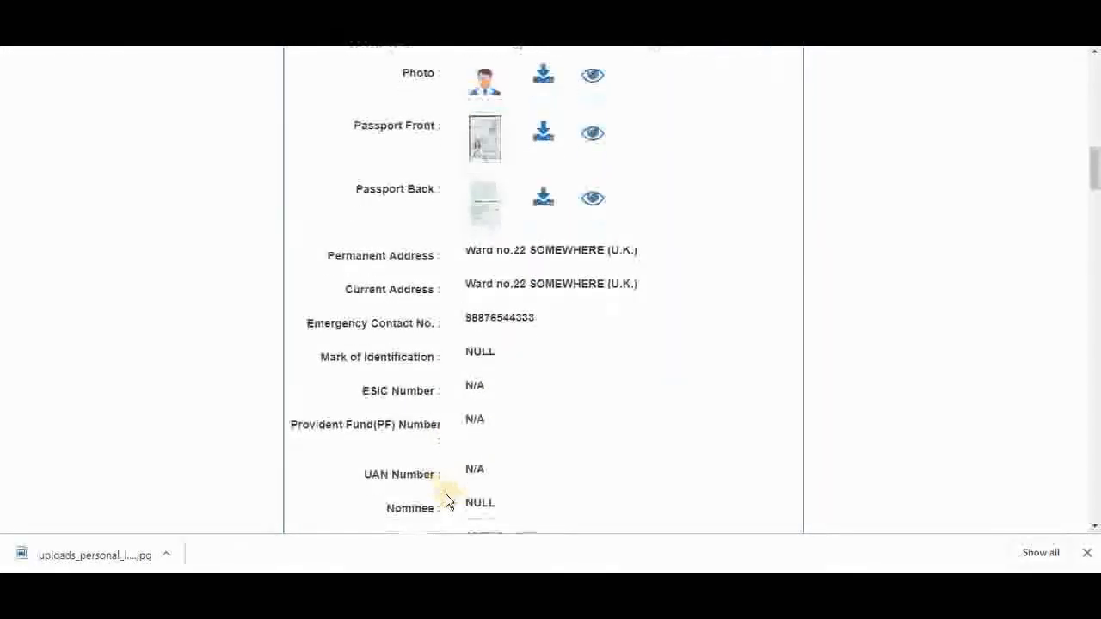
scroll("down", 3)
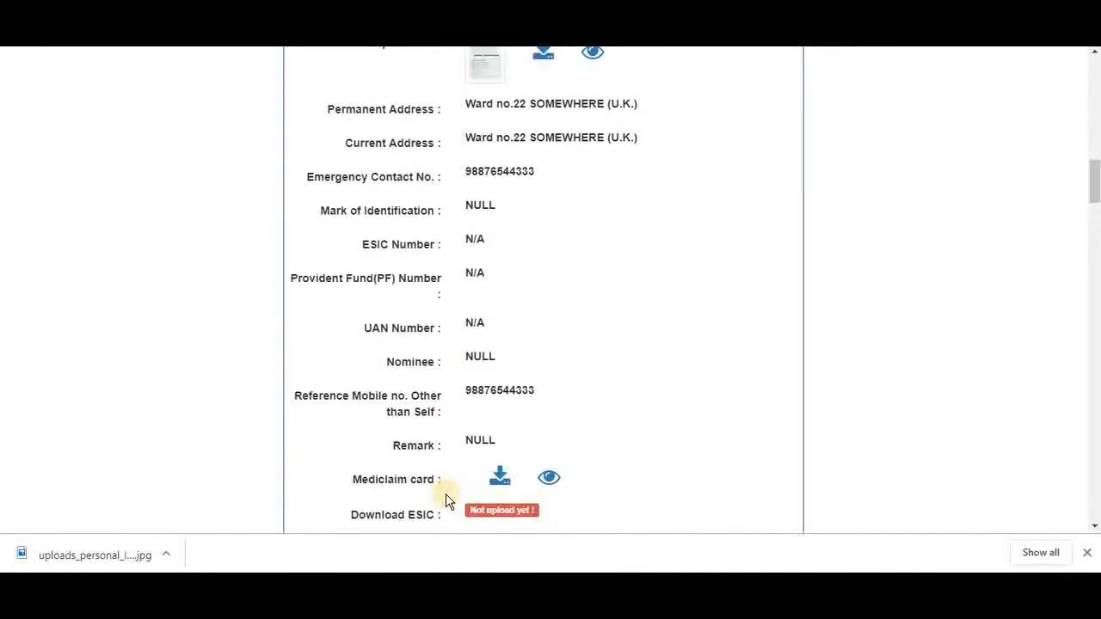
scroll("down", 3)
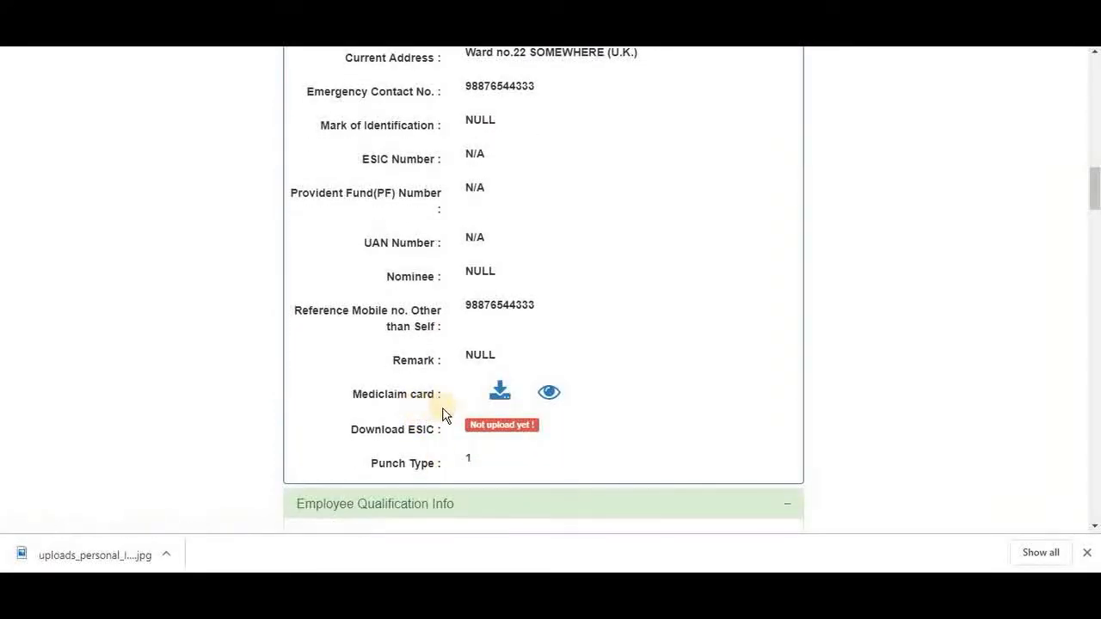
mouse_move(464, 424)
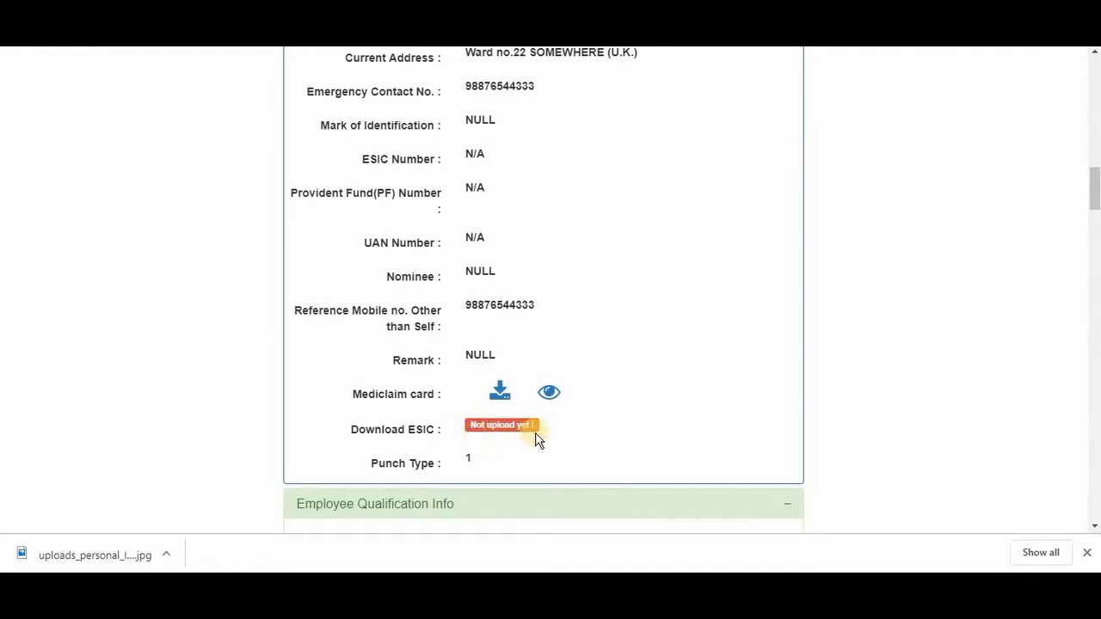
mouse_move(637, 399)
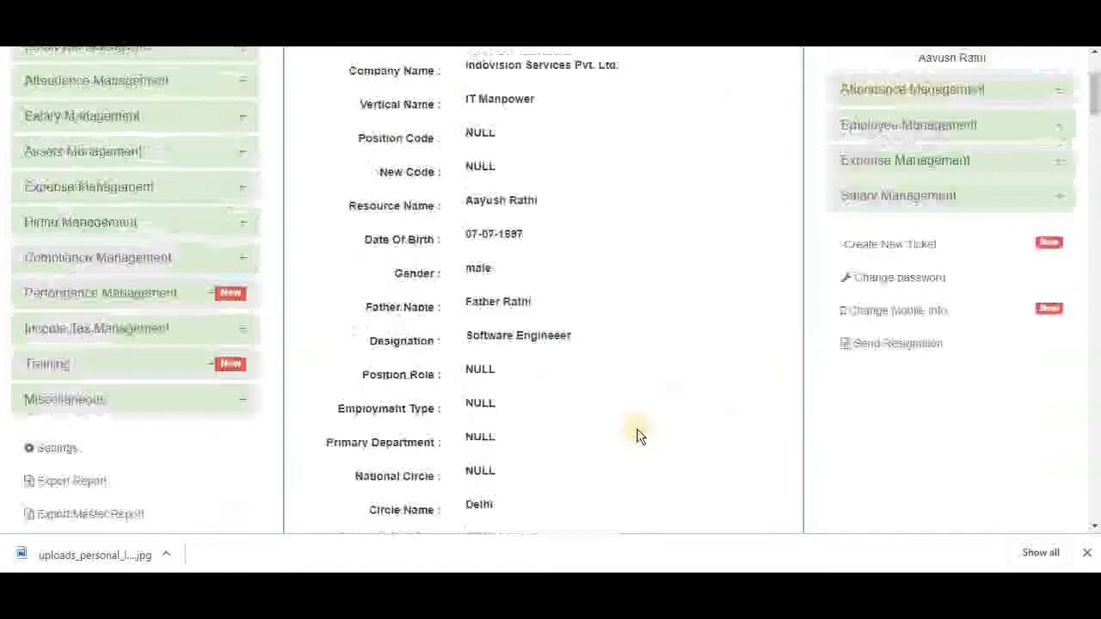
scroll("up", 3)
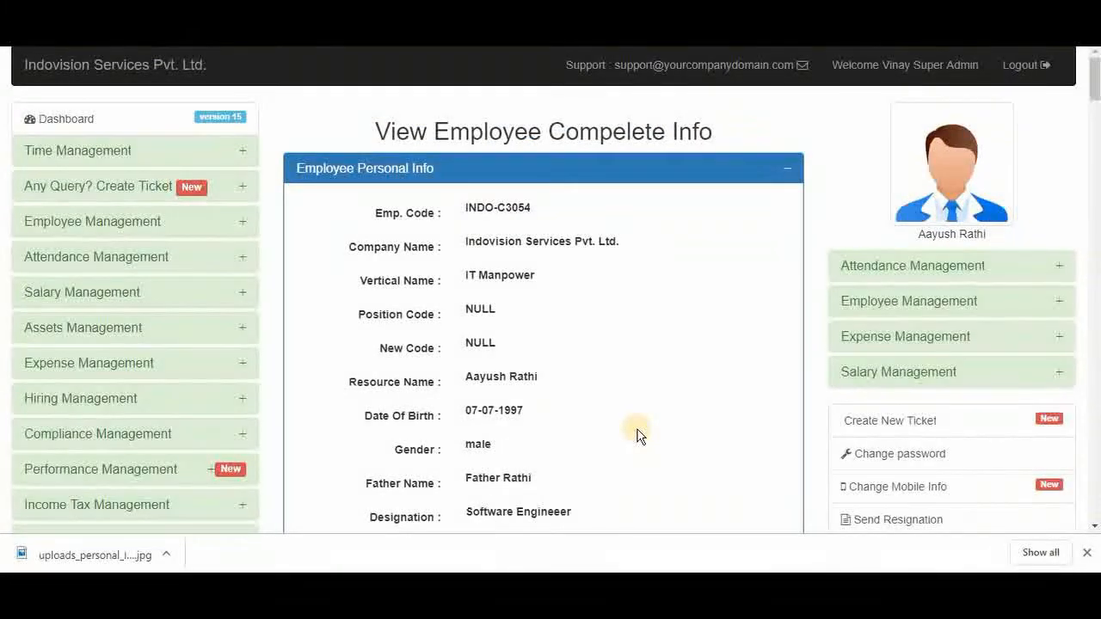
mouse_move(788, 346)
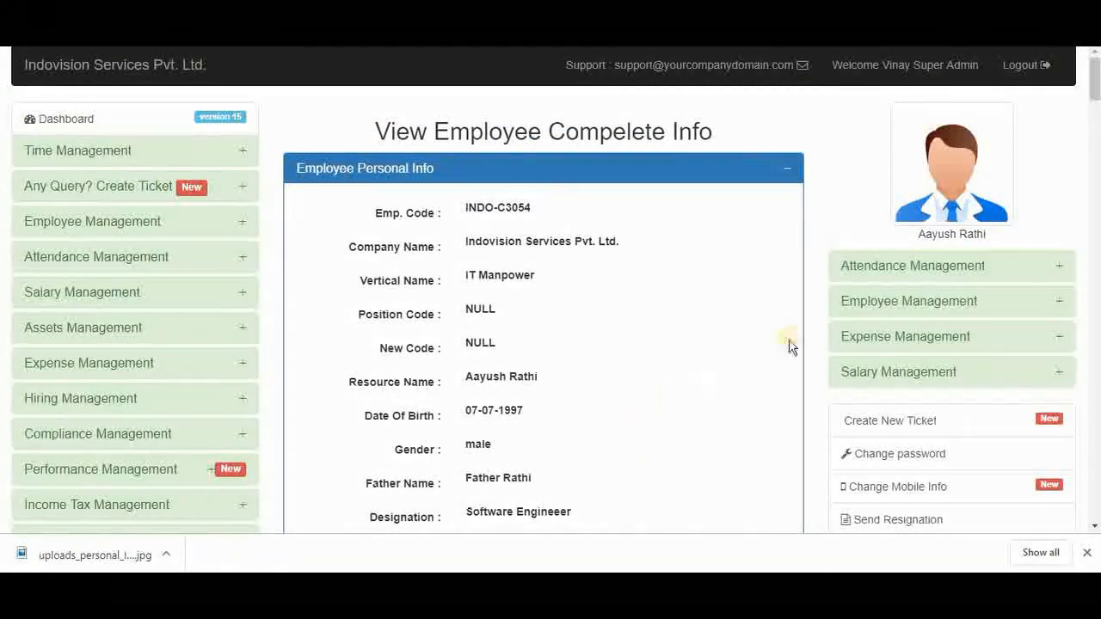
left_click(909, 301)
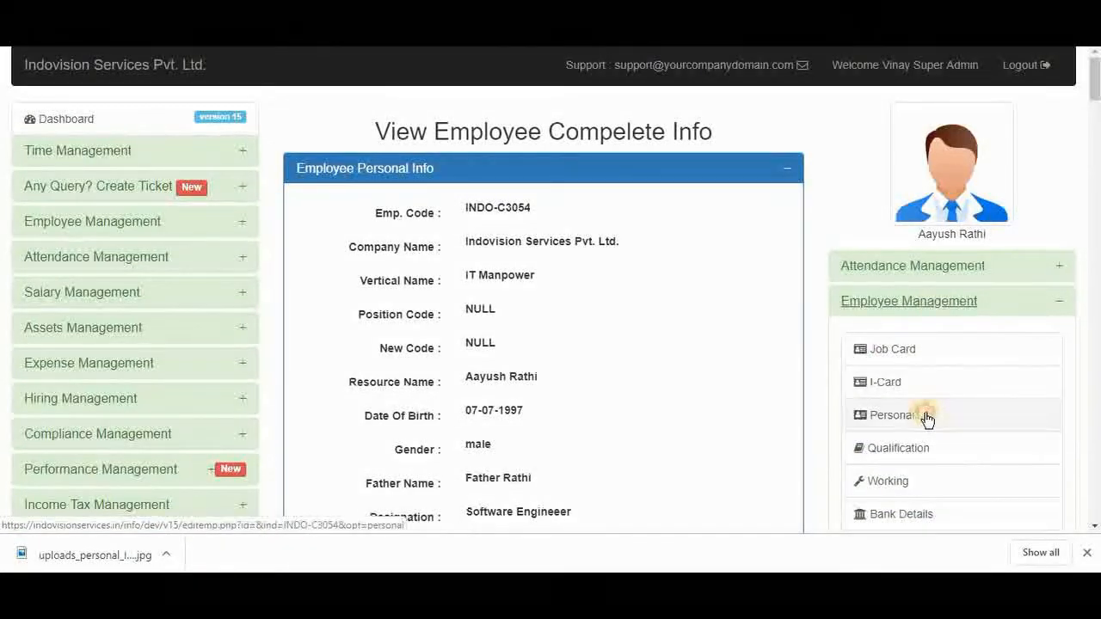
left_click(893, 415)
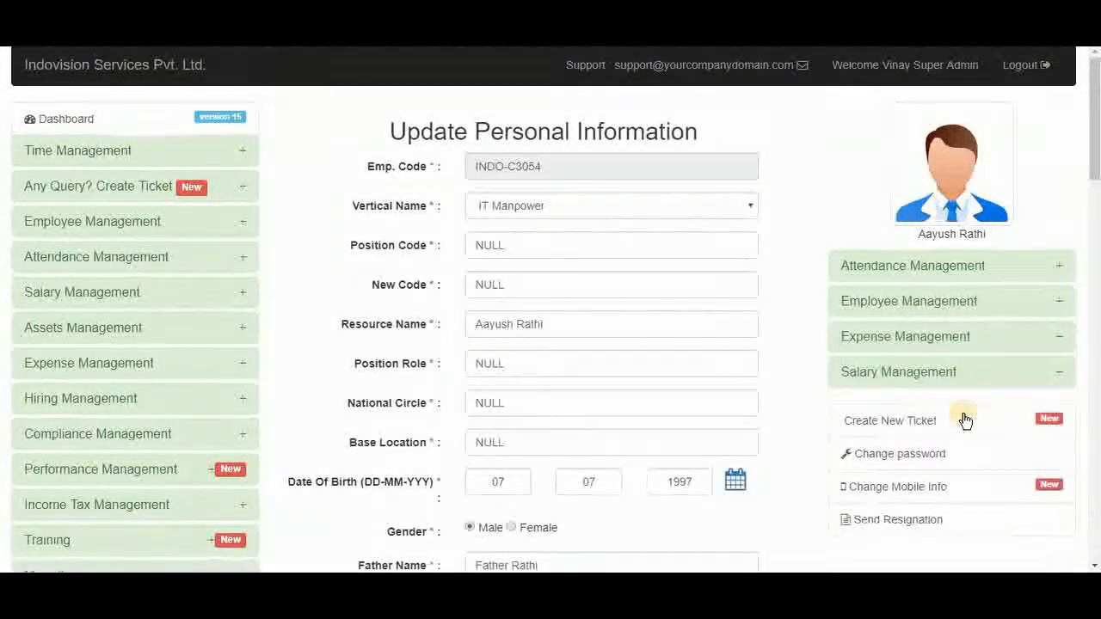
mouse_move(684, 153)
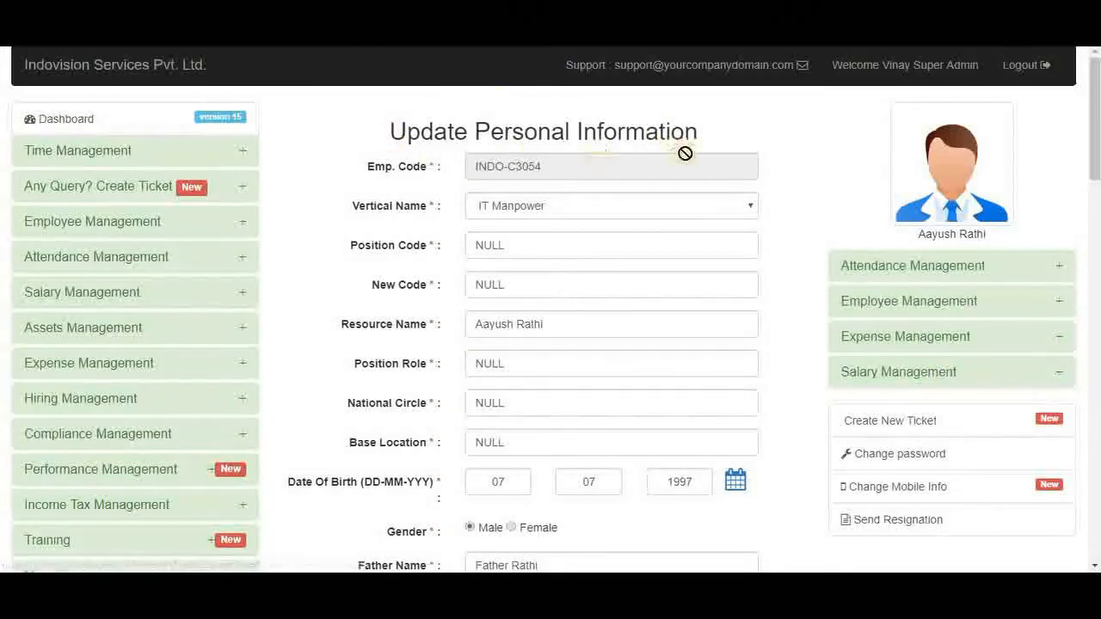
mouse_move(764, 413)
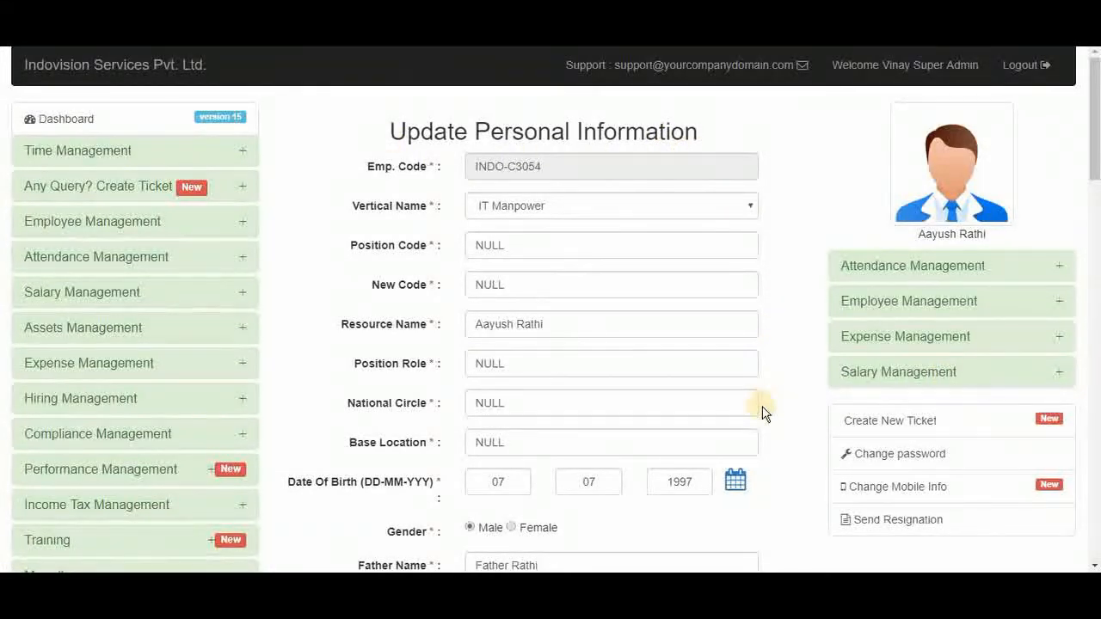
scroll("down", 3)
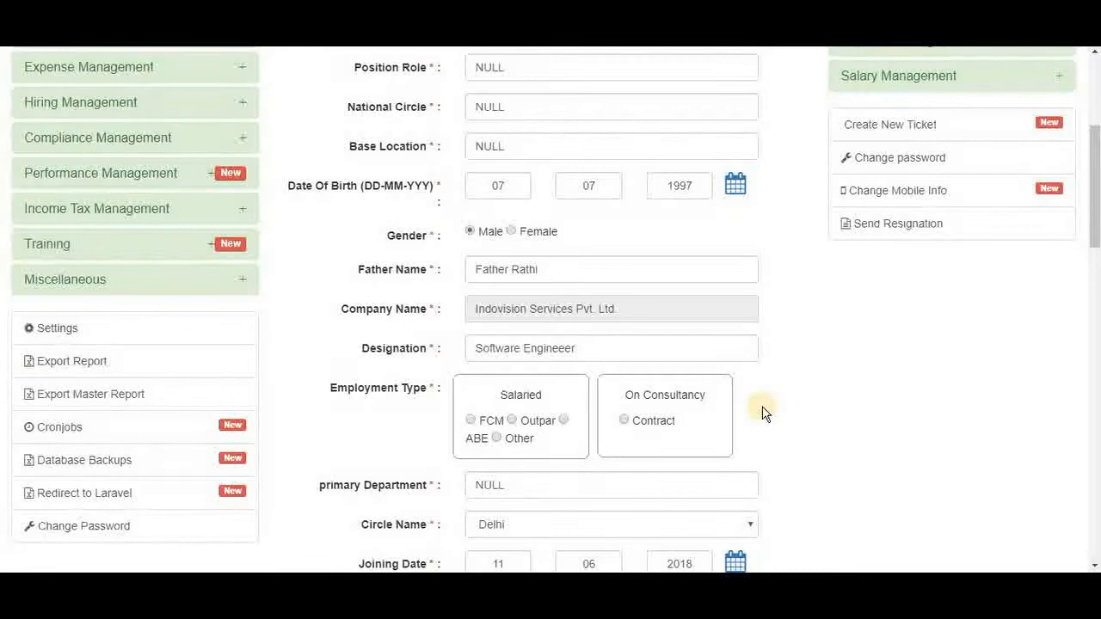
scroll("down", 3)
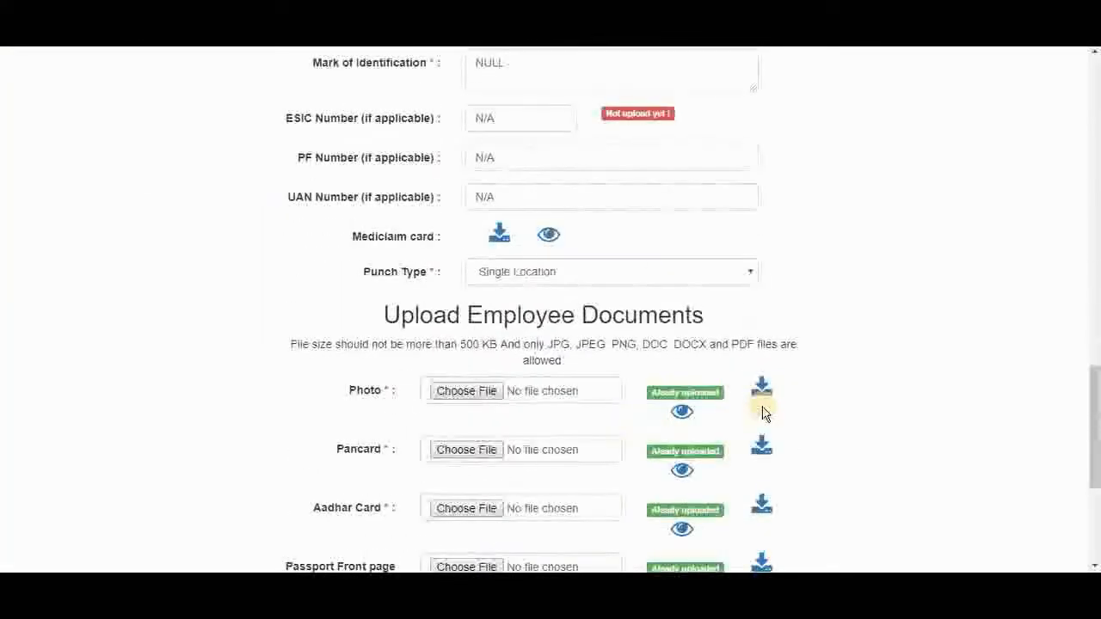
scroll("down", 3)
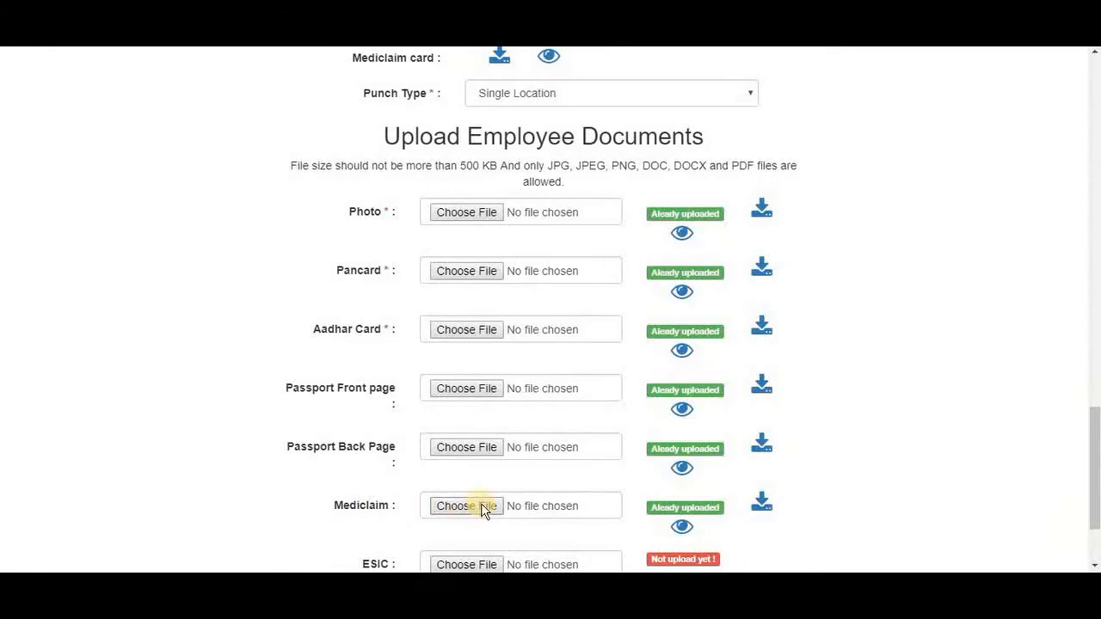
mouse_move(489, 506)
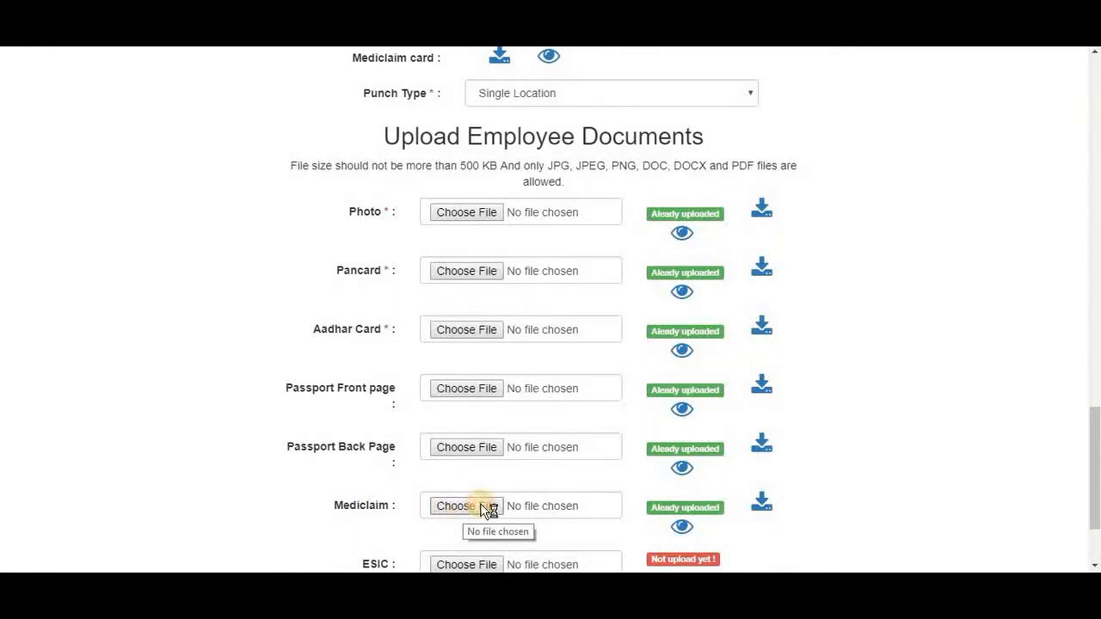
Step: Choose mediclaim 2.jpg as the file for the Mediclaim upload
left_click(466, 506)
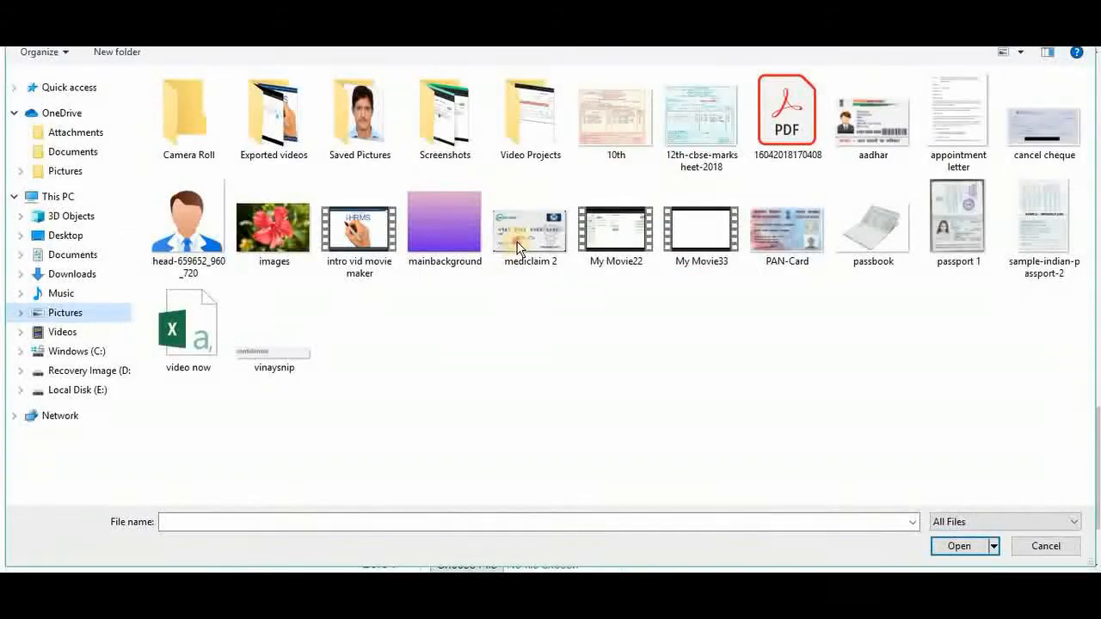
left_click(958, 547)
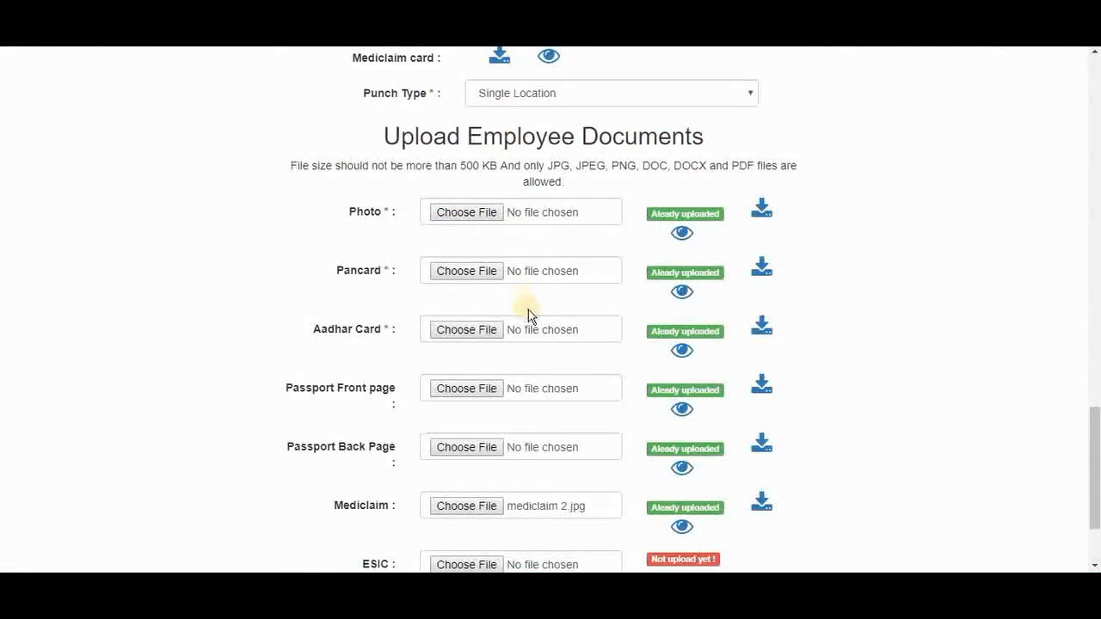
Step: Save the Mediclaim upload so it remains marked as already uploaded
scroll("down", 3)
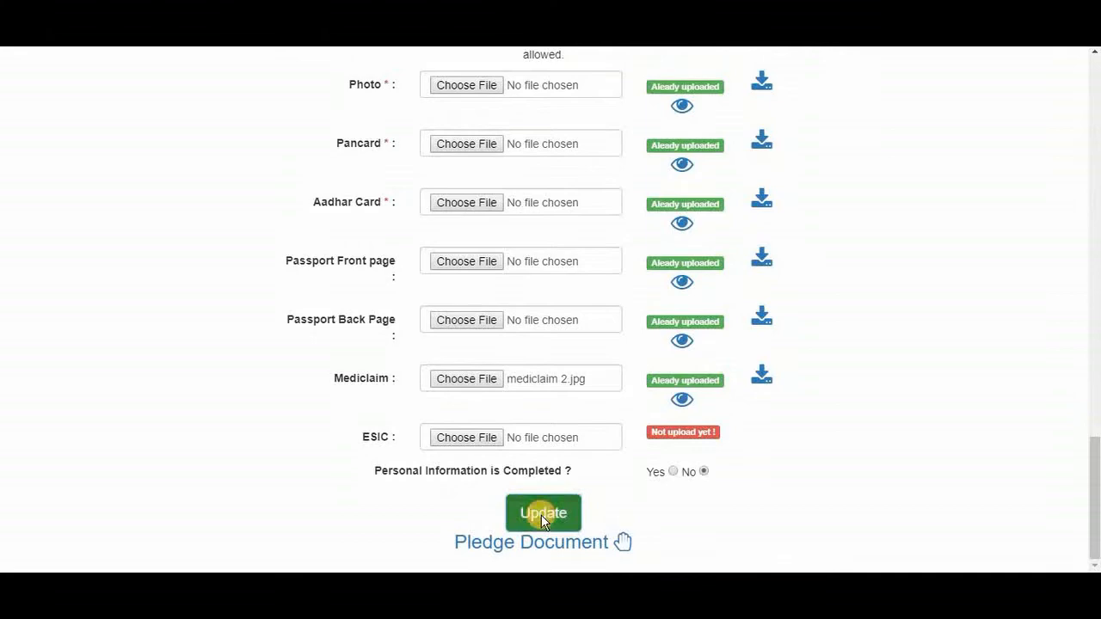
left_click(544, 513)
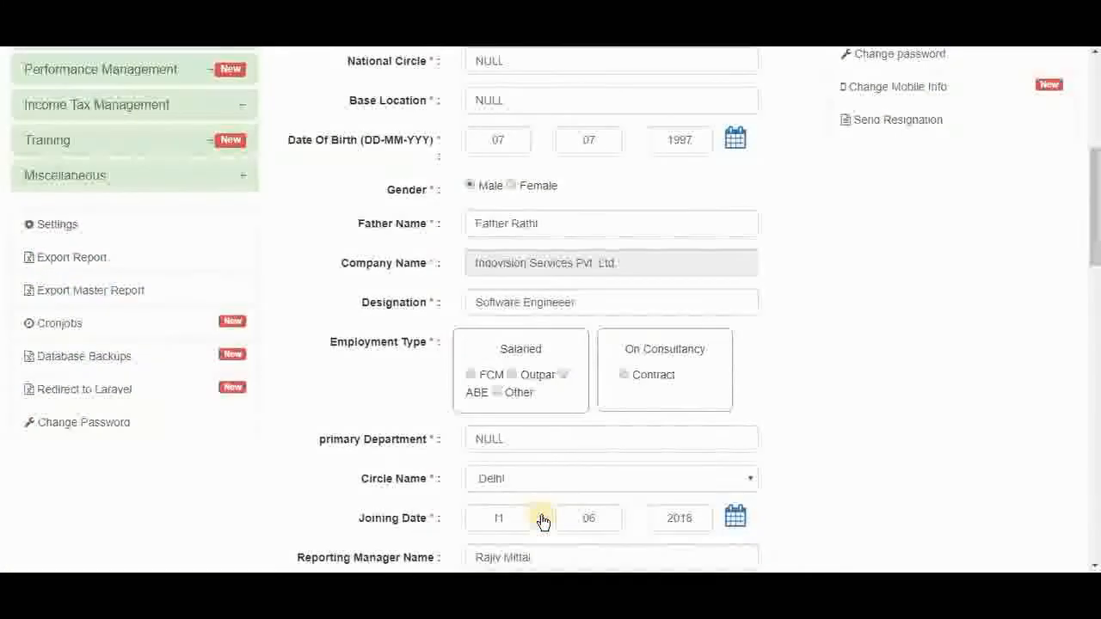
scroll("down", 3)
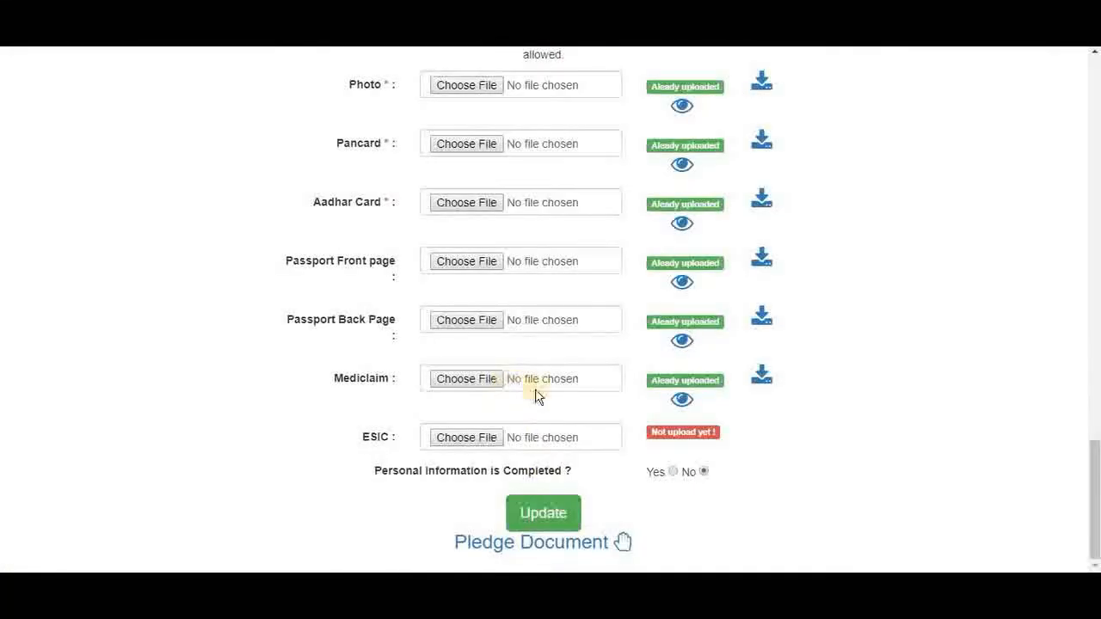
mouse_move(682, 400)
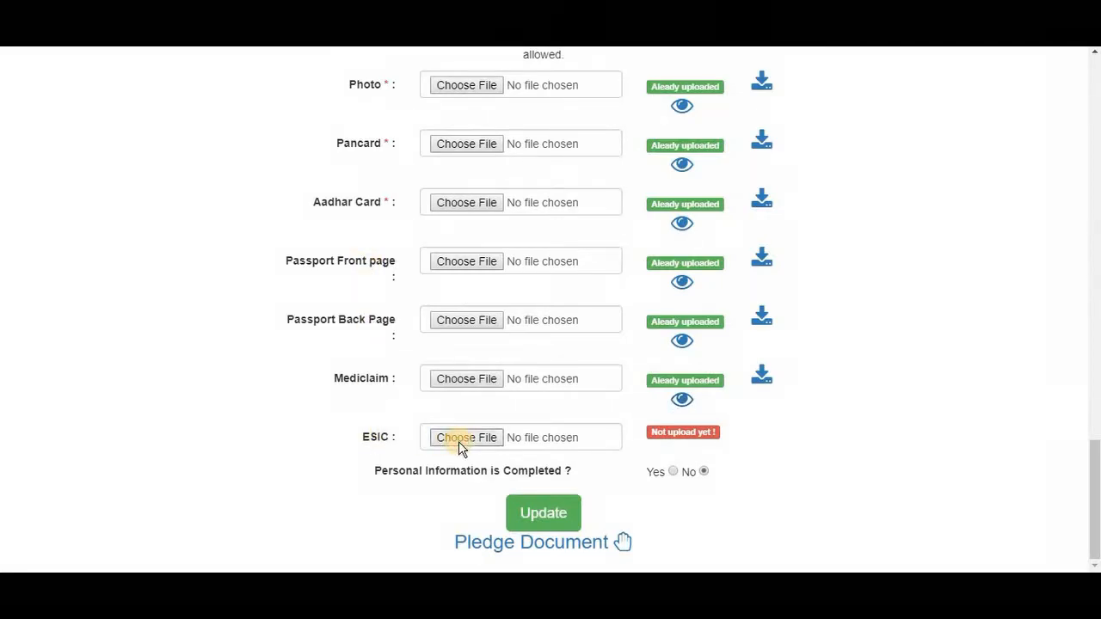
Step: Upload mediclaim 2.jpg as the ESIC document and save, getting the values successfully updated message
left_click(467, 437)
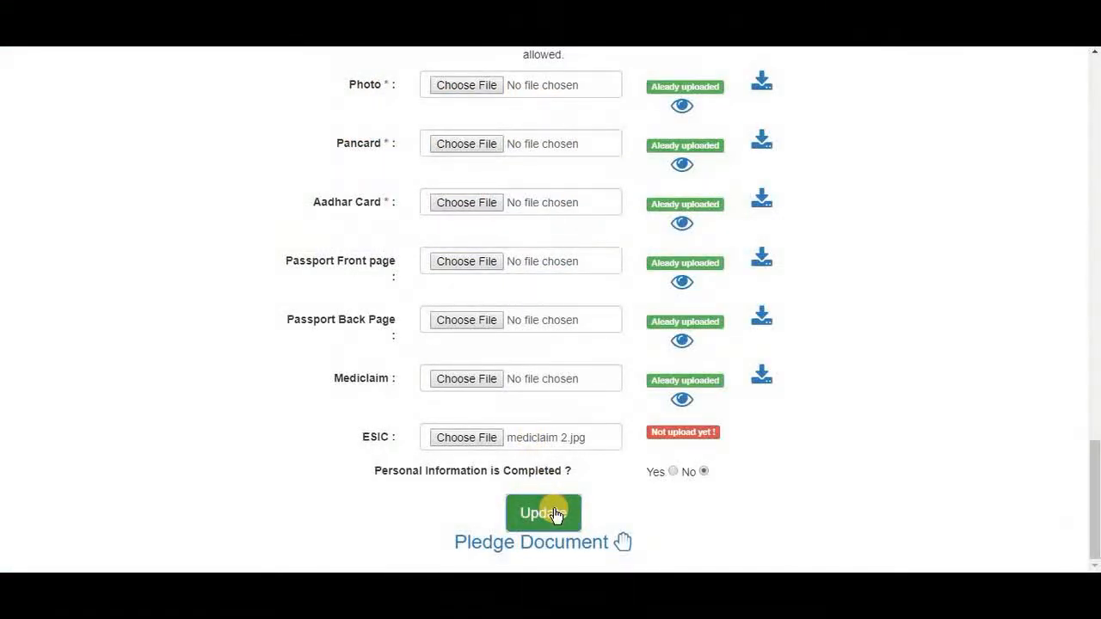
left_click(543, 513)
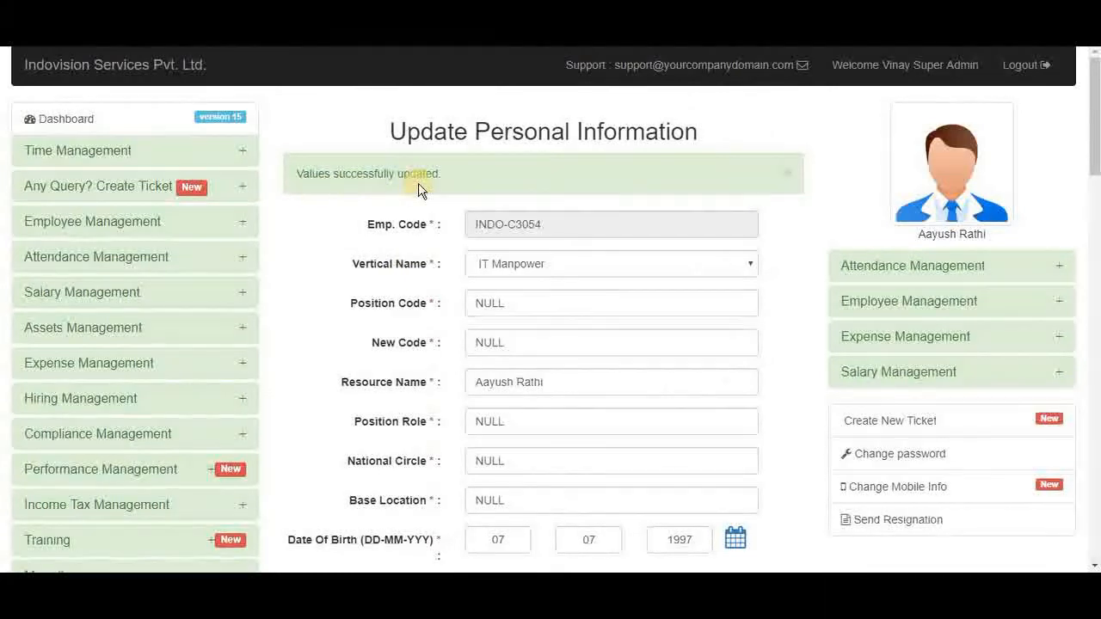
scroll("down", 3)
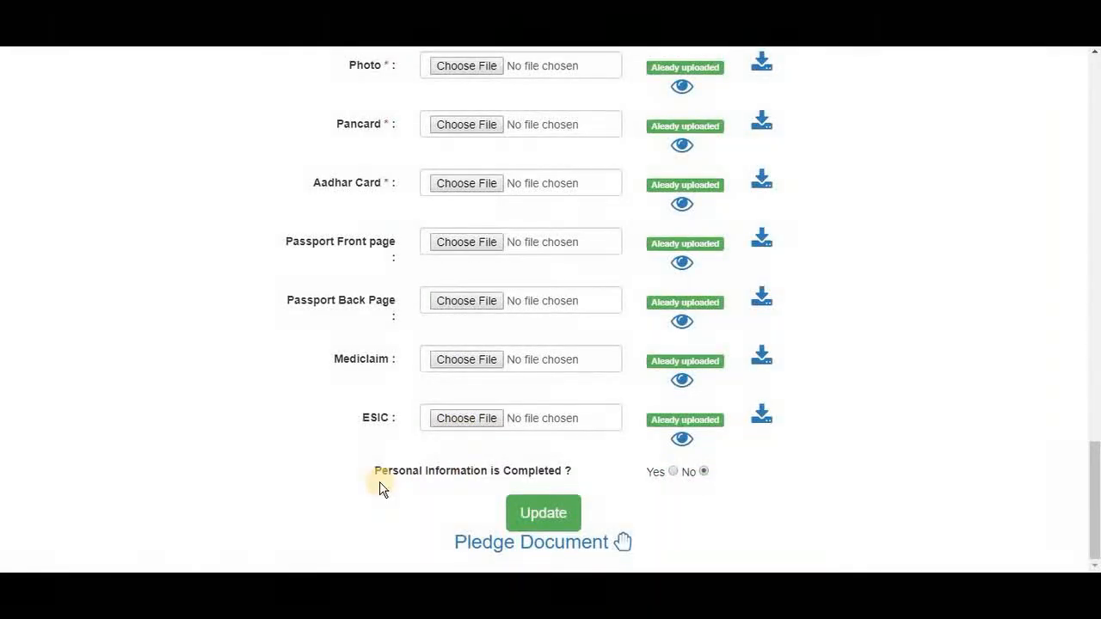
mouse_move(566, 481)
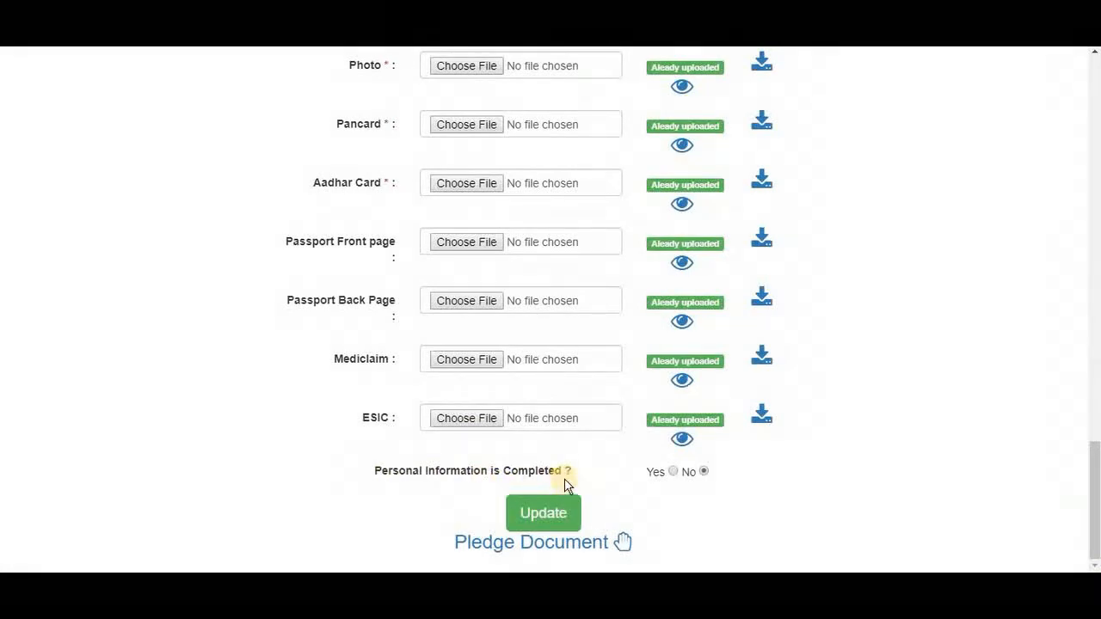
mouse_move(623, 490)
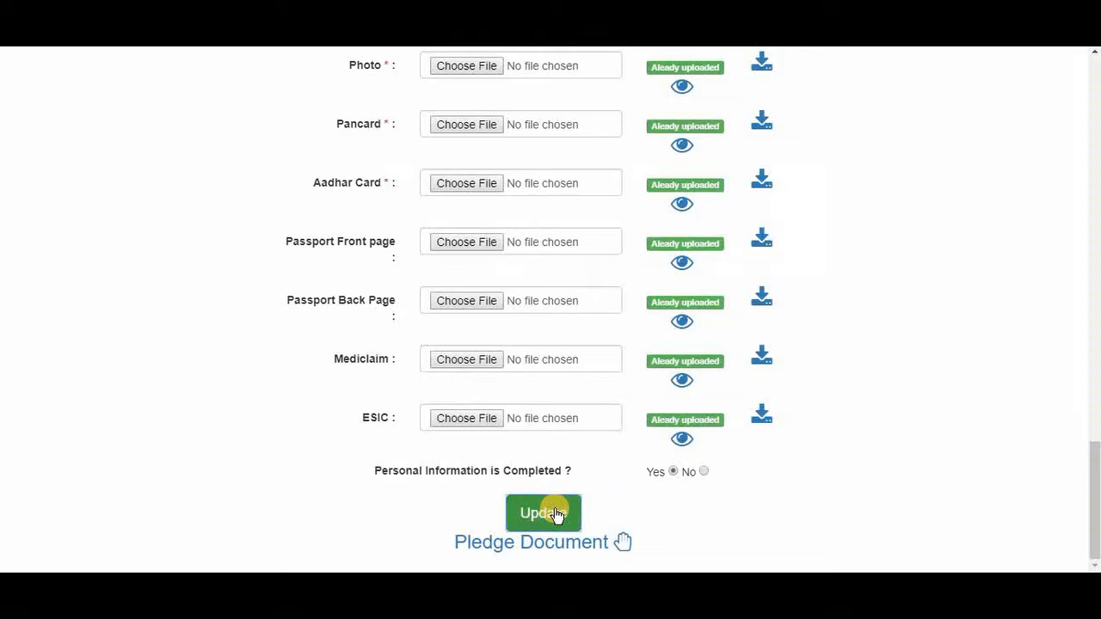
left_click(544, 512)
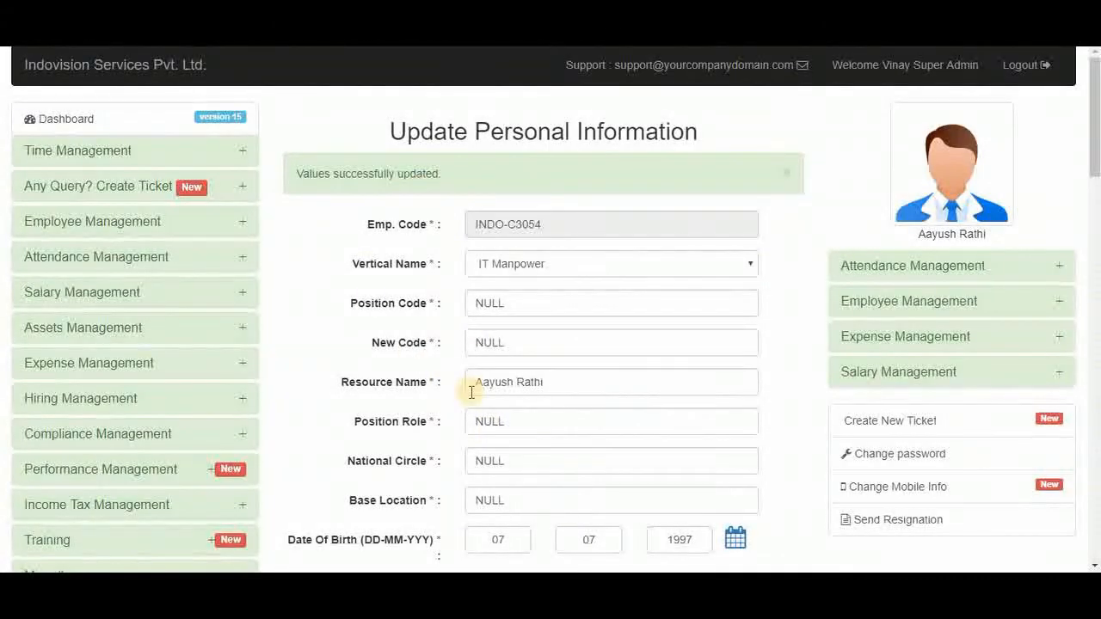
scroll("down", 3)
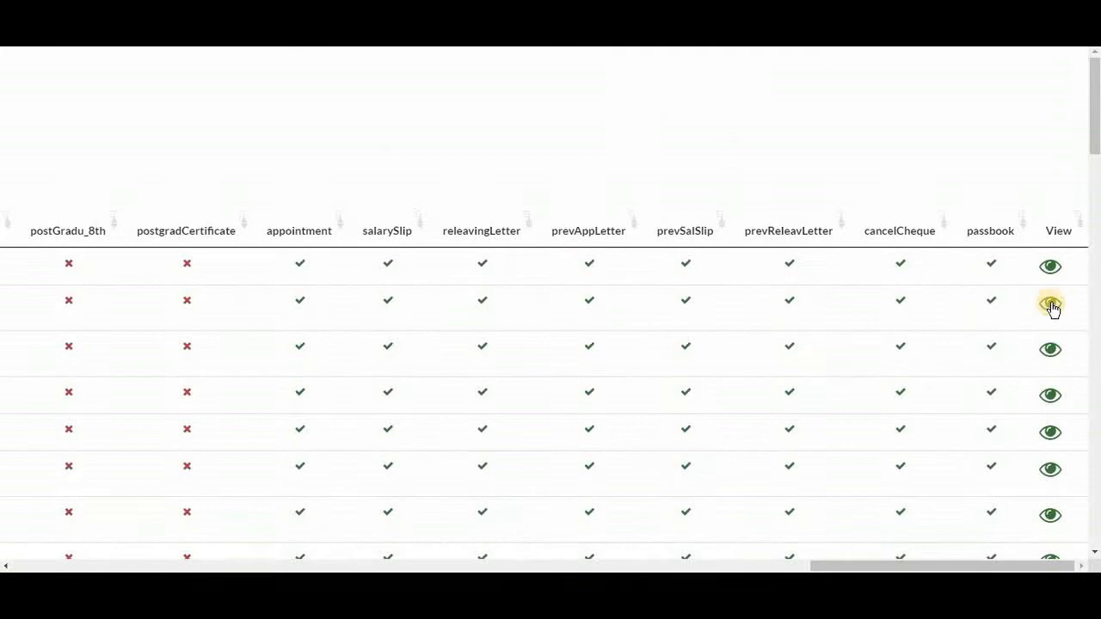
left_click(1049, 307)
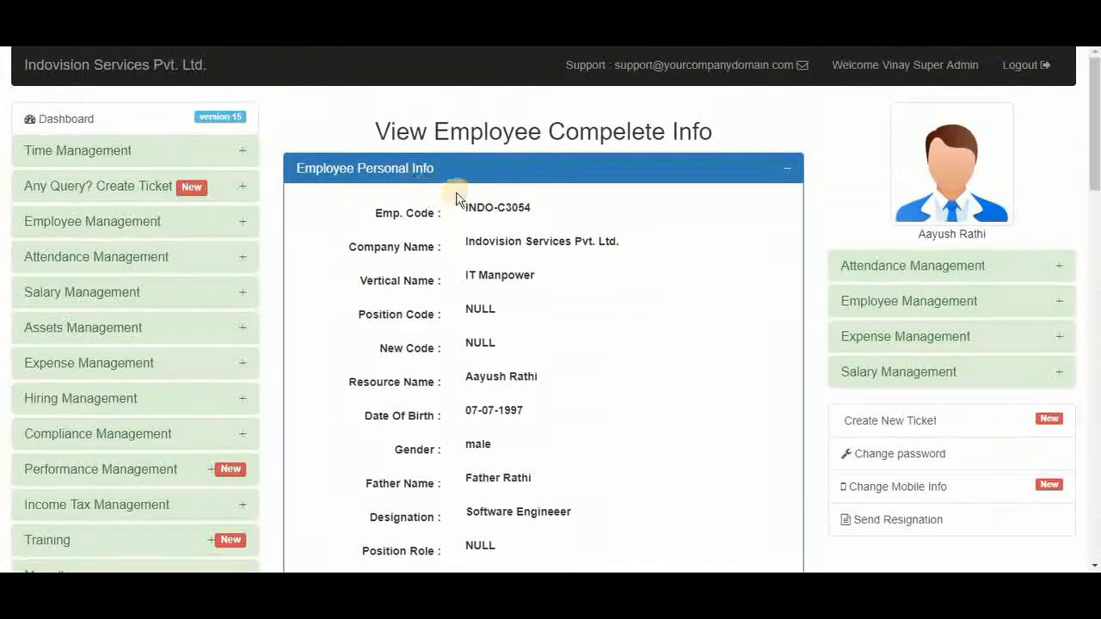
scroll("down", 3)
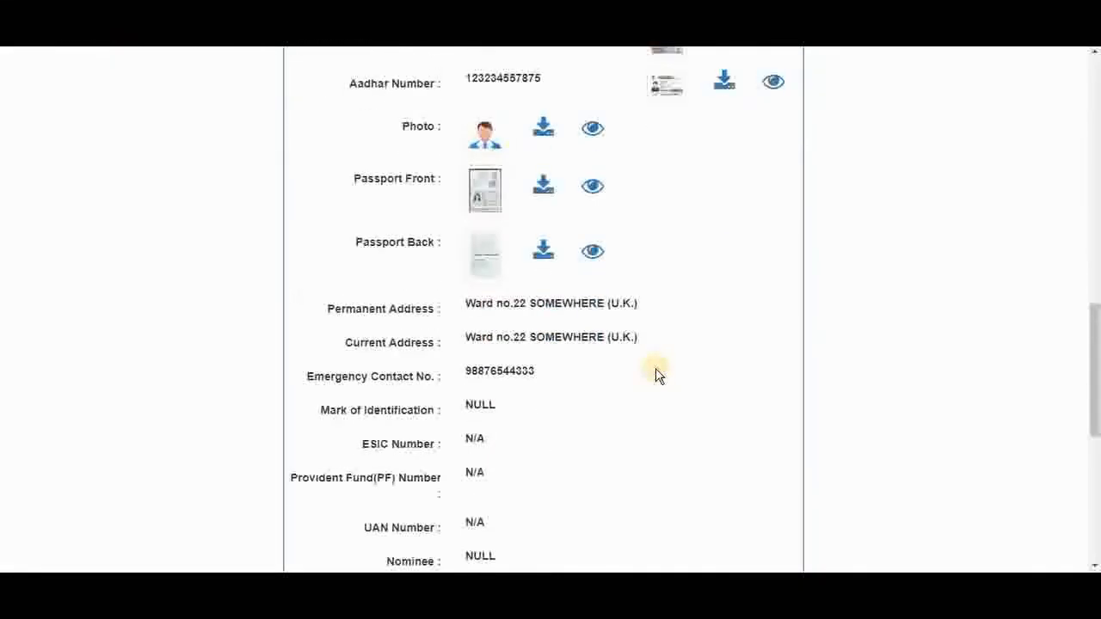
scroll("down", 3)
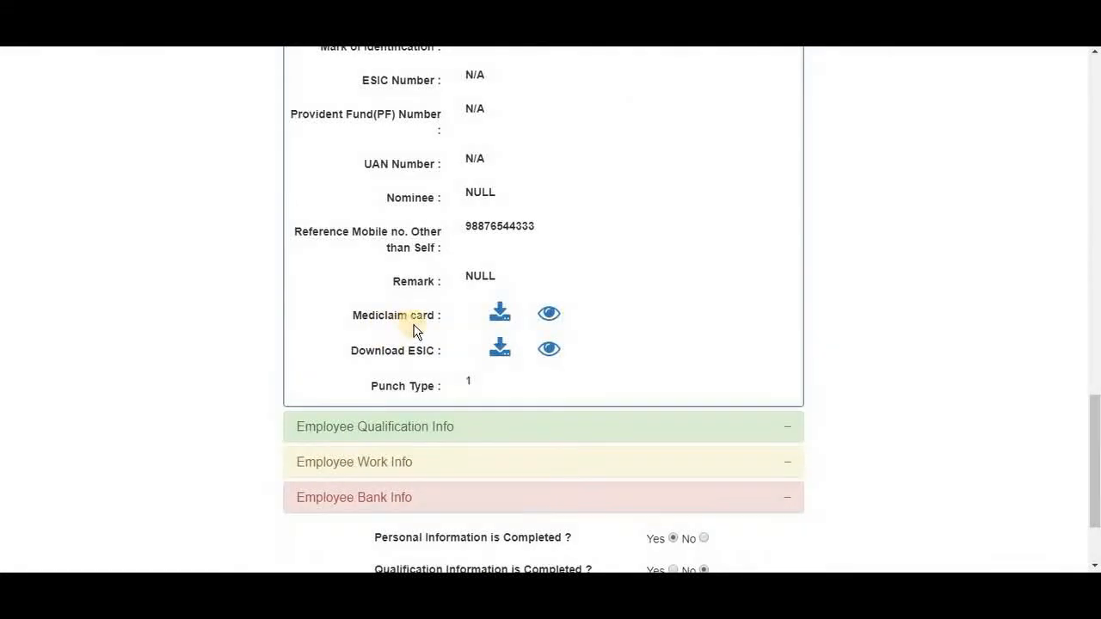
left_click(549, 313)
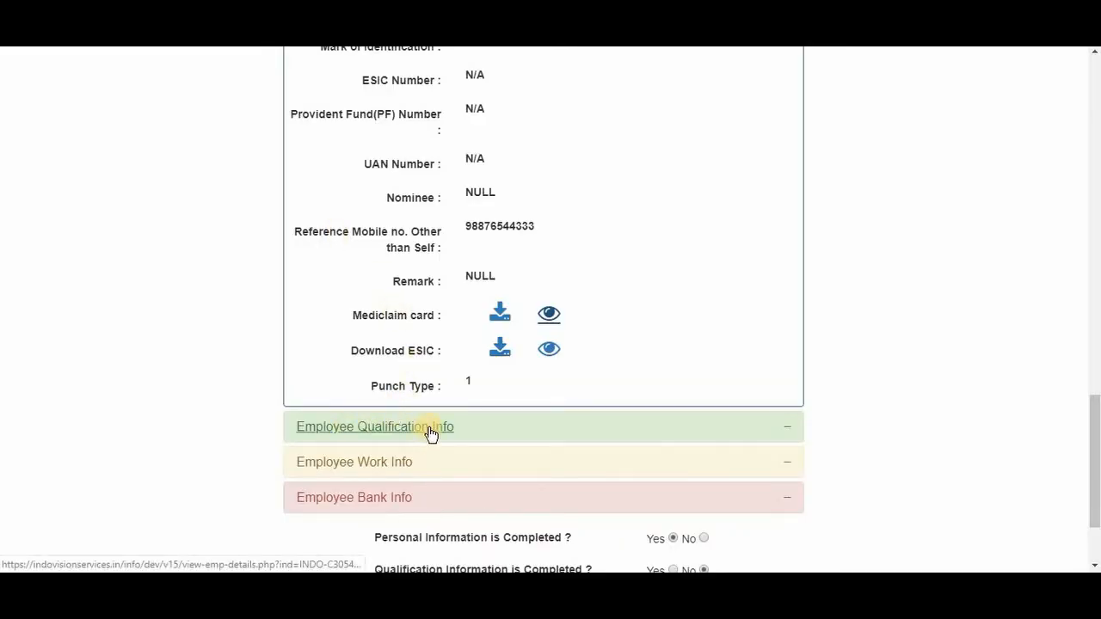
left_click(375, 426)
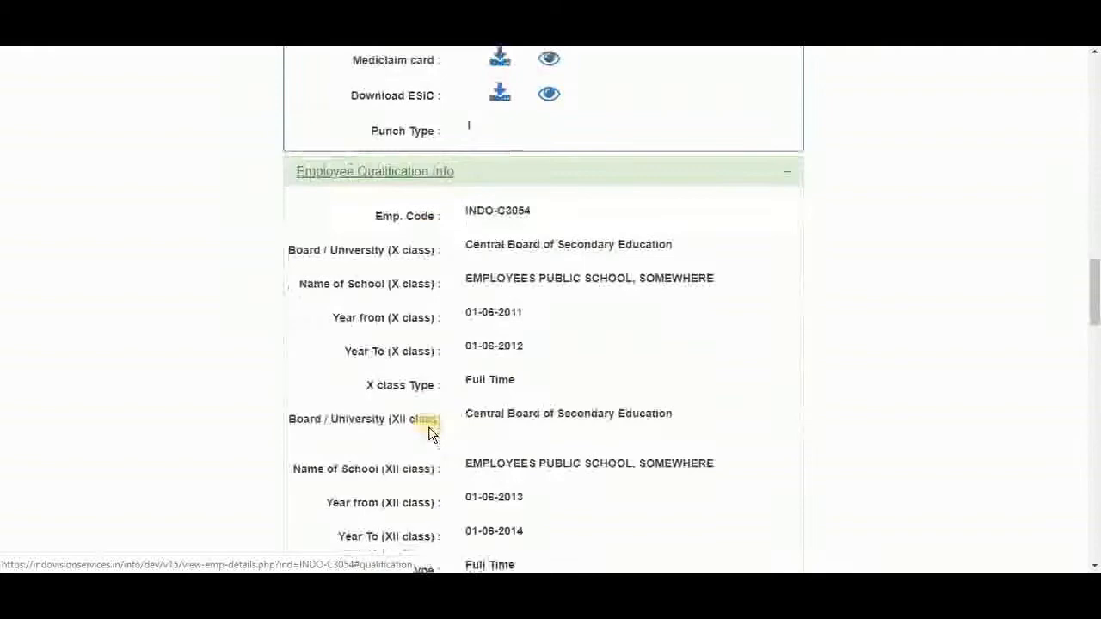
scroll("down", 3)
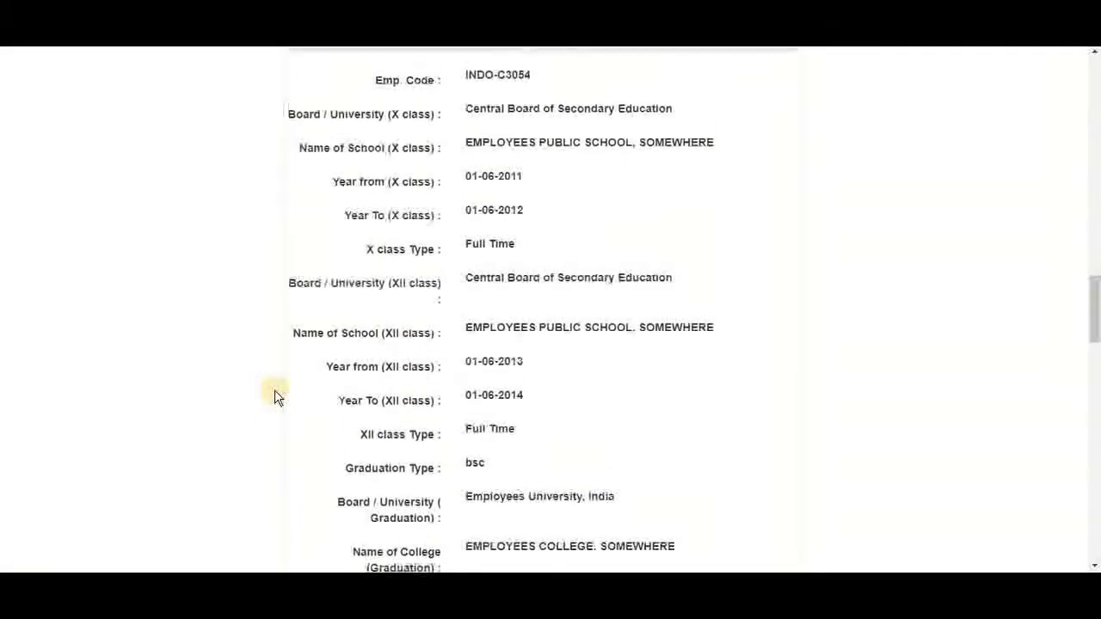
mouse_move(266, 251)
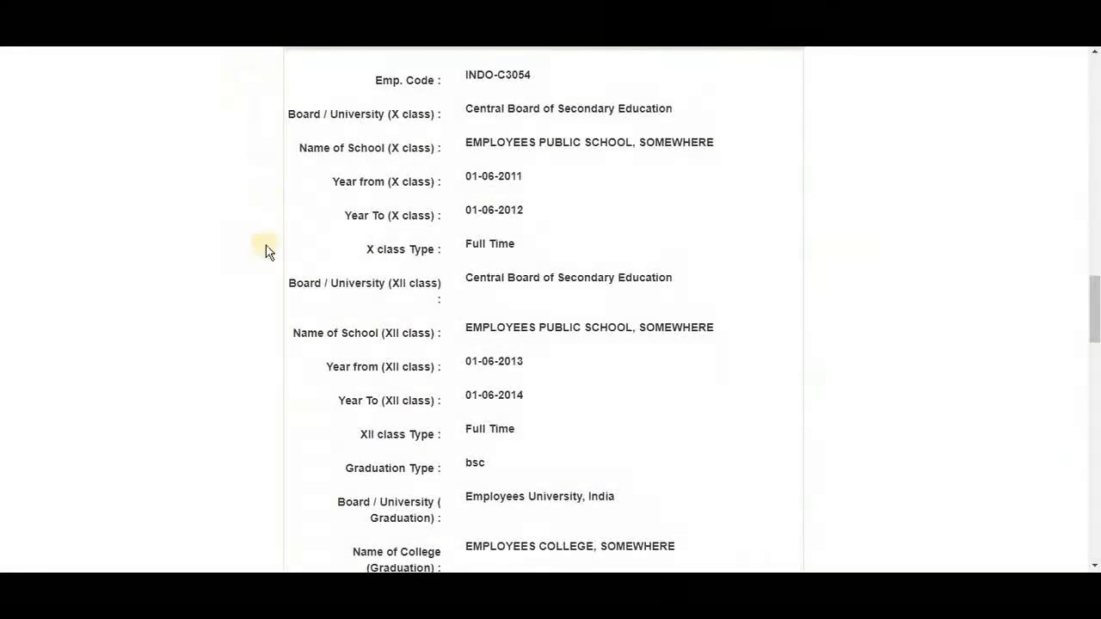
scroll("down", 3)
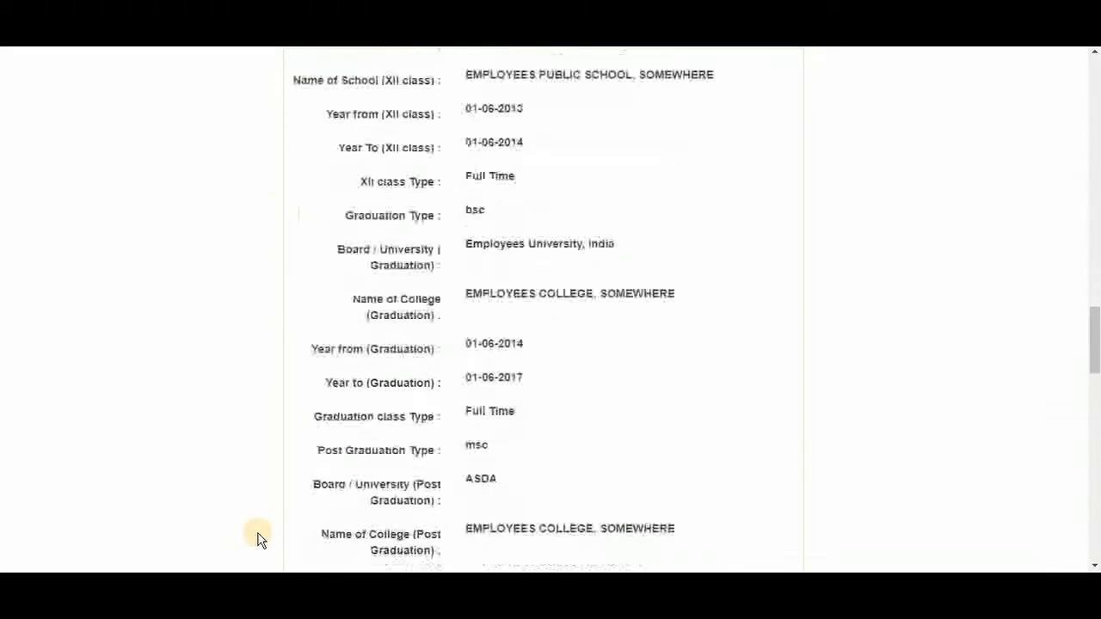
scroll("down", 3)
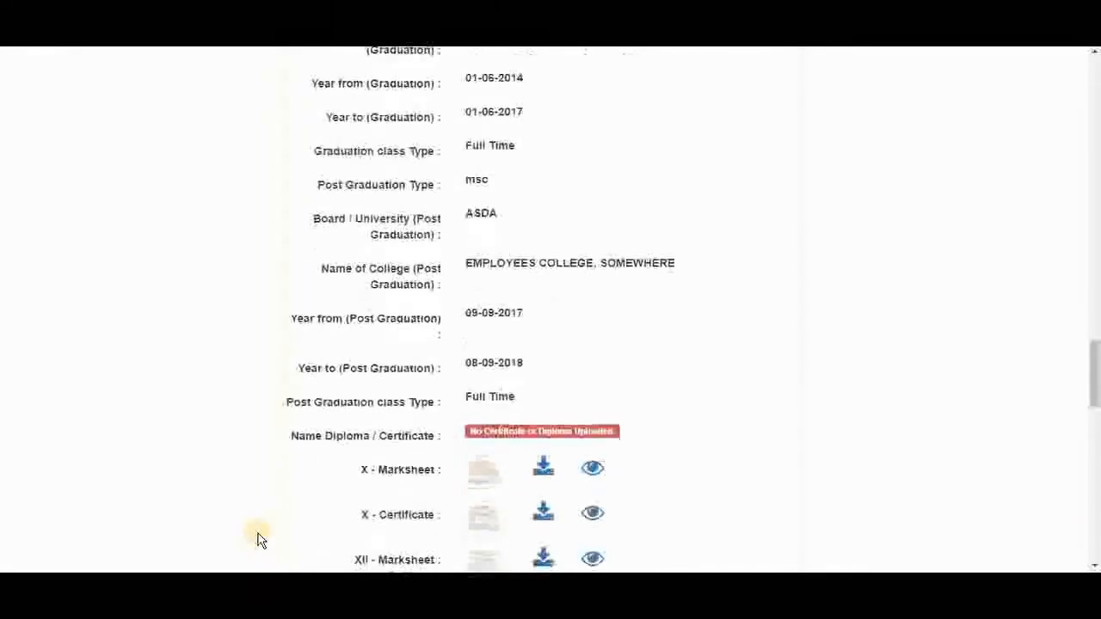
scroll("down", 3)
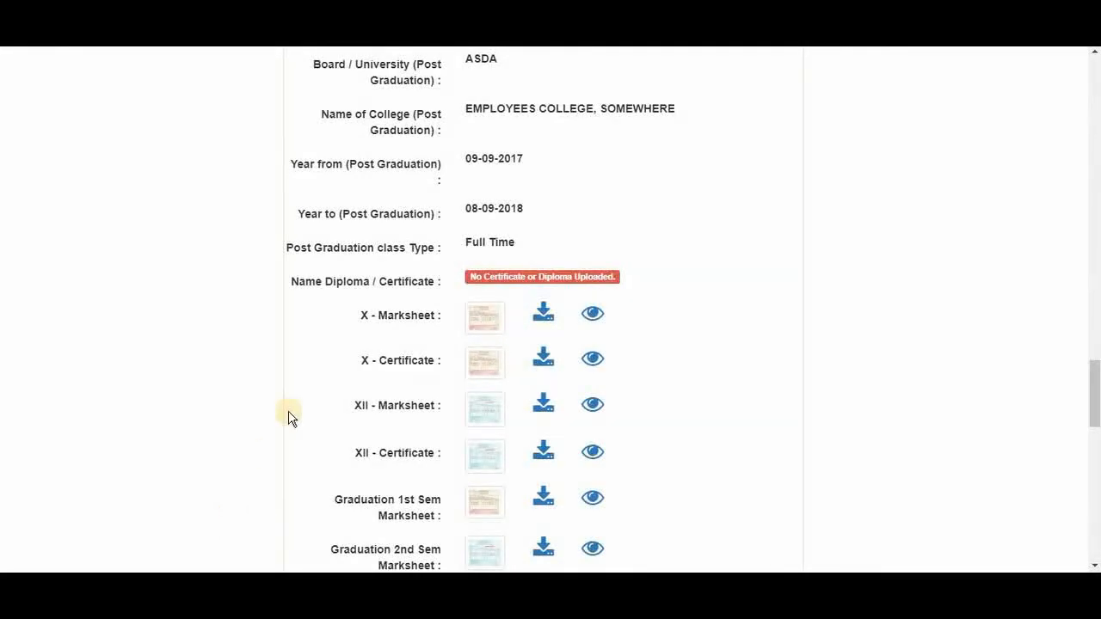
mouse_move(485, 459)
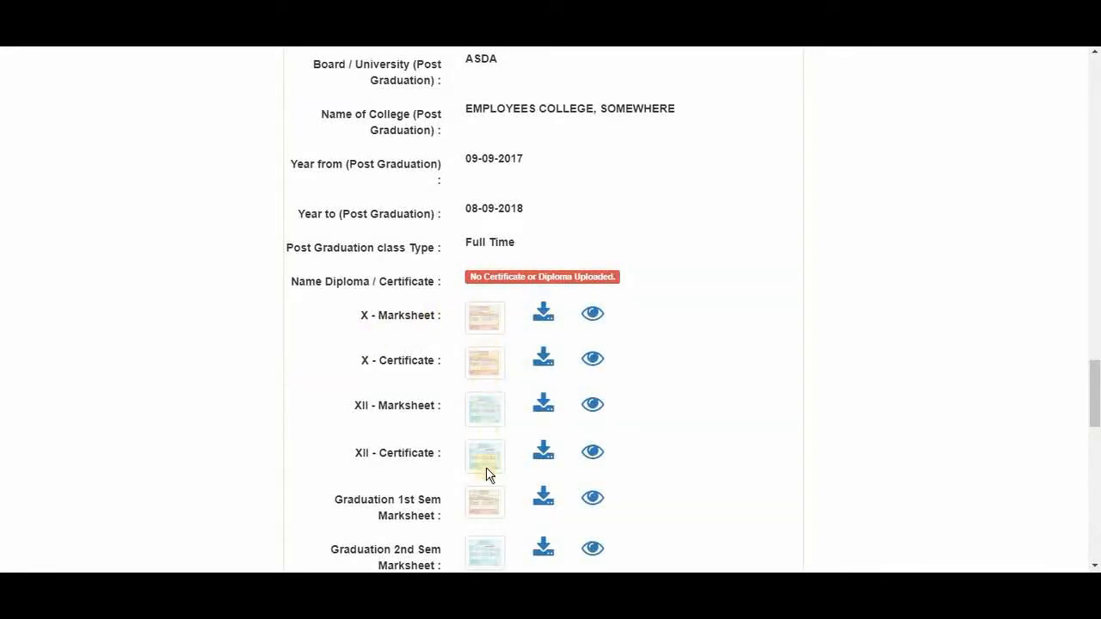
mouse_move(543, 313)
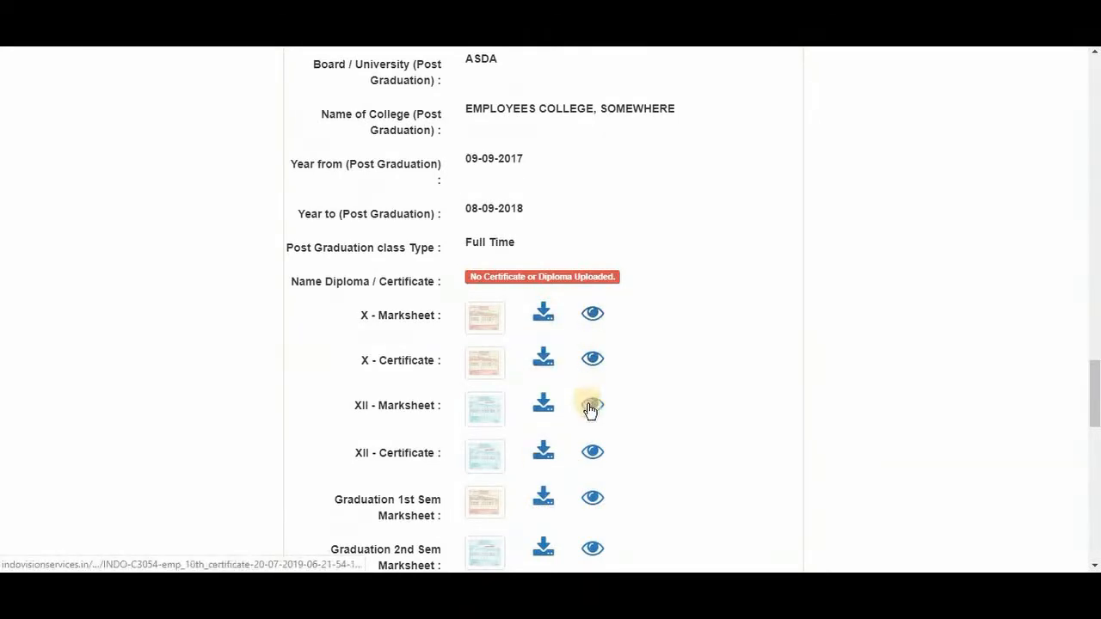
mouse_move(592, 406)
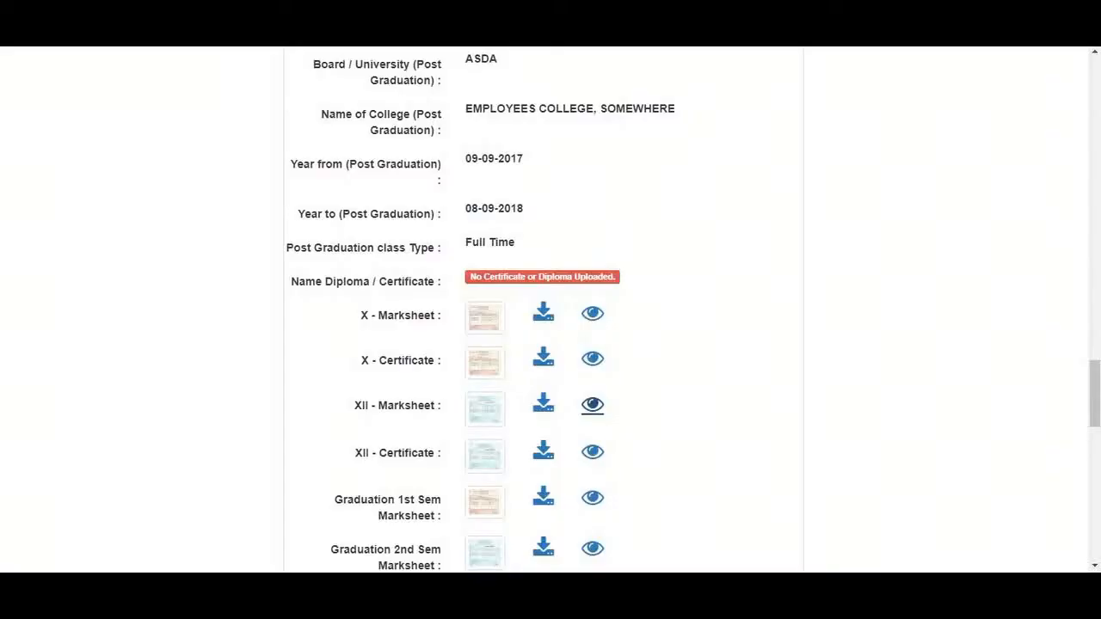
mouse_move(472, 299)
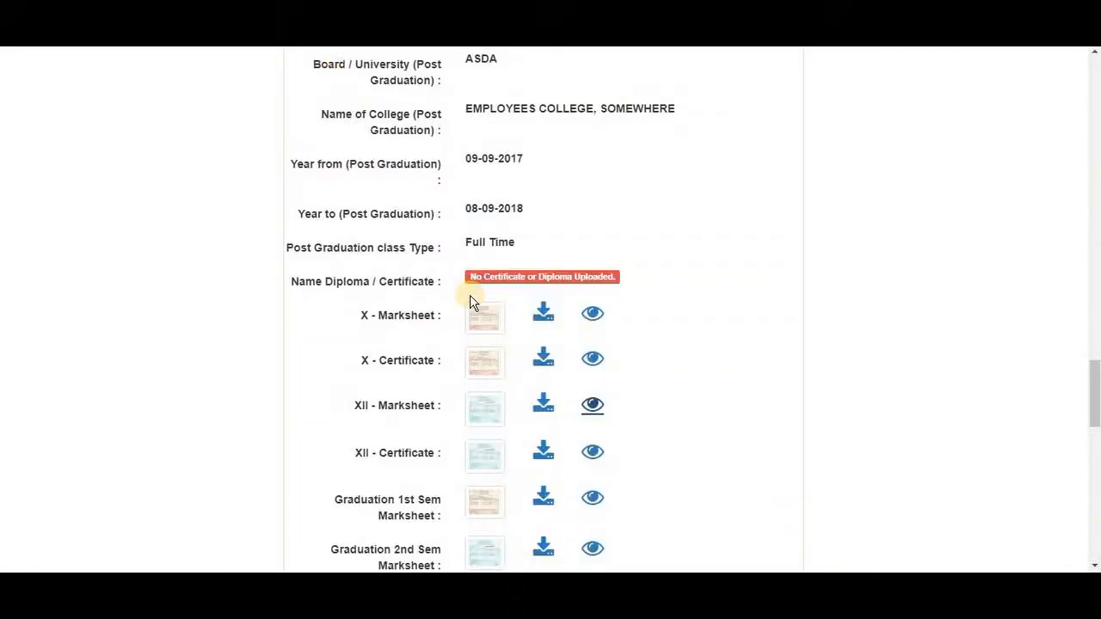
mouse_move(592, 296)
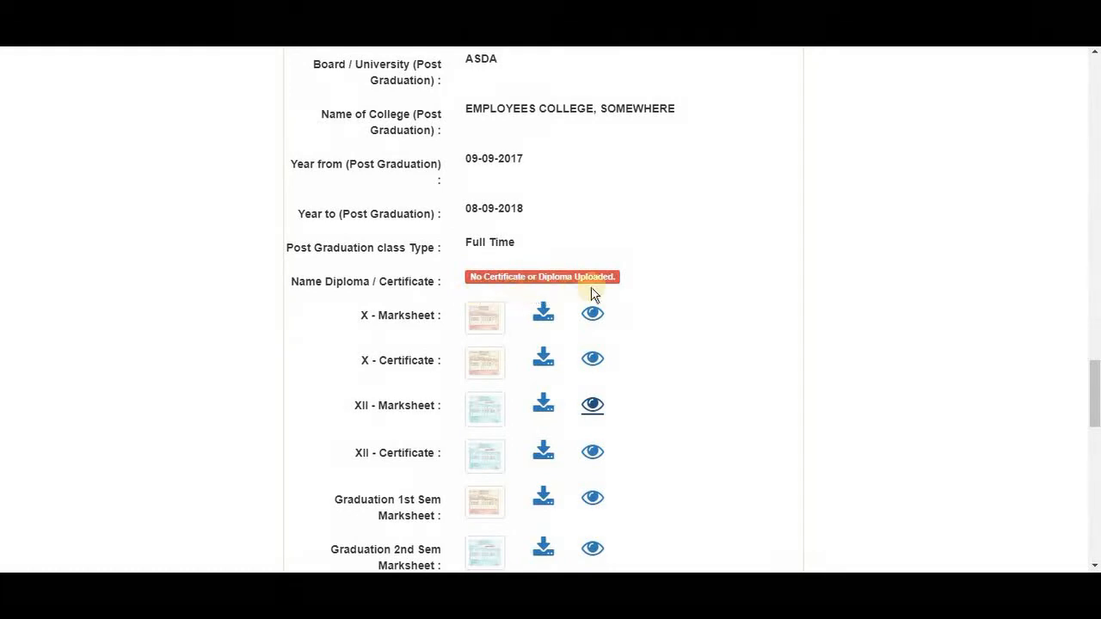
scroll("down", 3)
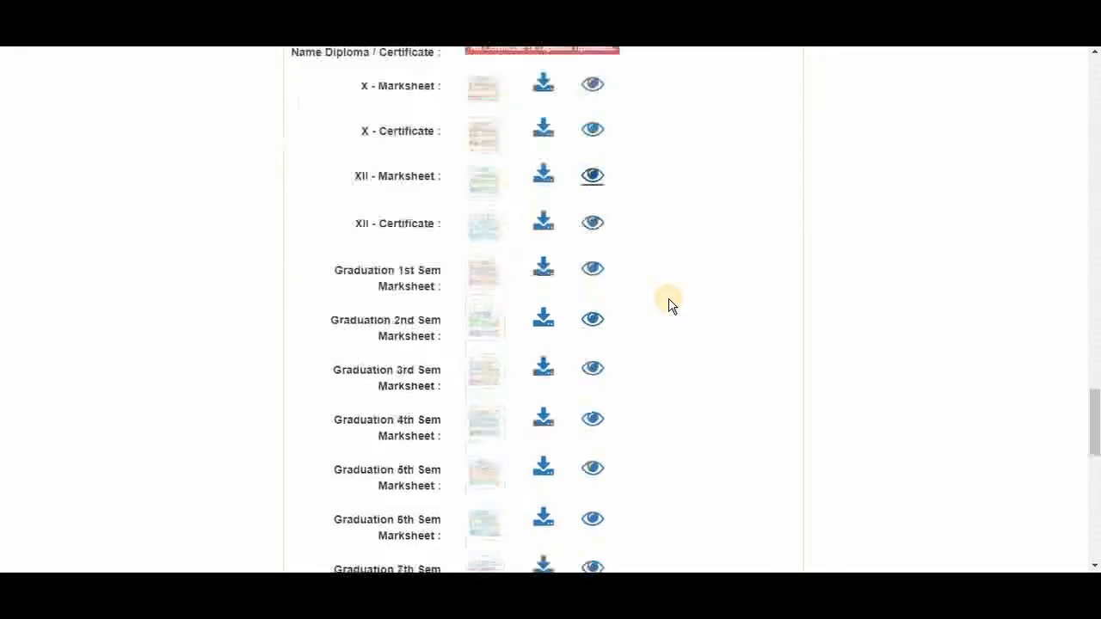
scroll("down", 3)
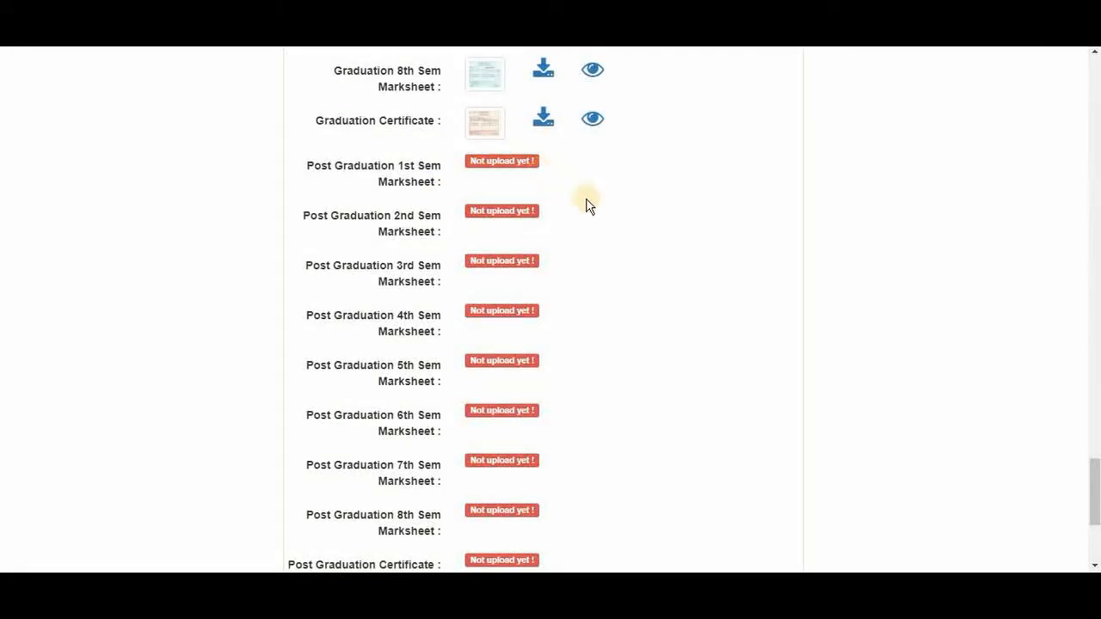
scroll("down", 3)
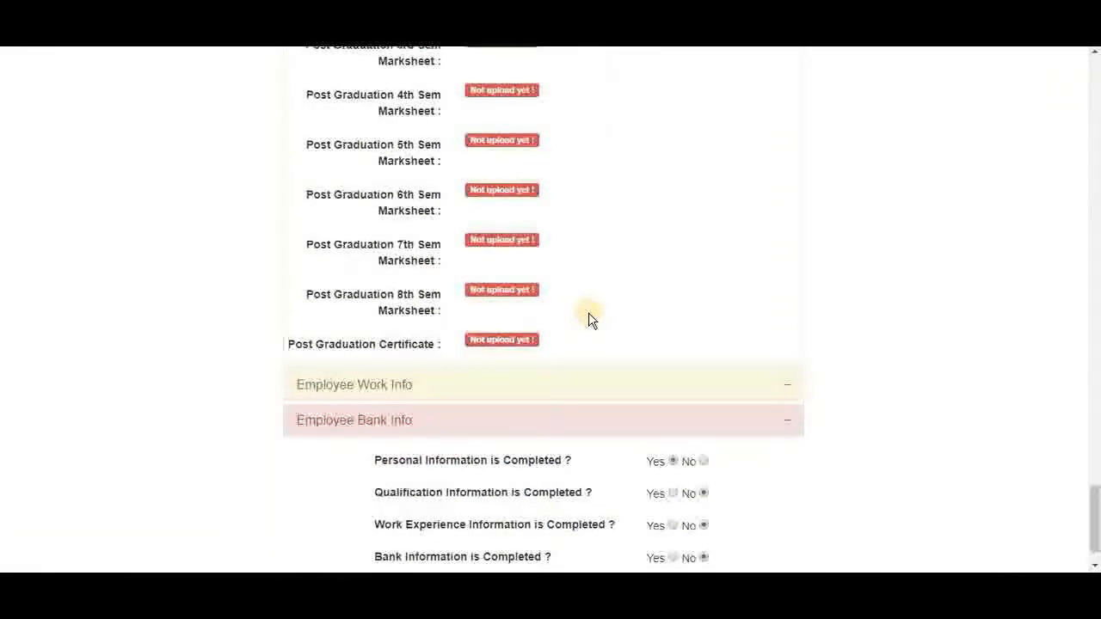
scroll("up", 3)
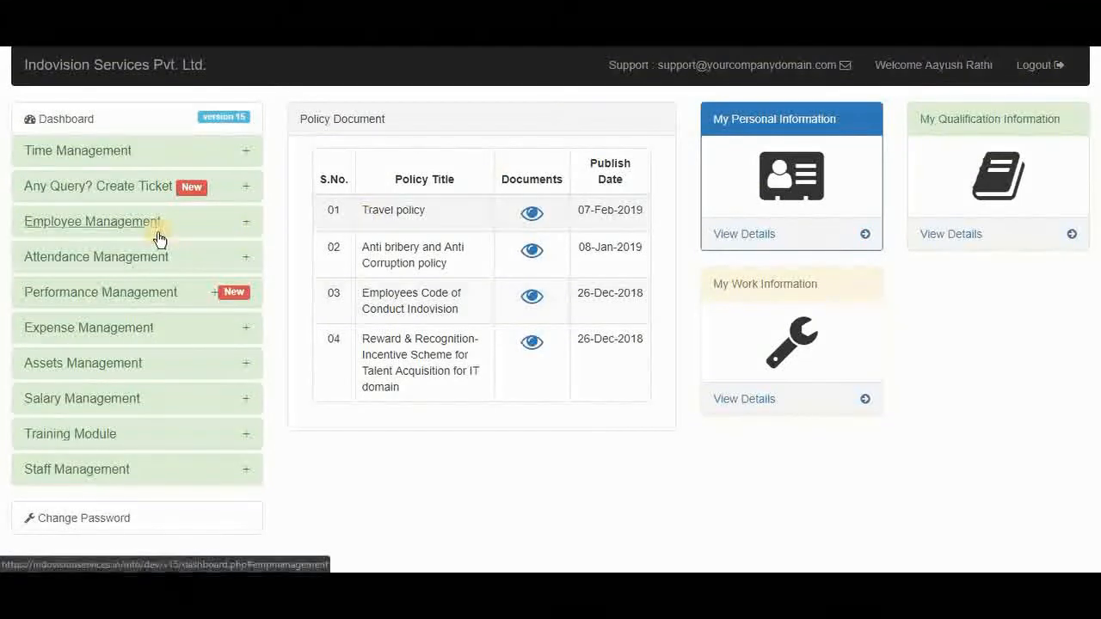
Step: Go to My Qualification Info under Employee Management and expand Upload Education Documents
left_click(92, 222)
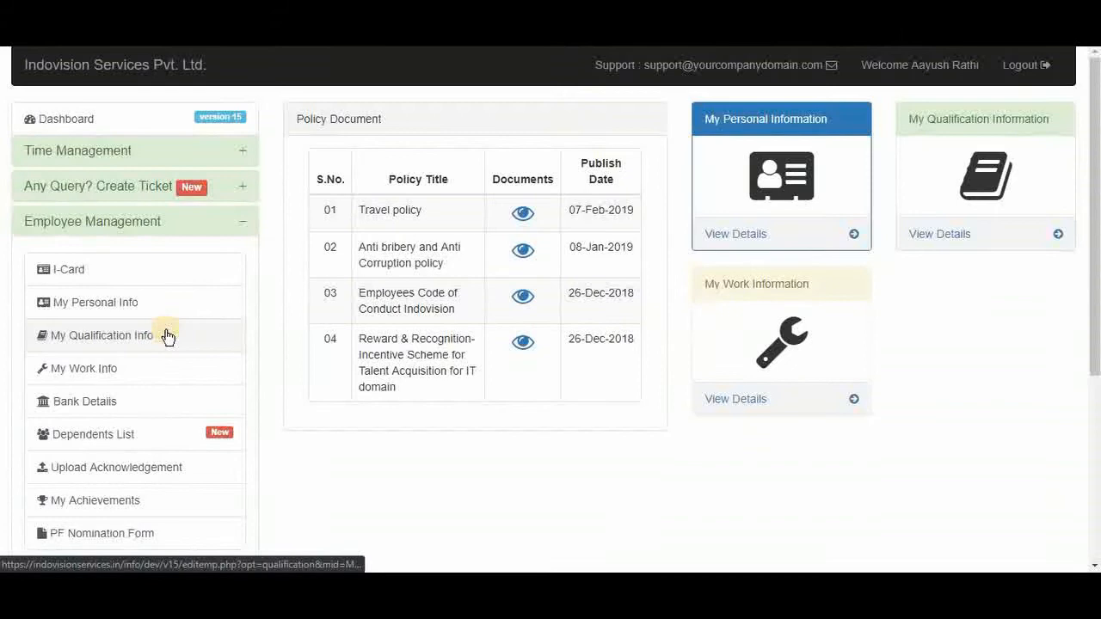
left_click(102, 335)
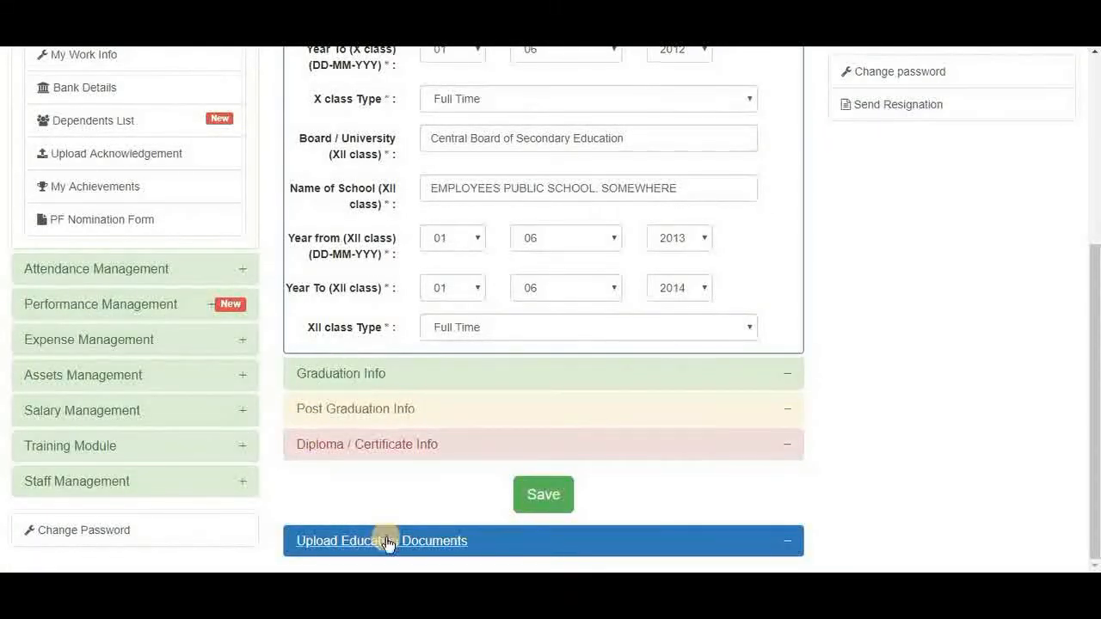
left_click(382, 540)
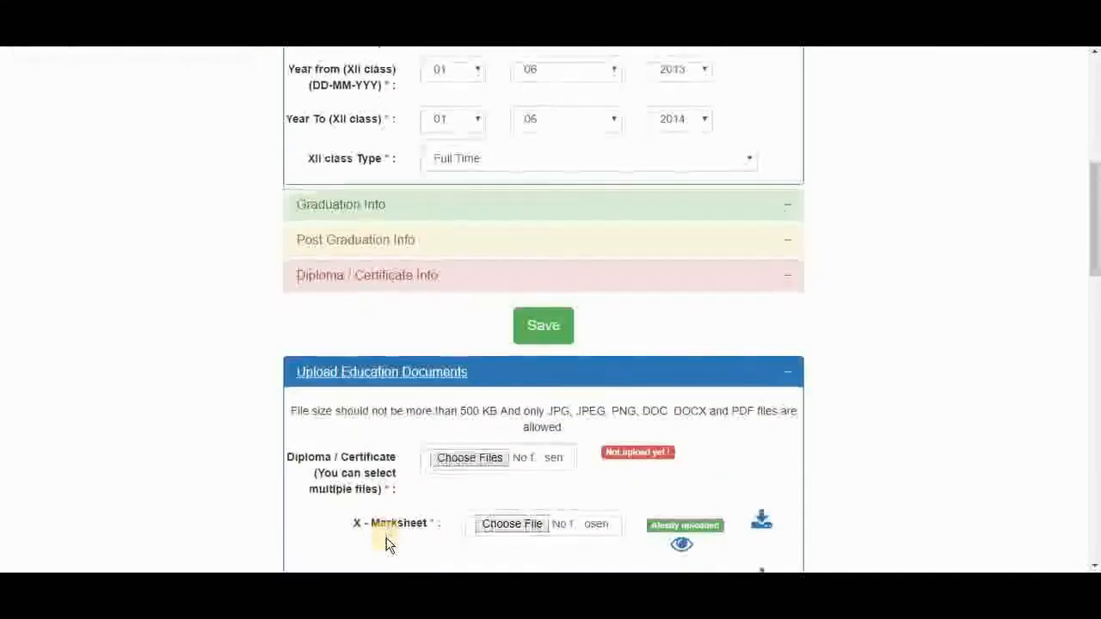
scroll("down", 3)
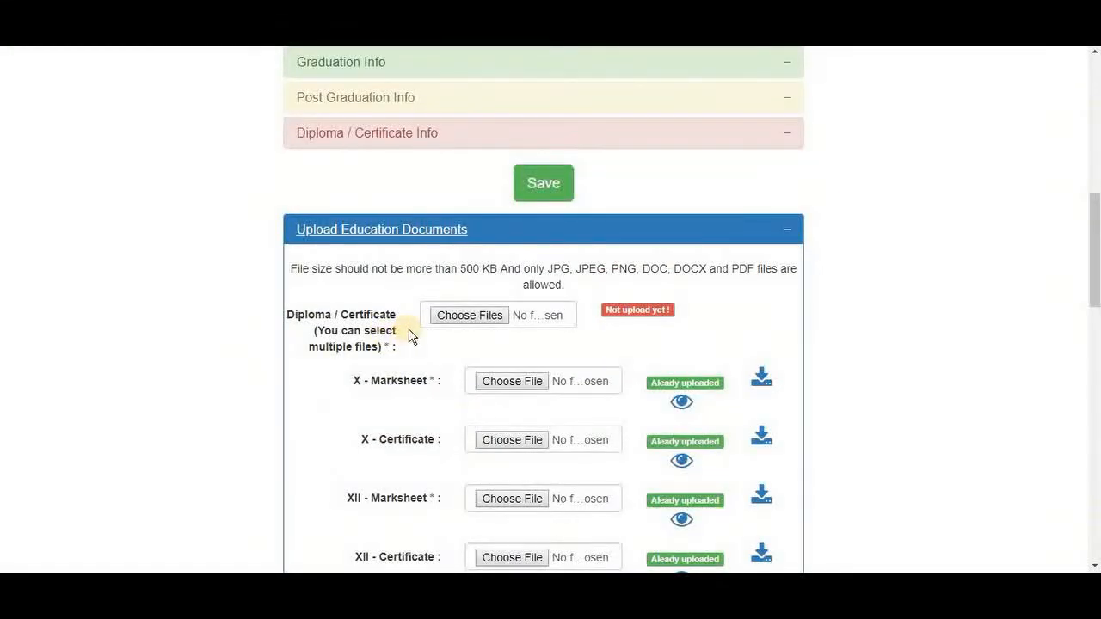
mouse_move(468, 315)
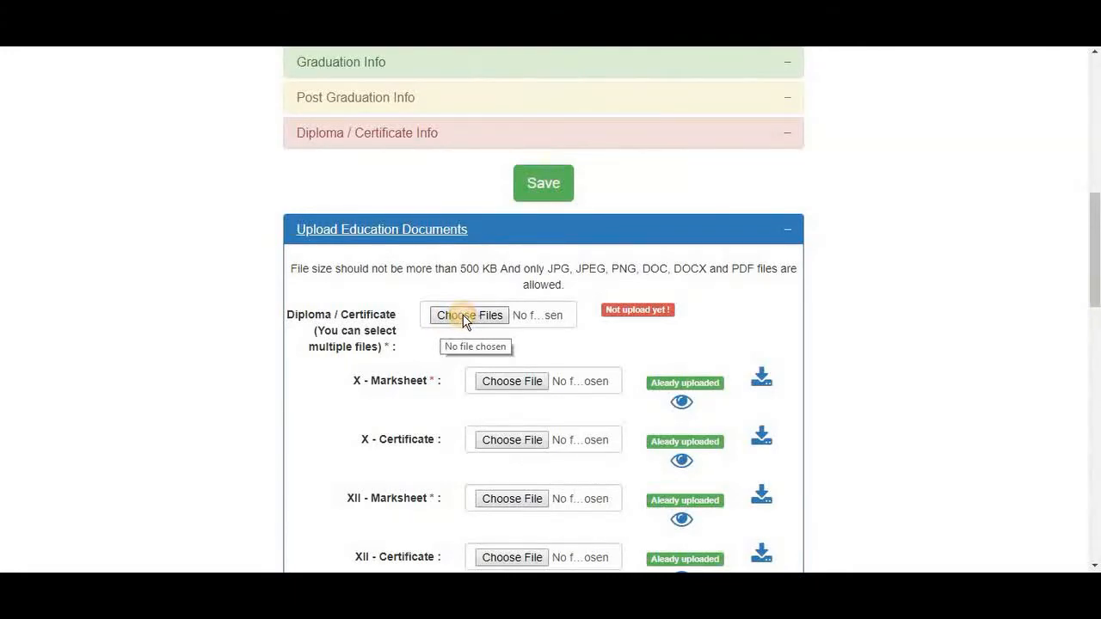
Step: Attach 10th.jpg as the Diploma/Certificate file and save the qualification update
left_click(468, 315)
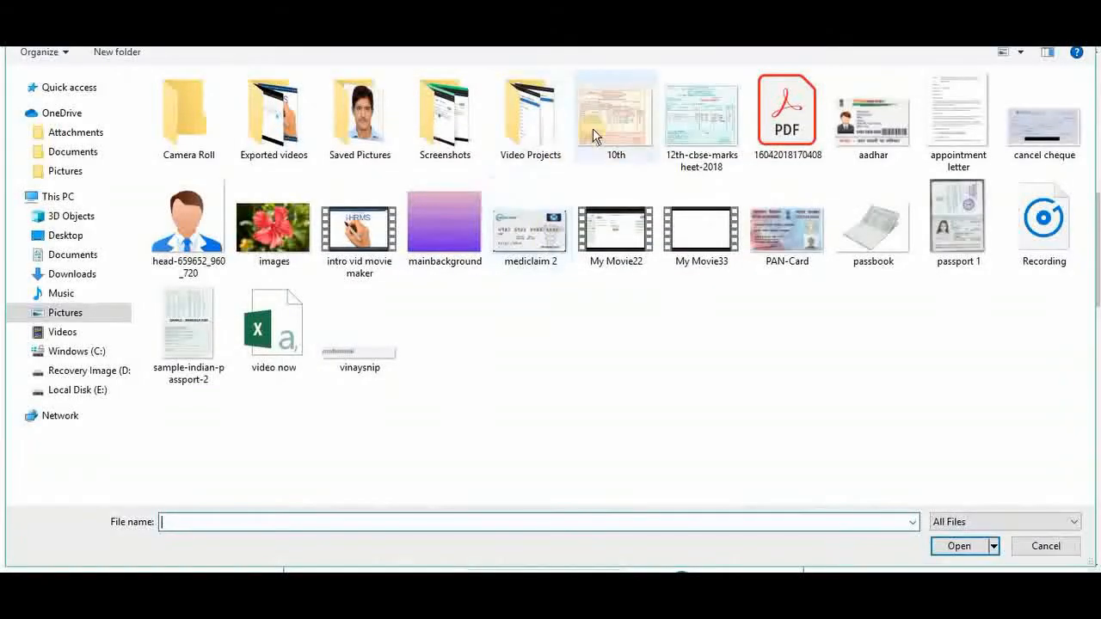
left_click(960, 547)
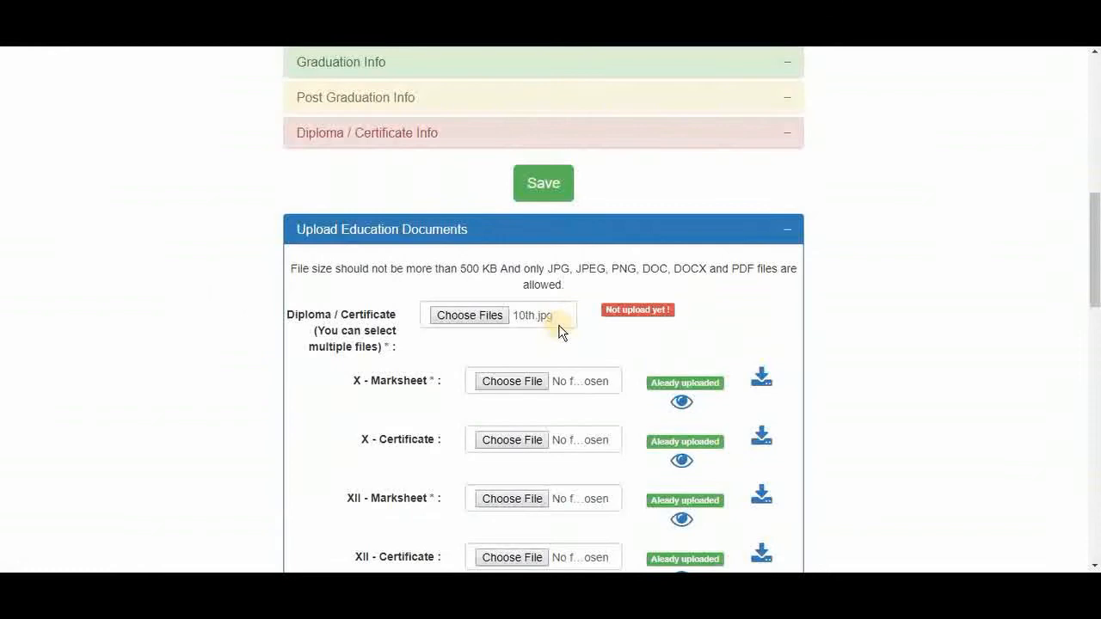
scroll("down", 3)
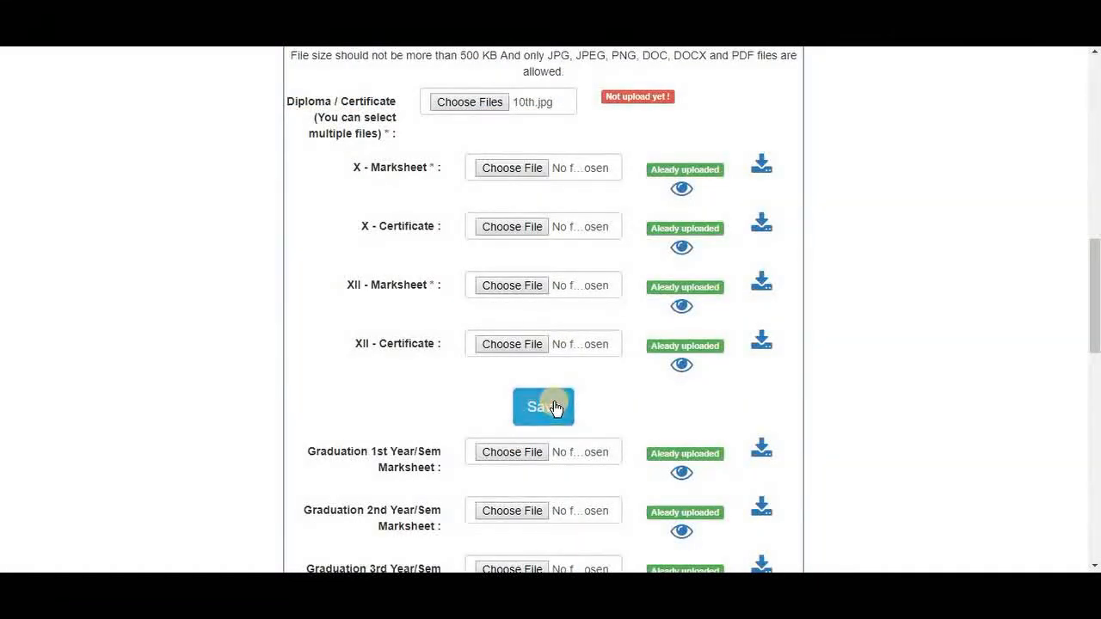
left_click(544, 406)
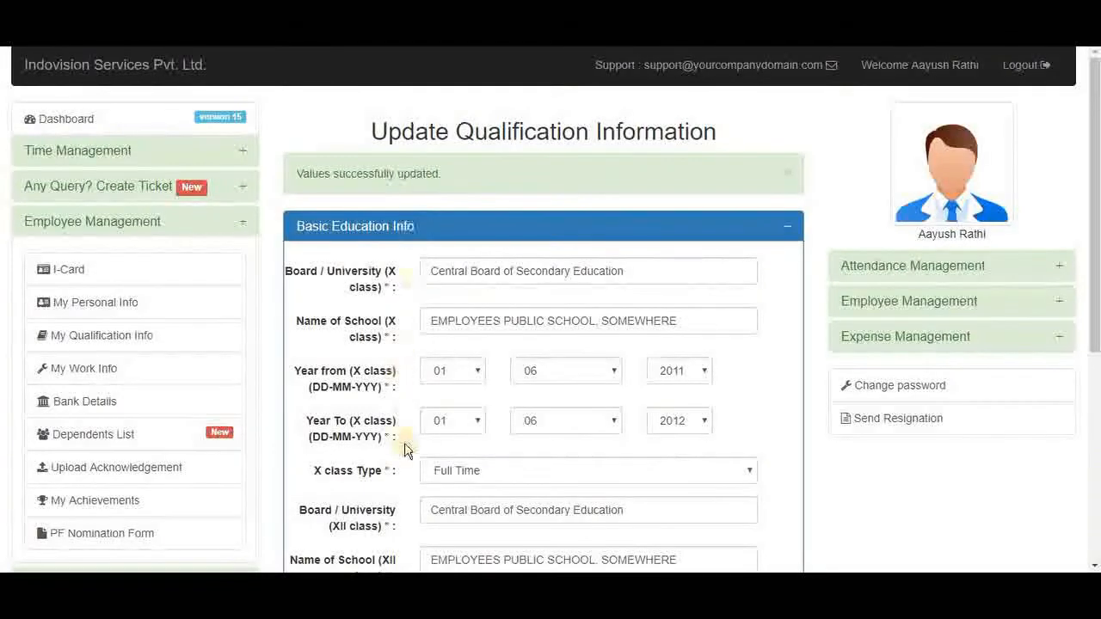
scroll("down", 3)
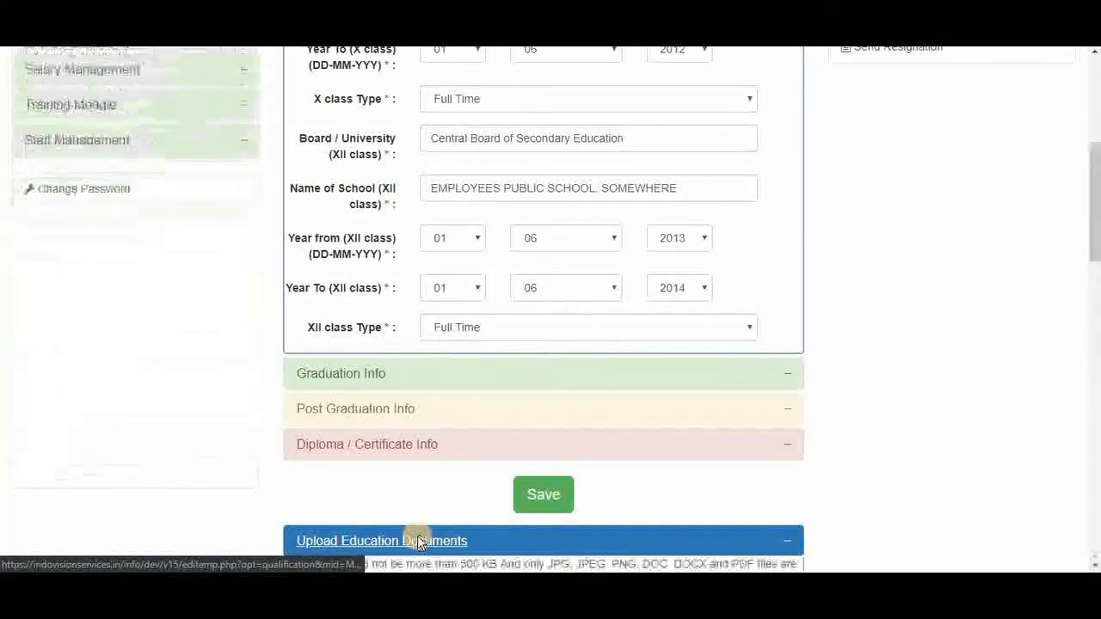
scroll("down", 3)
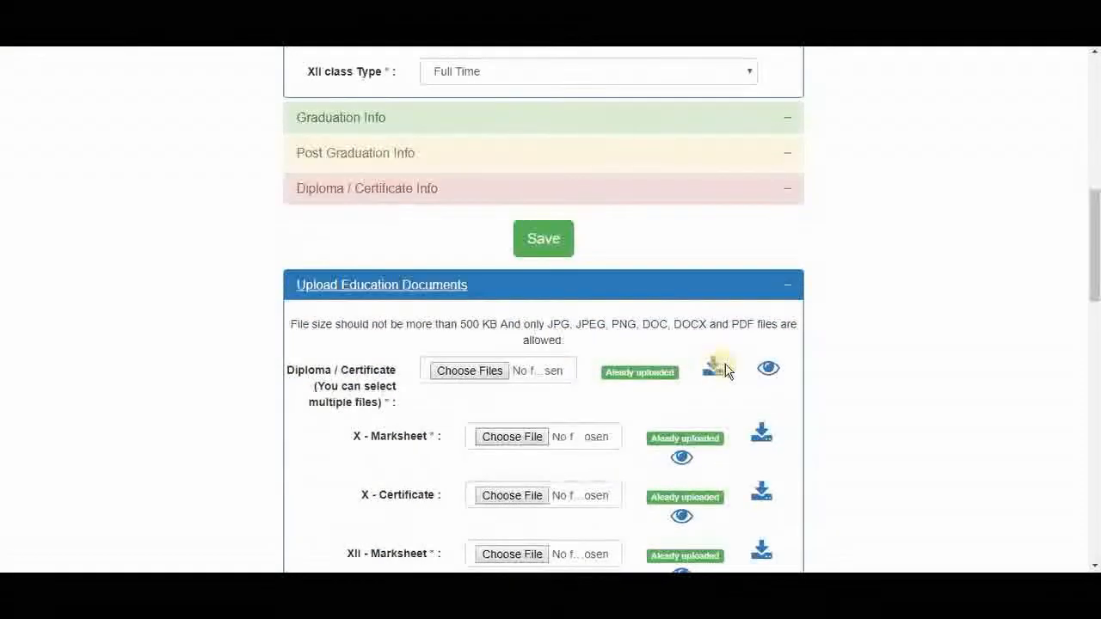
scroll("down", 3)
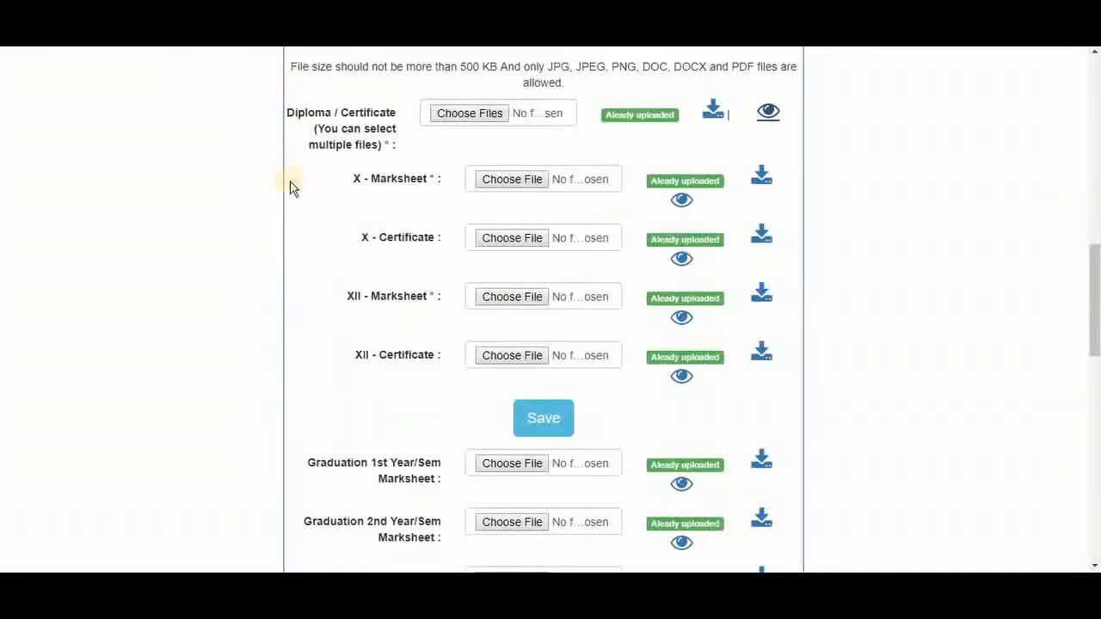
scroll("down", 3)
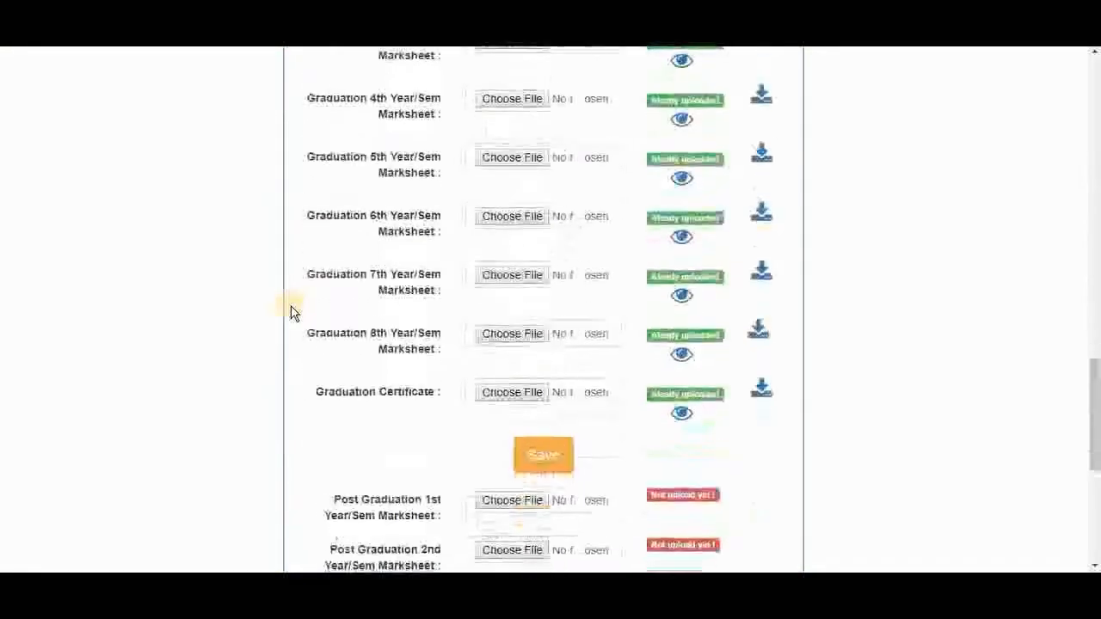
scroll("down", 3)
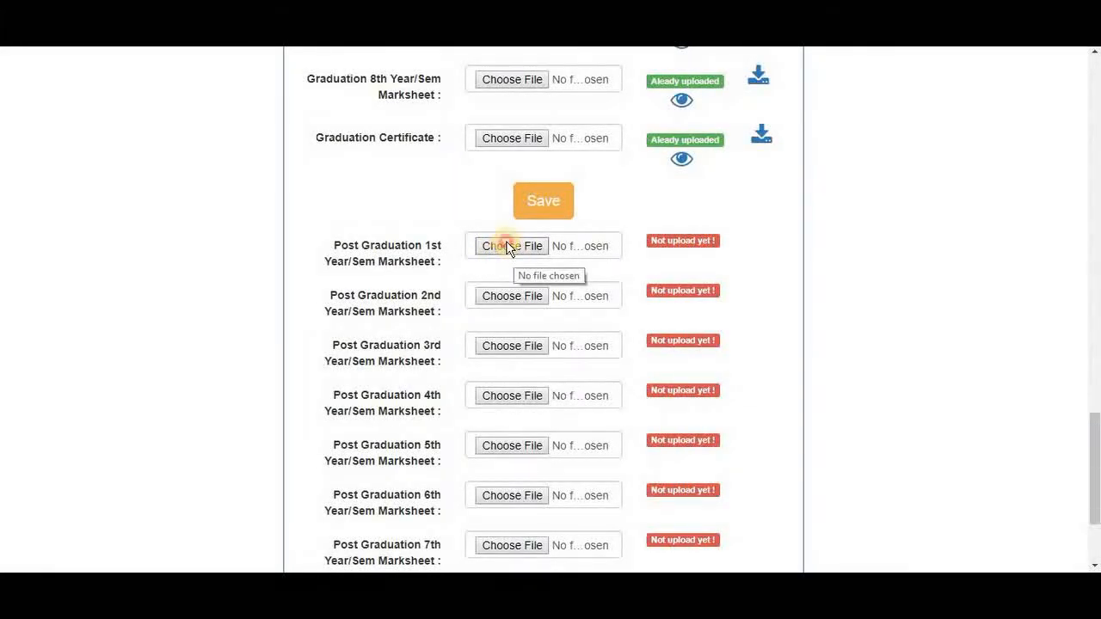
Step: Attach 10th.jpg to the 1st, 2nd and 3rd post-graduation marksheets and save
left_click(511, 246)
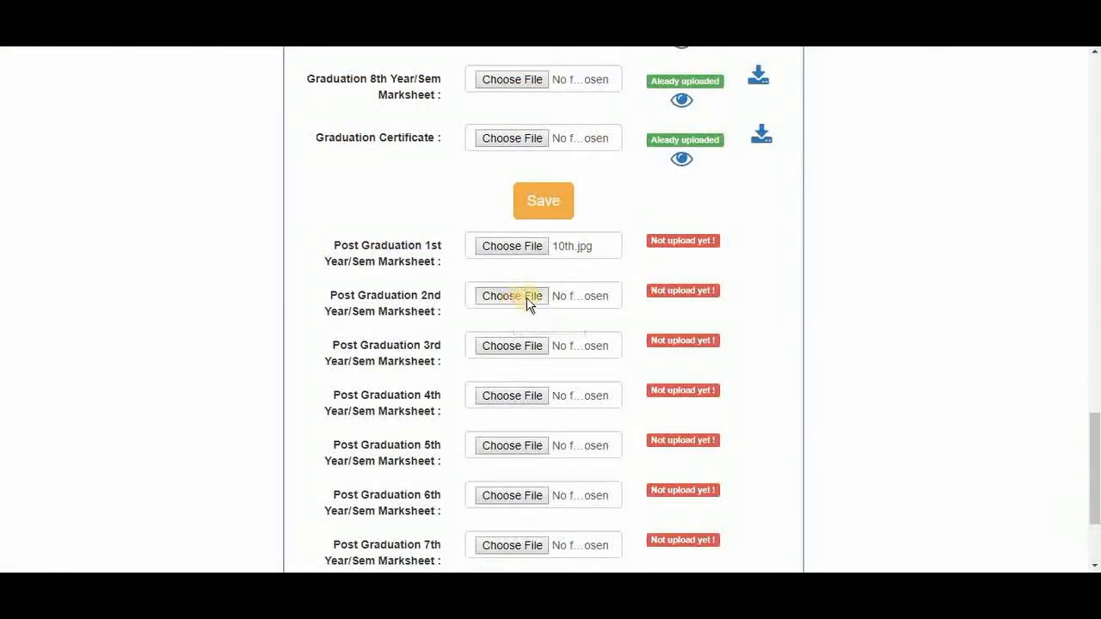
left_click(511, 296)
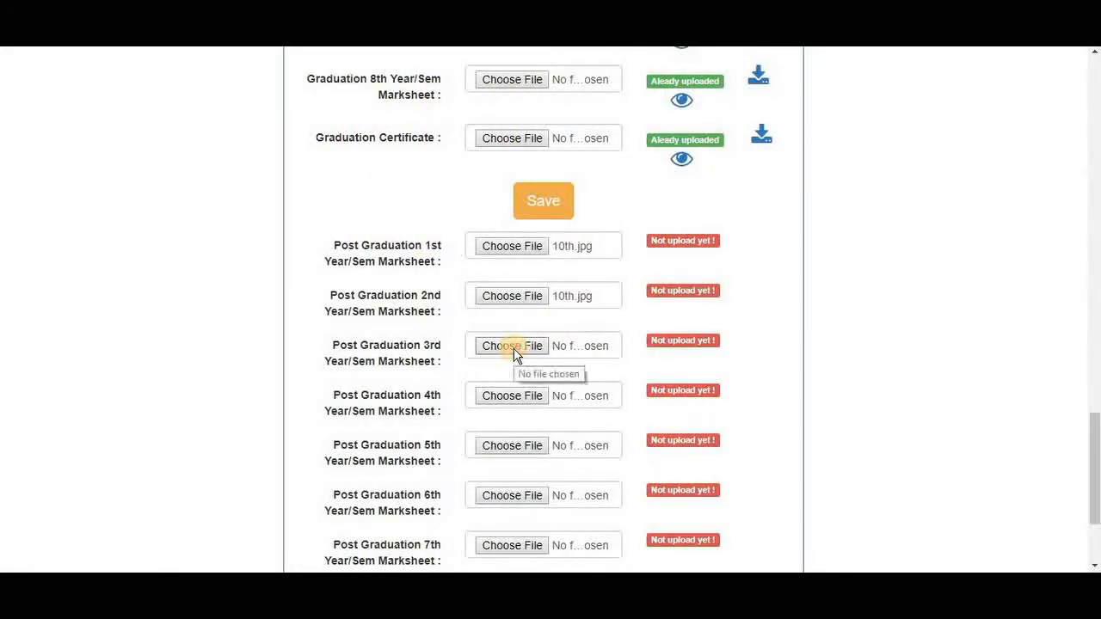
left_click(511, 345)
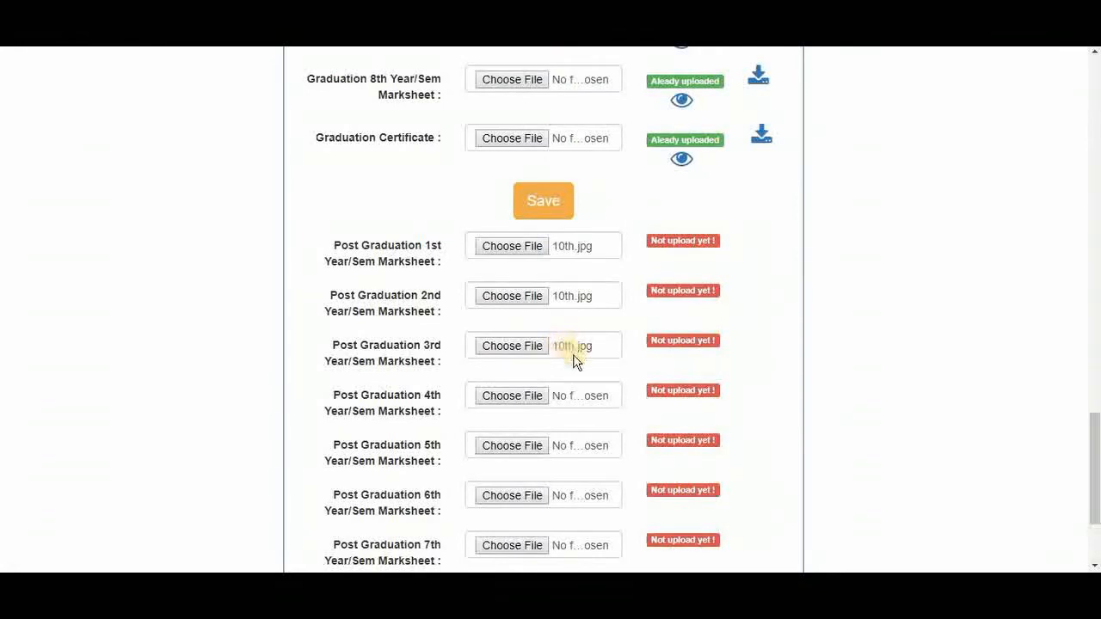
mouse_move(750, 506)
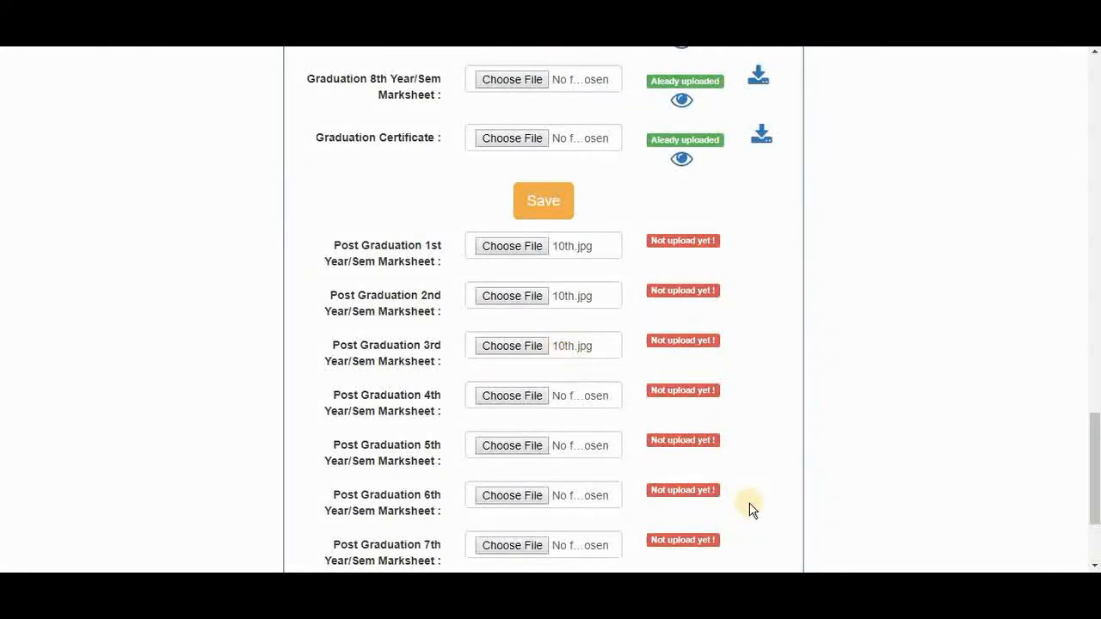
scroll("down", 3)
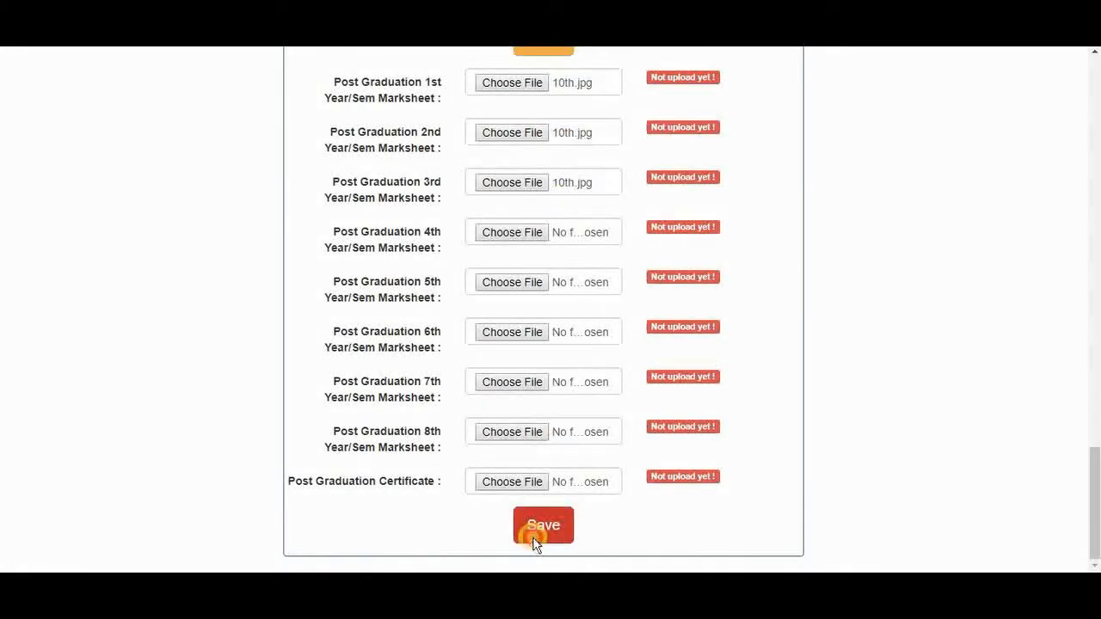
left_click(544, 524)
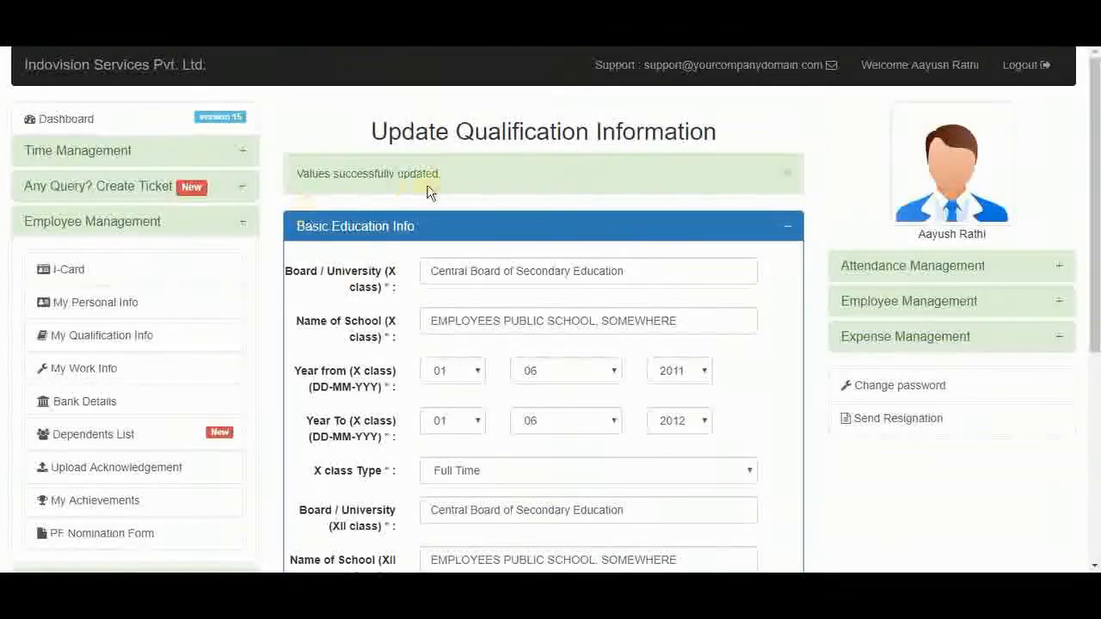
scroll("down", 3)
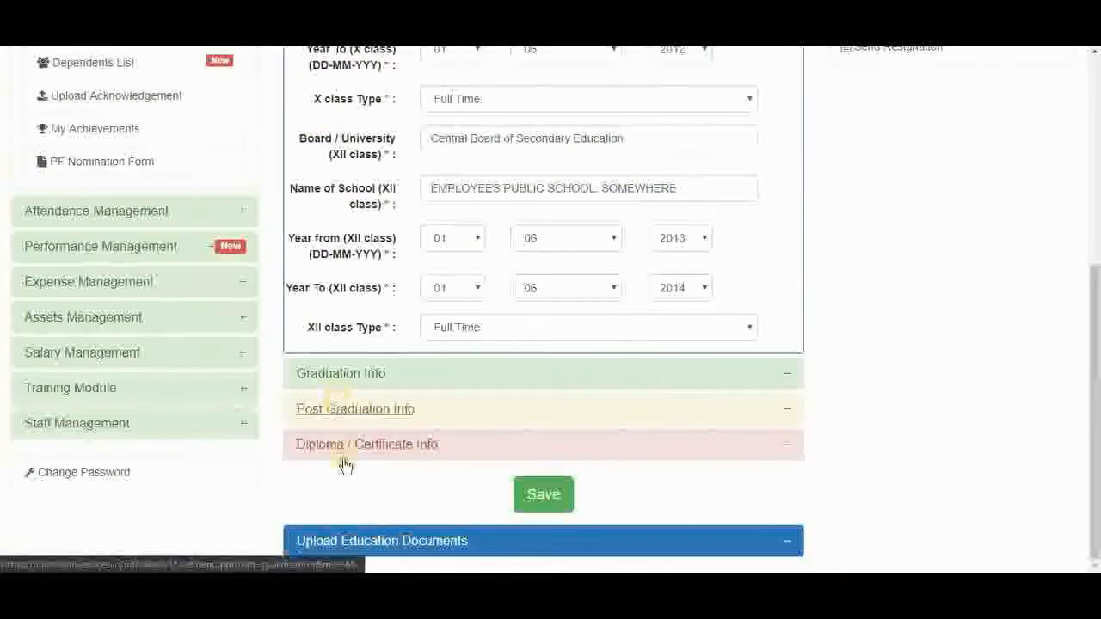
scroll("down", 3)
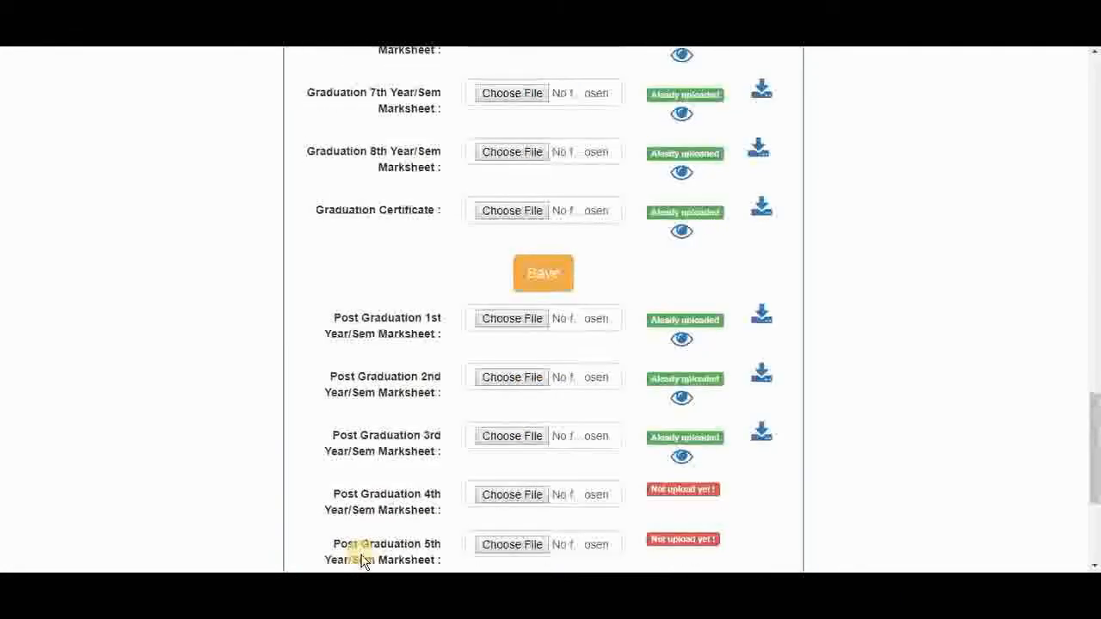
scroll("down", 3)
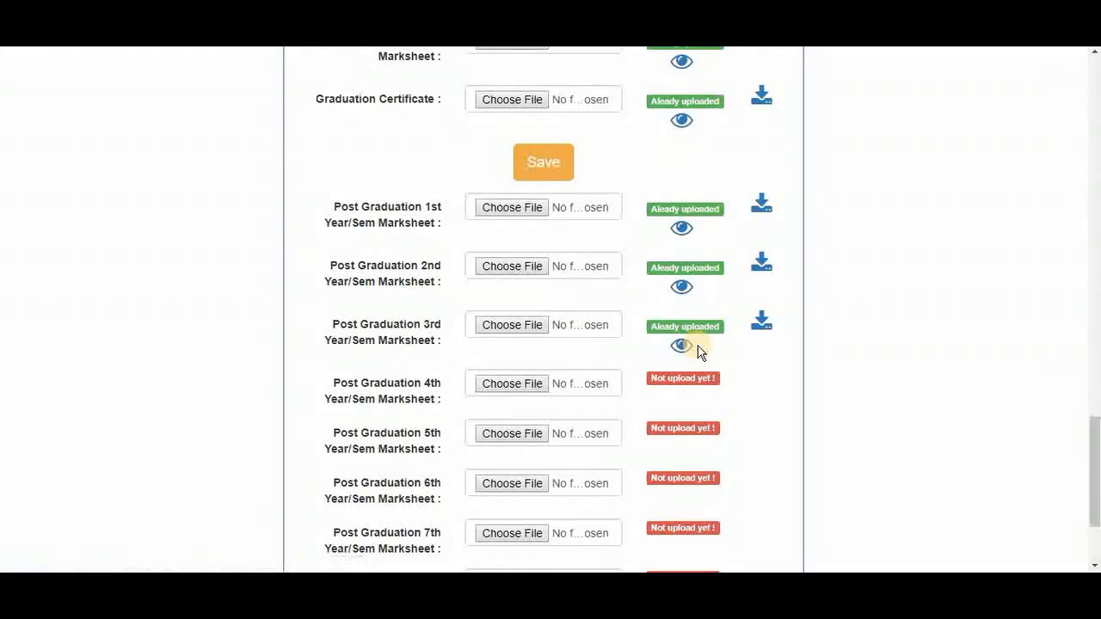
scroll("up", 3)
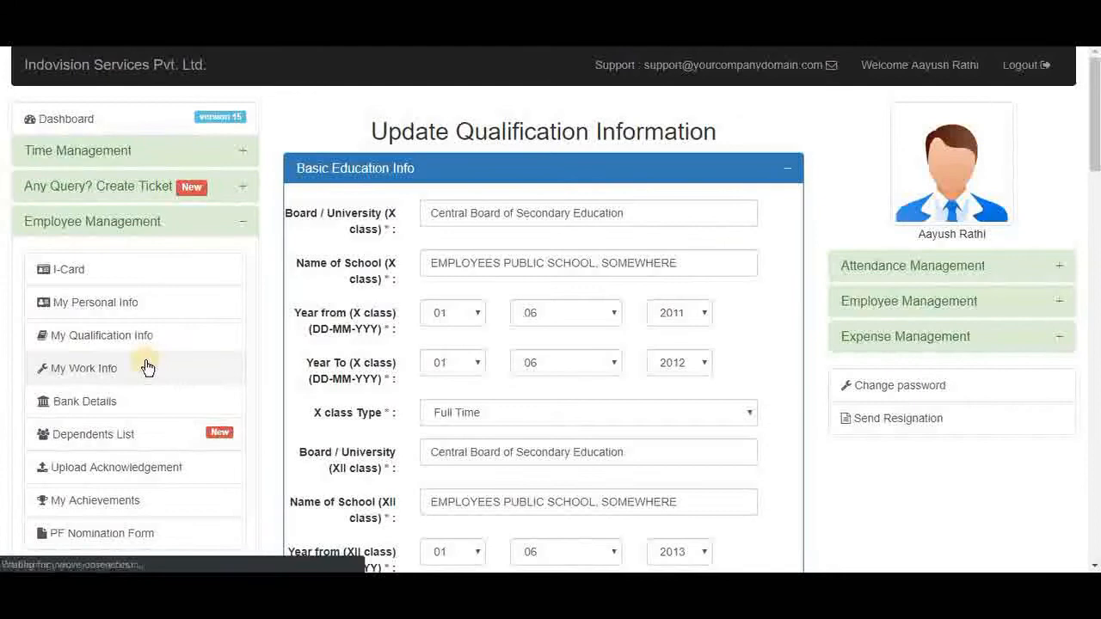
Step: Go to My Work Info and reach the Upload Employee Documents section
left_click(82, 368)
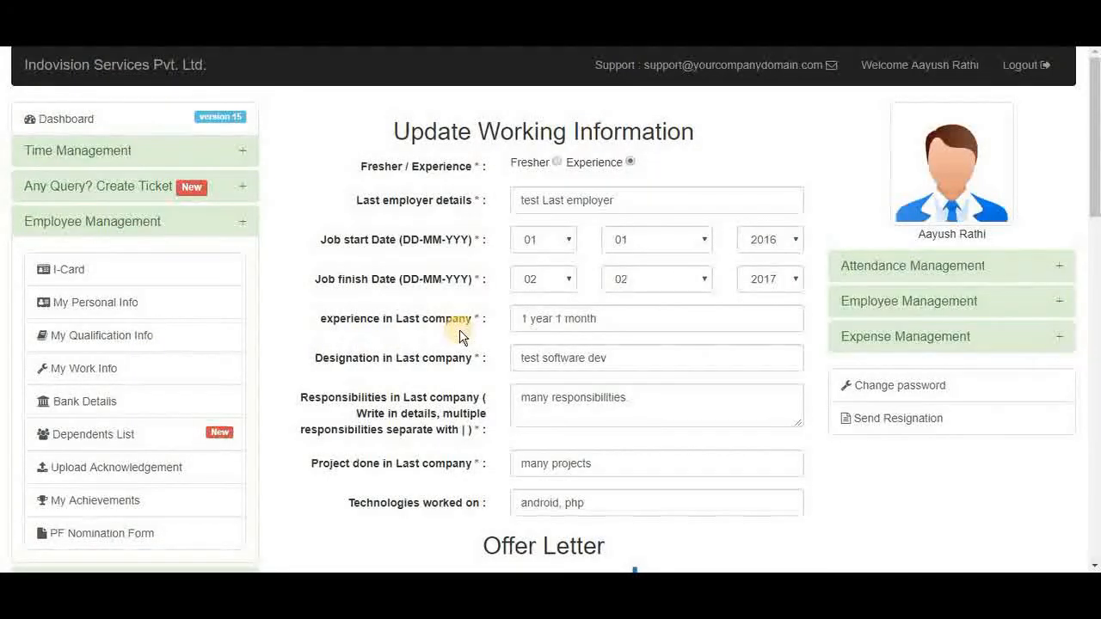
scroll("down", 3)
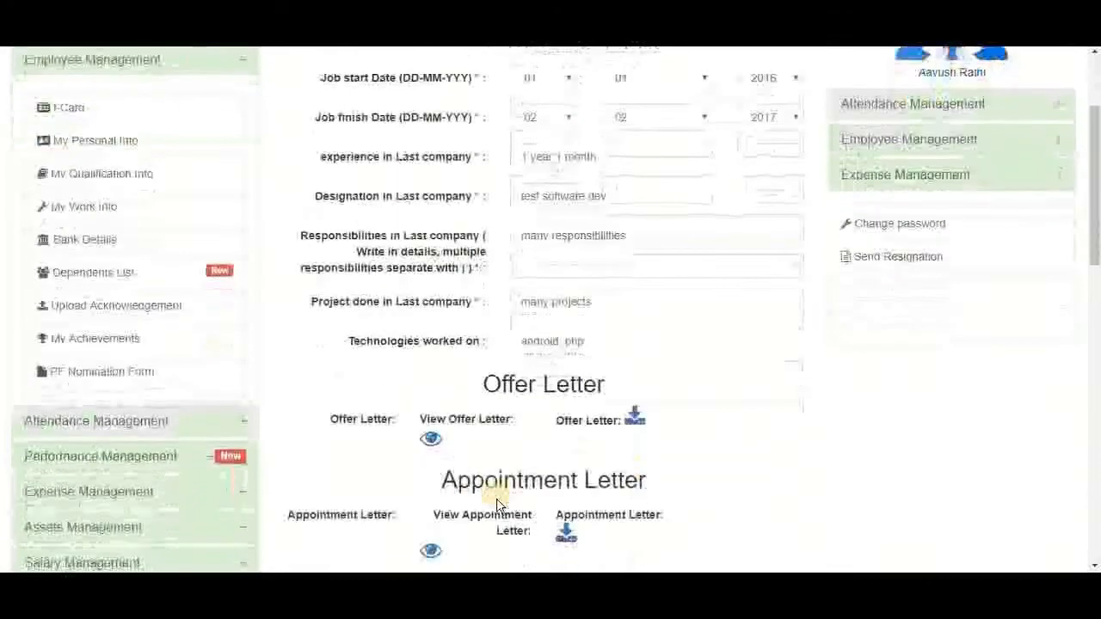
scroll("down", 3)
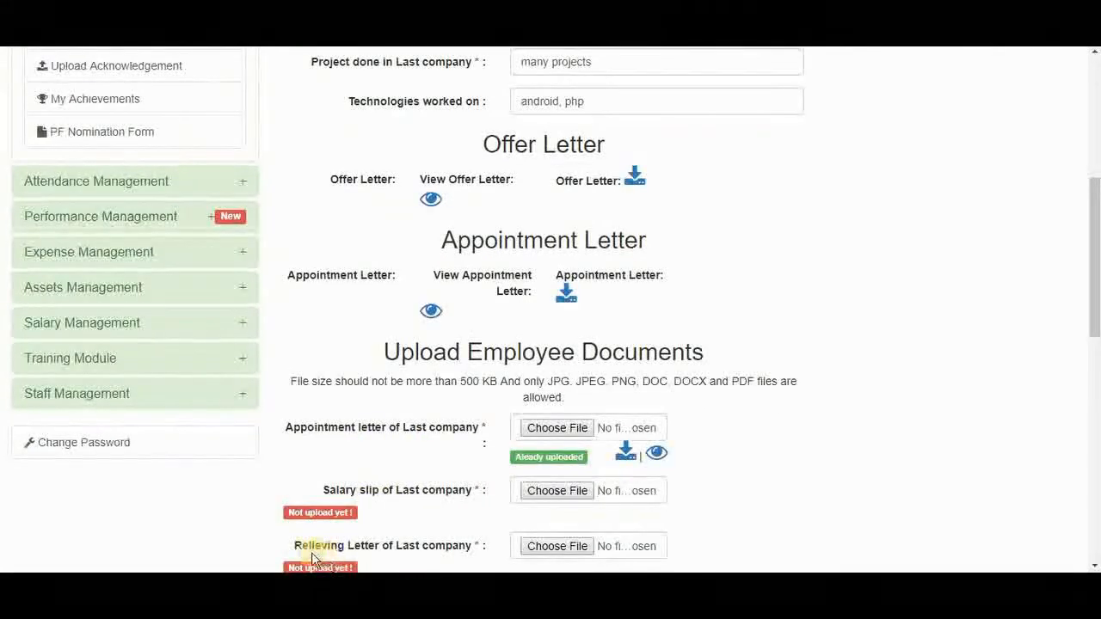
mouse_move(370, 509)
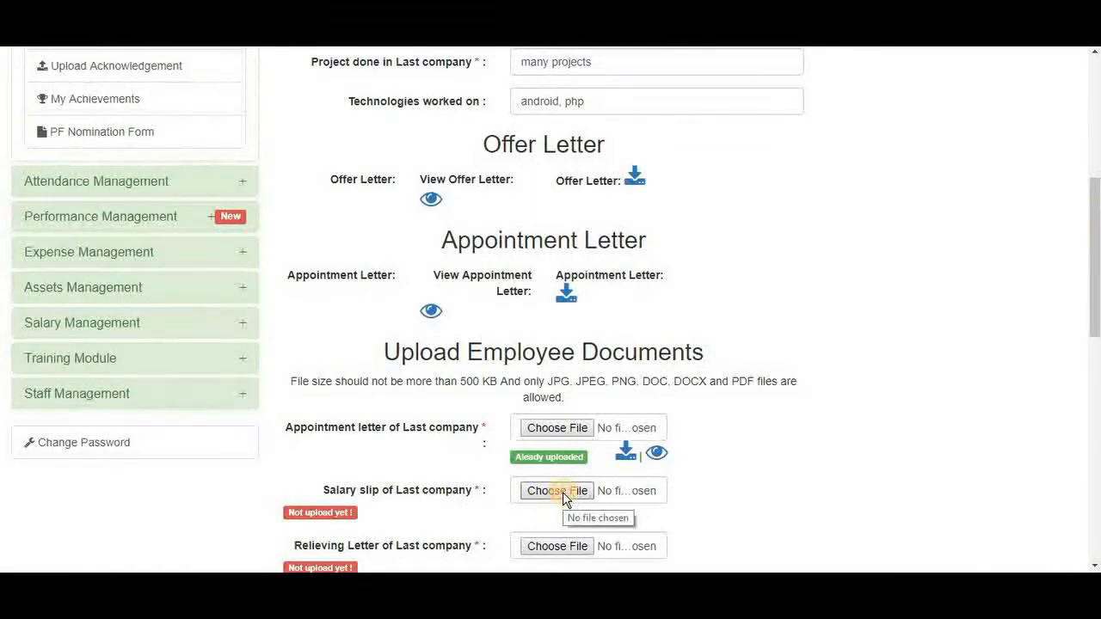
Step: Attach salary slip.jpg and the relieving letter file for the last company
left_click(558, 490)
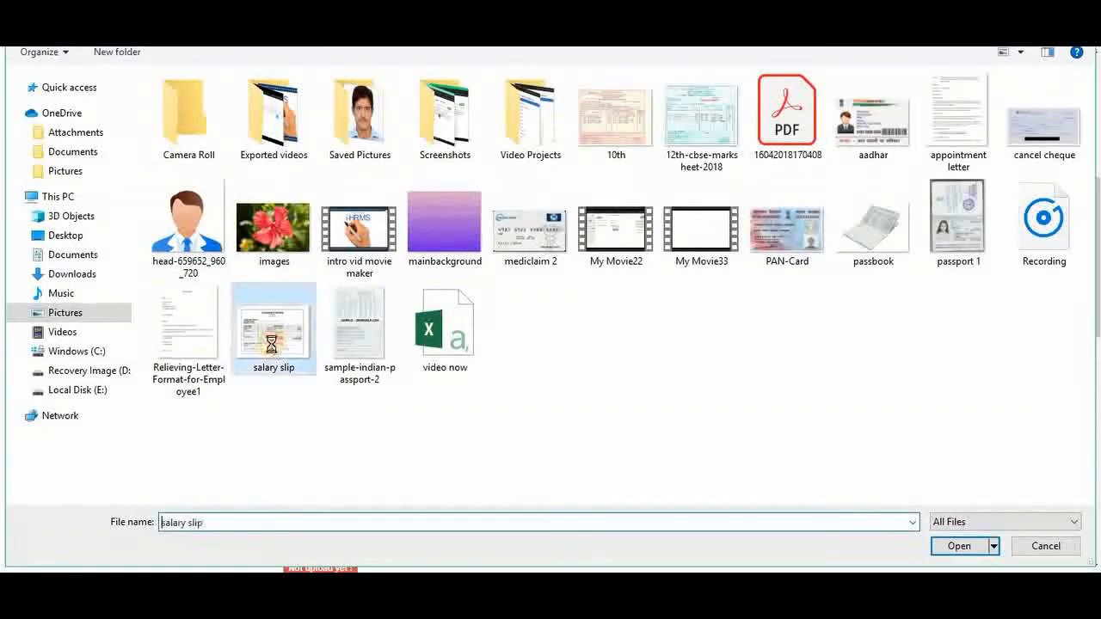
left_click(959, 547)
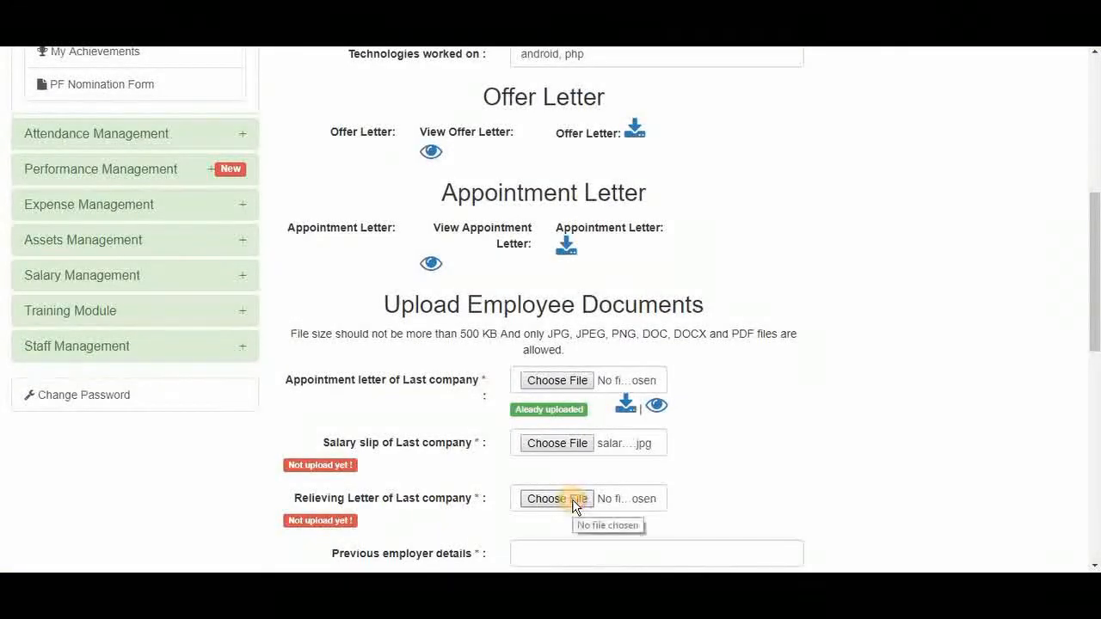
left_click(557, 499)
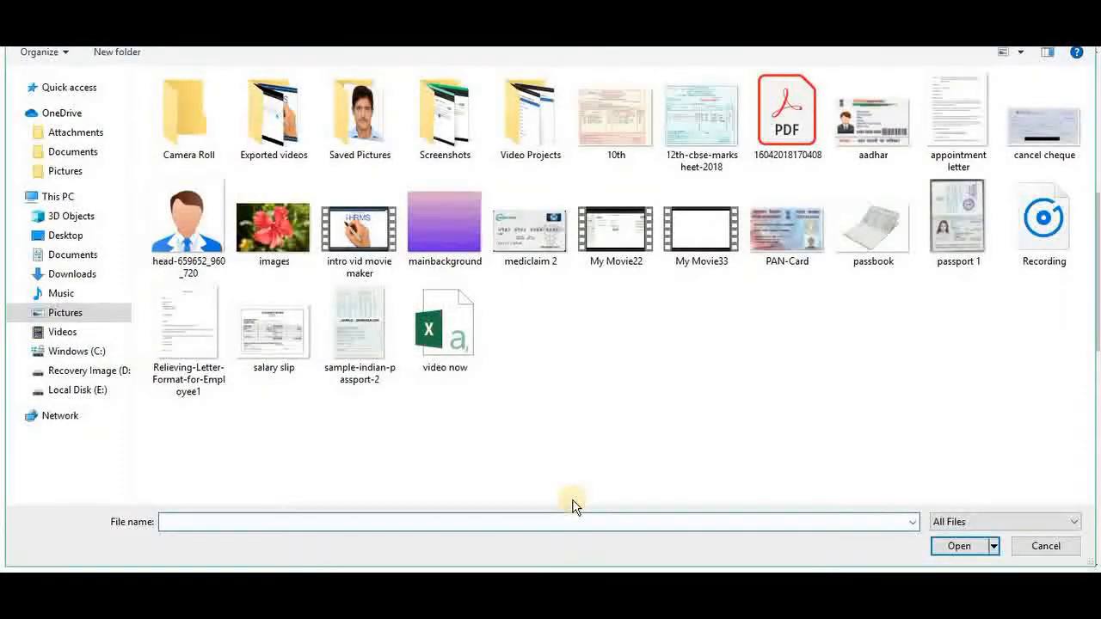
left_click(189, 324)
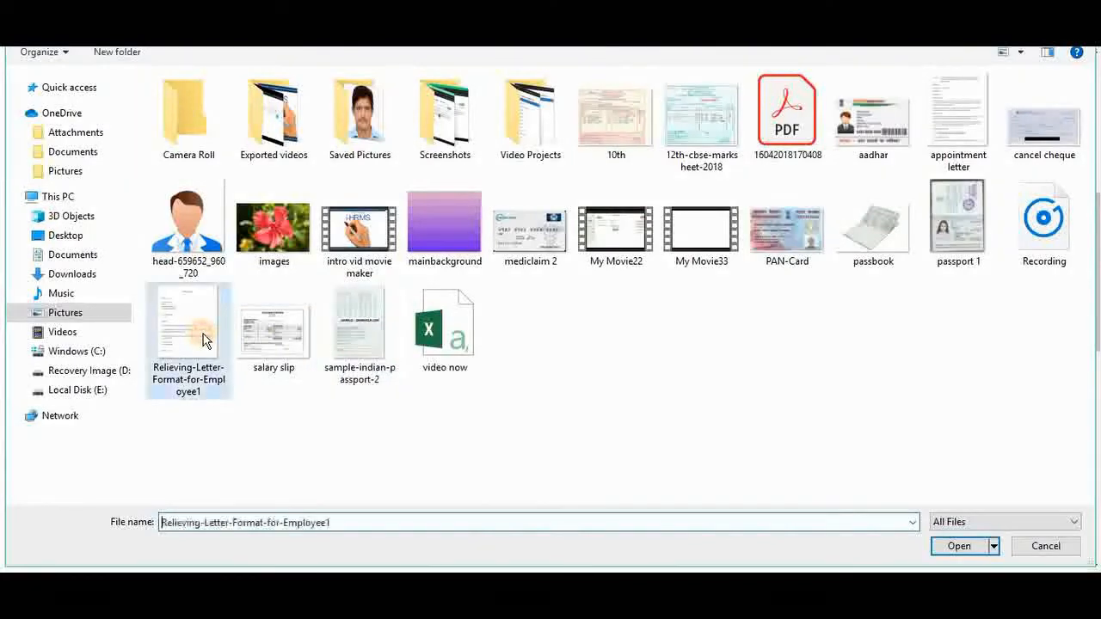
left_click(960, 547)
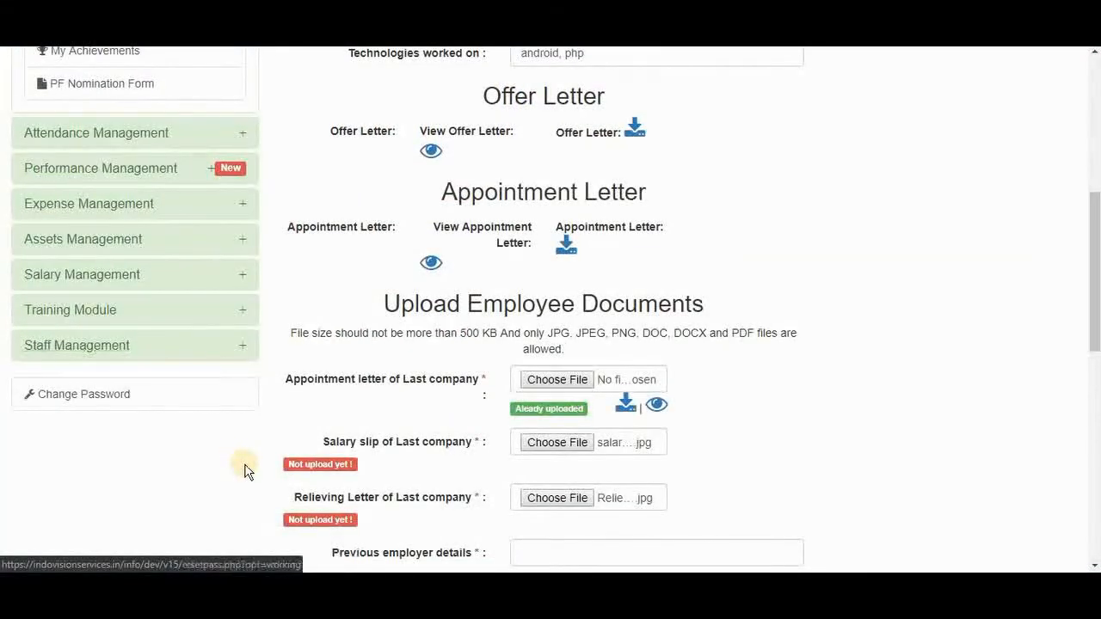
Step: Save the work information with the attached salary slip and relieving letter
scroll("down", 3)
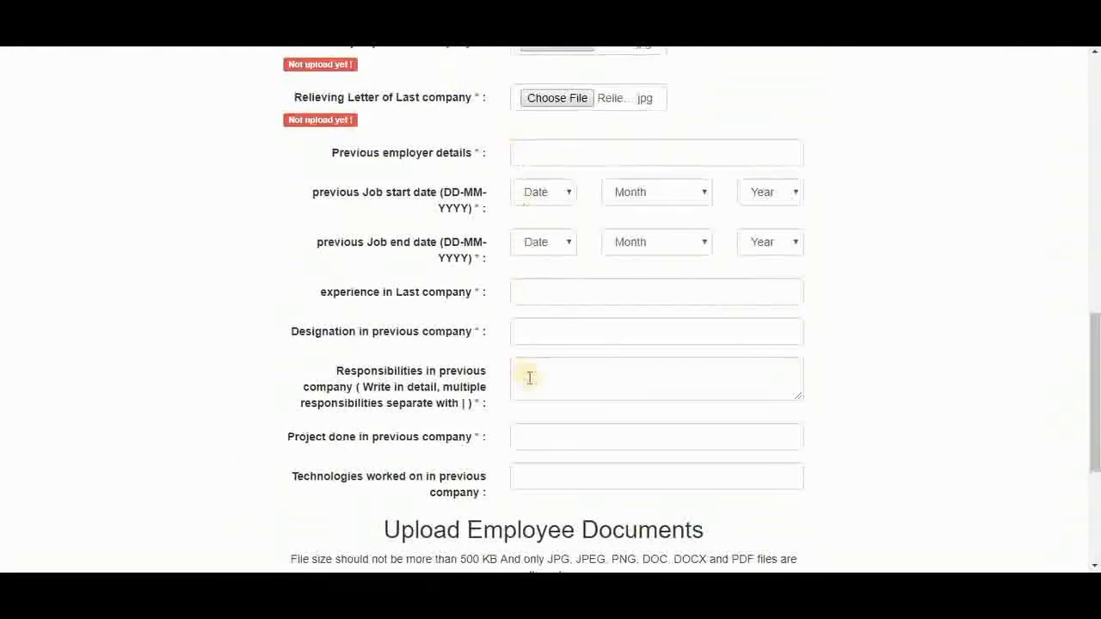
scroll("down", 3)
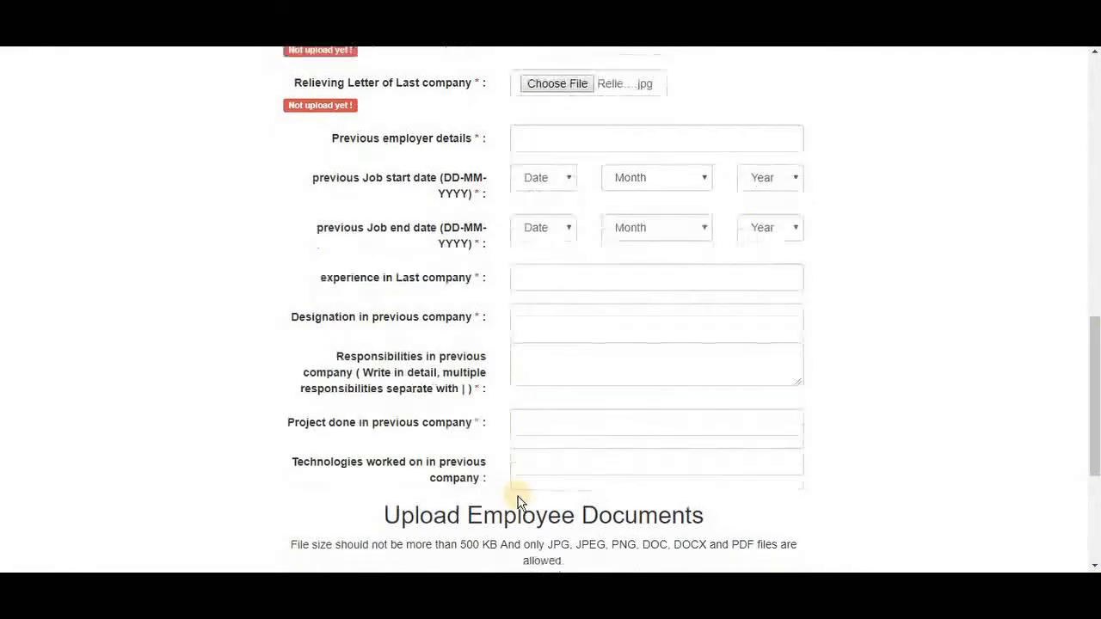
scroll("down", 3)
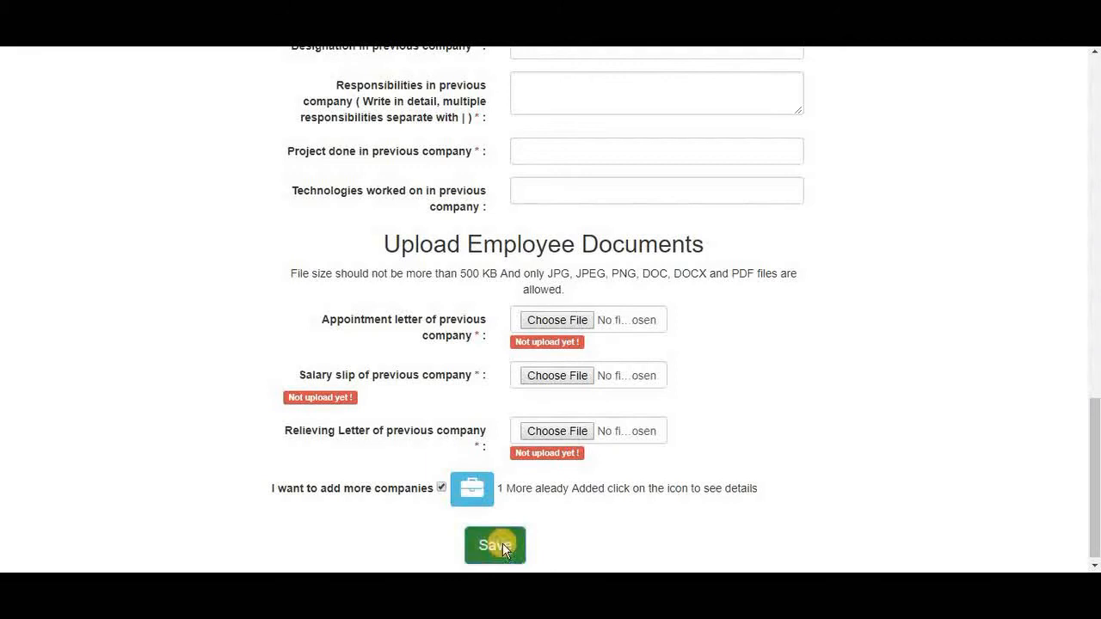
left_click(495, 544)
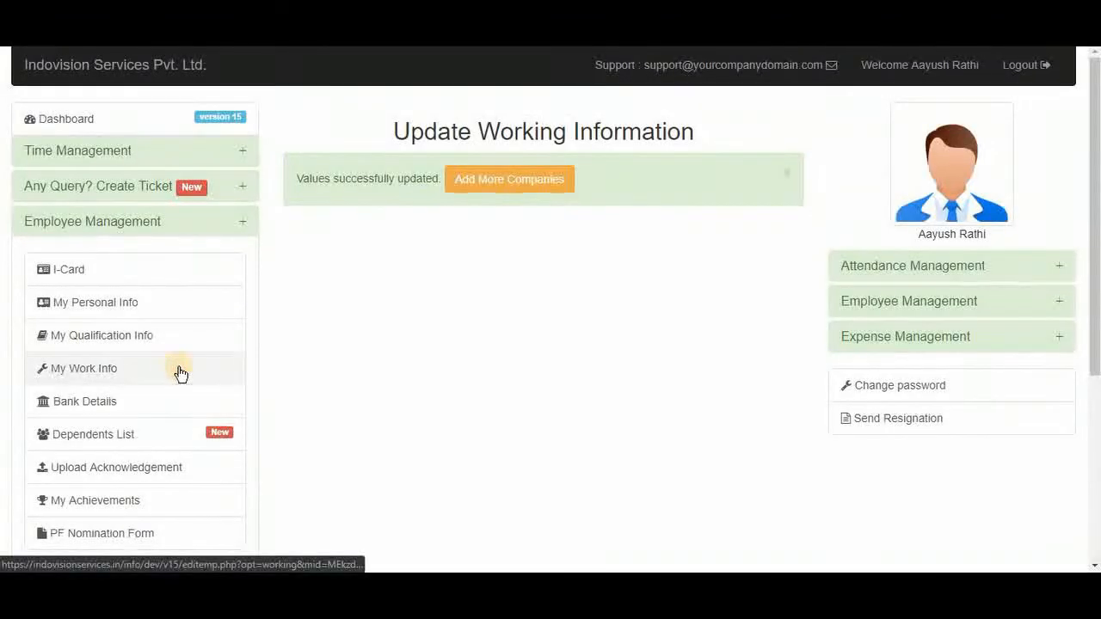
Step: Check that the salary slip and relieving letter now show as already uploaded
scroll("down", 3)
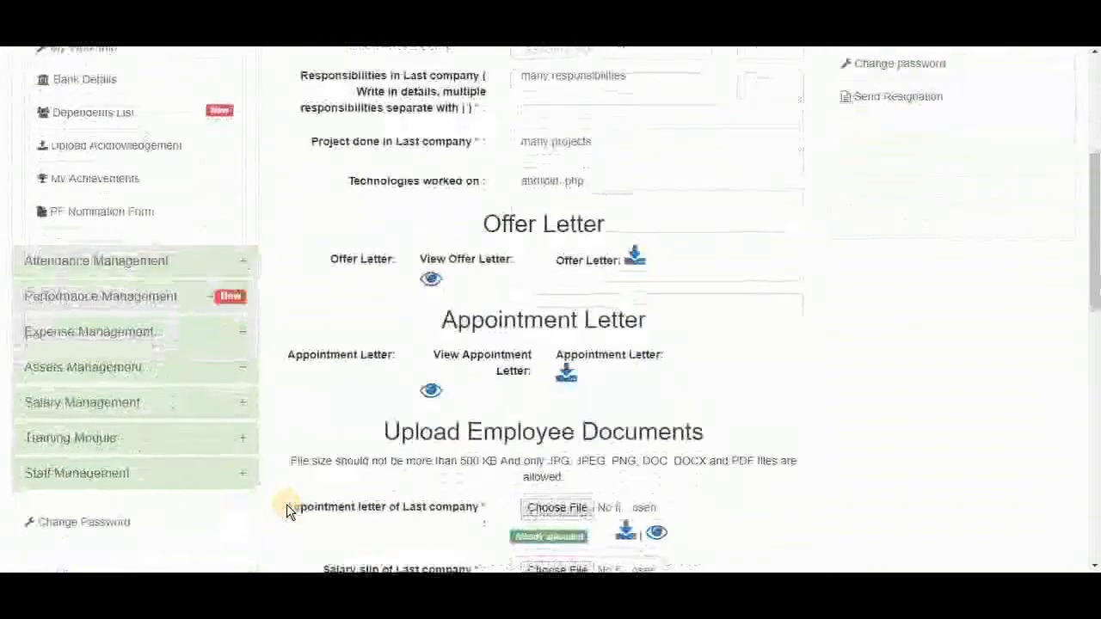
scroll("down", 3)
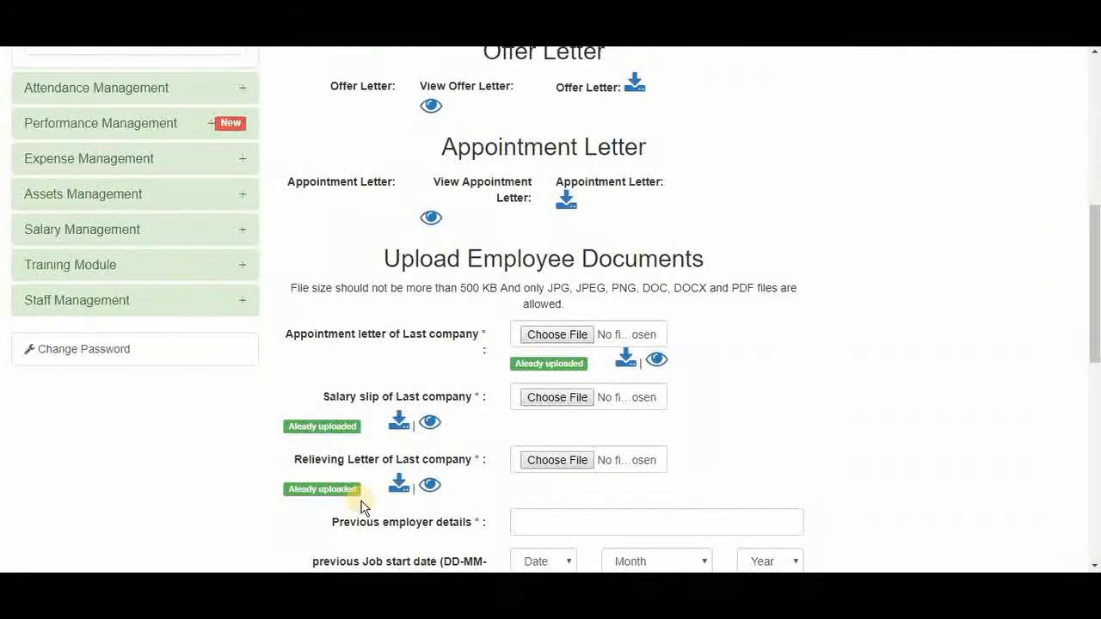
mouse_move(279, 248)
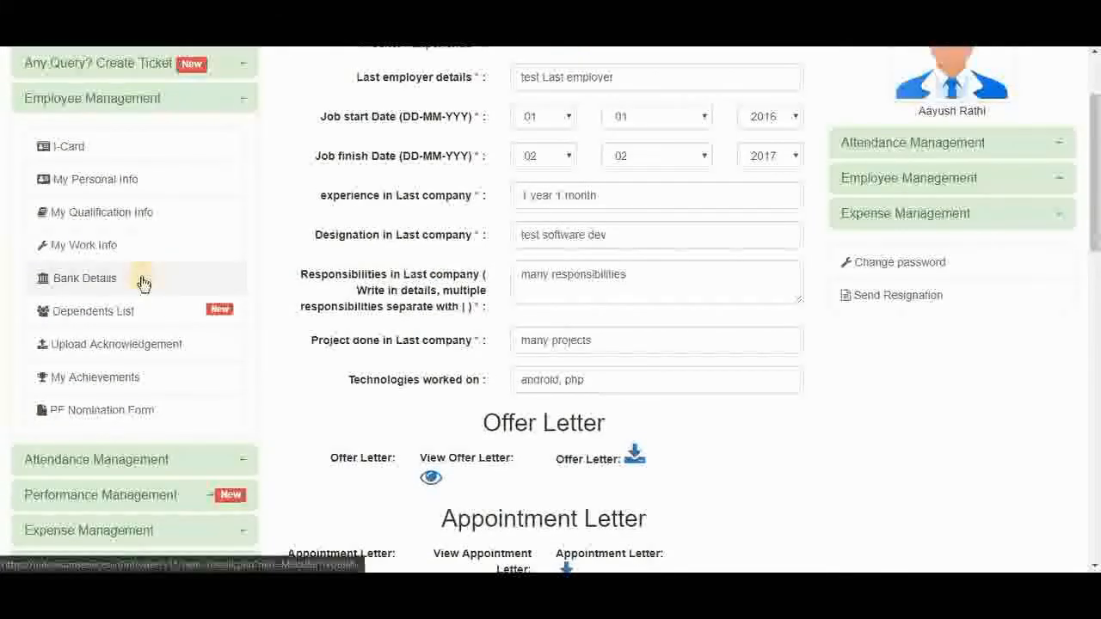
Step: Go to Bank Details showing the cancel cheque and passbook already uploaded
left_click(82, 278)
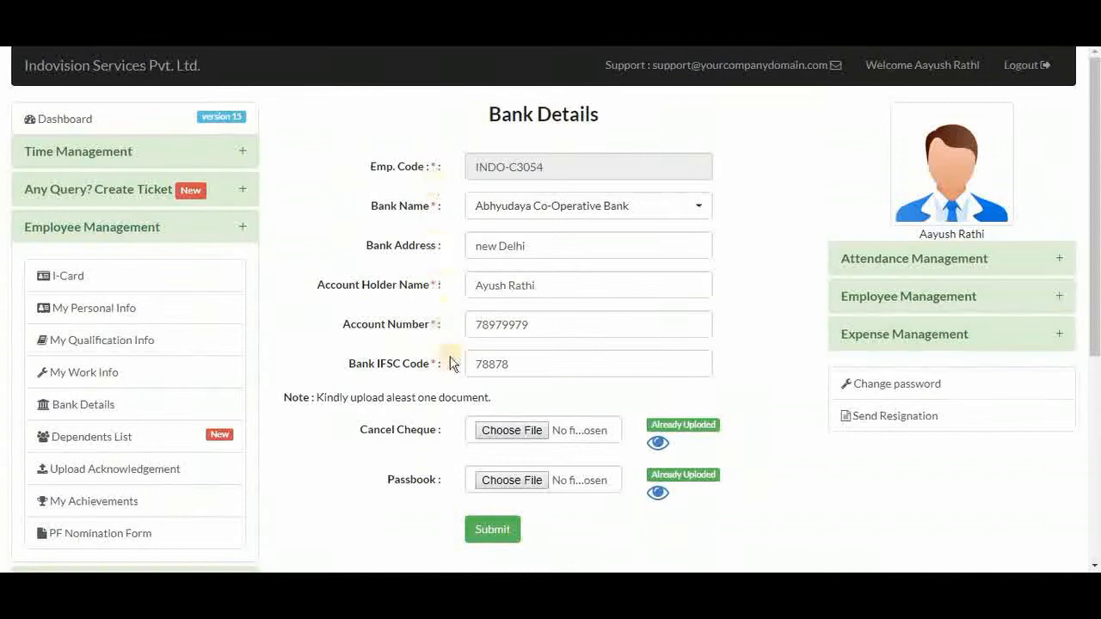
mouse_move(431, 440)
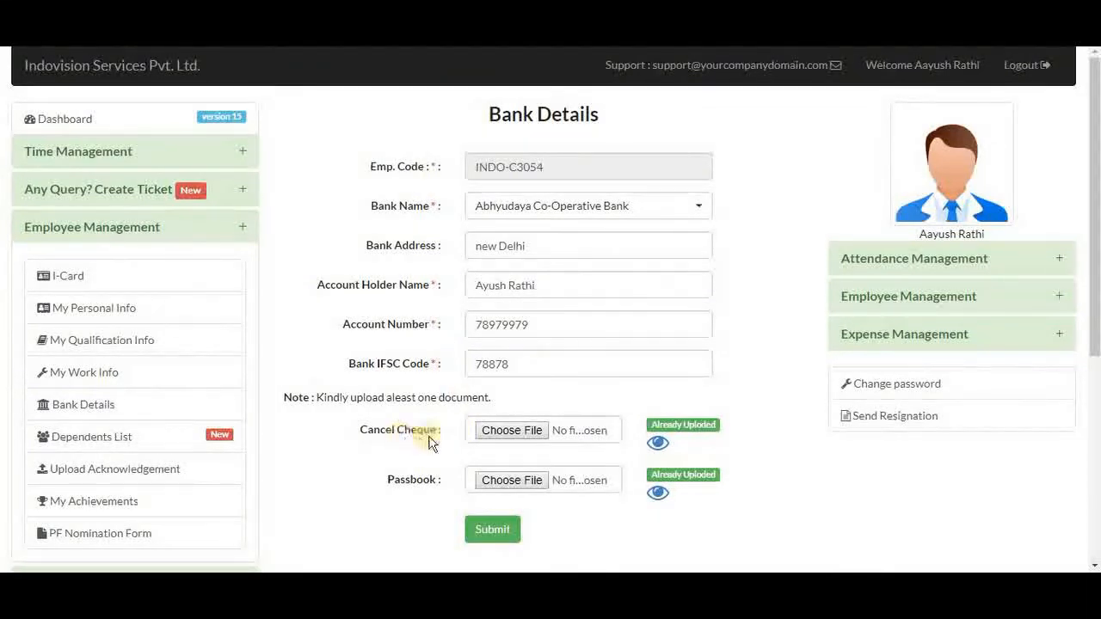
mouse_move(468, 495)
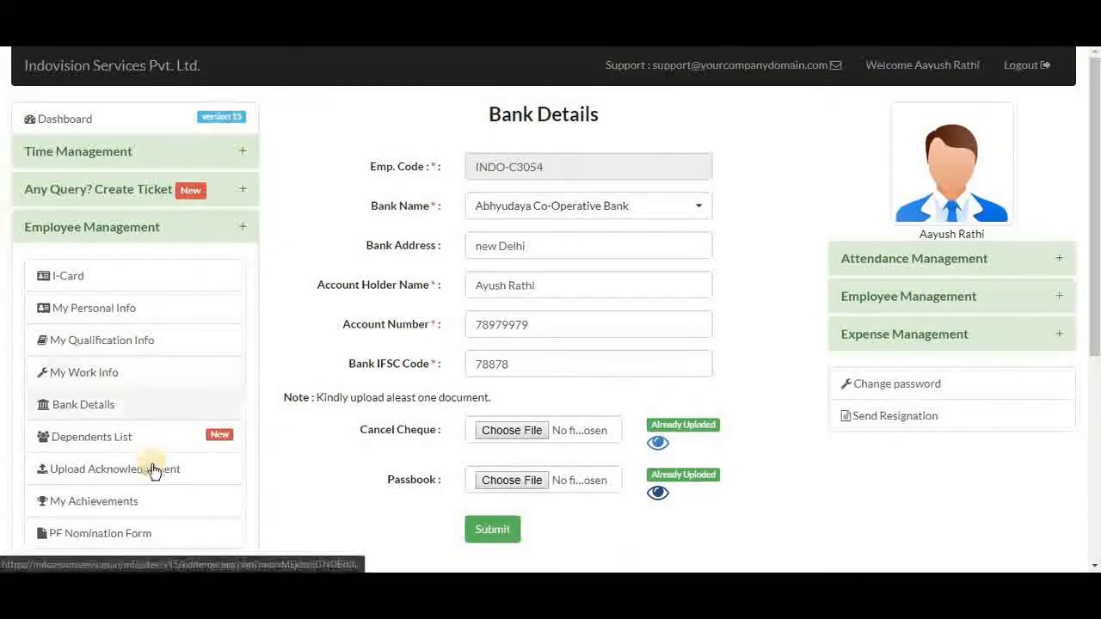
Step: Choose the NDC Receiving and NOC From Circle files on Upload Employee Documents and submit them
left_click(114, 468)
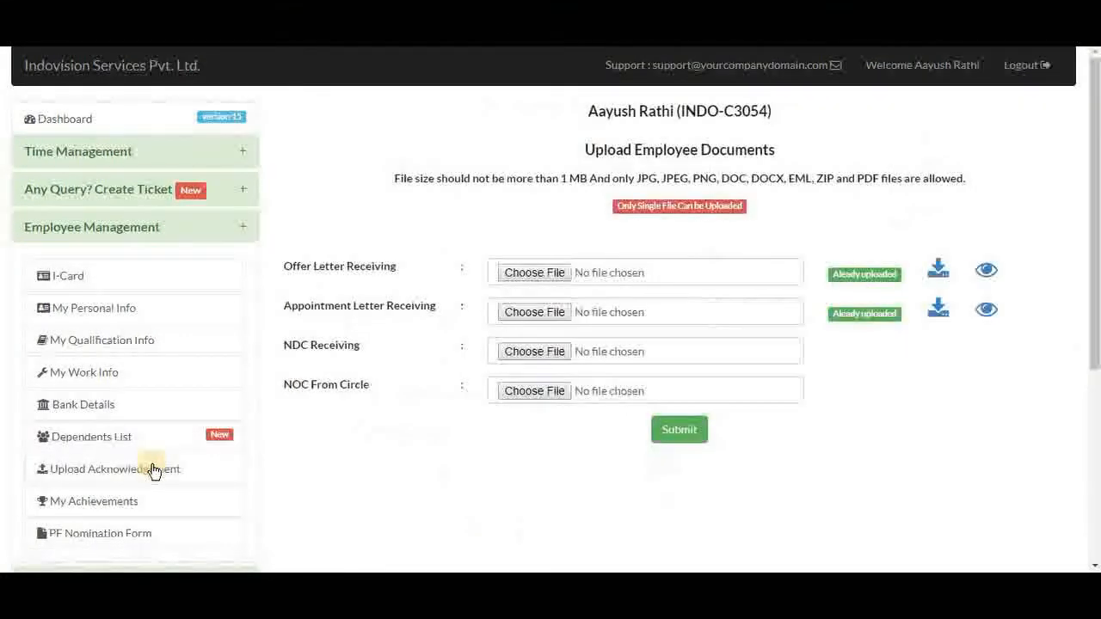
mouse_move(428, 282)
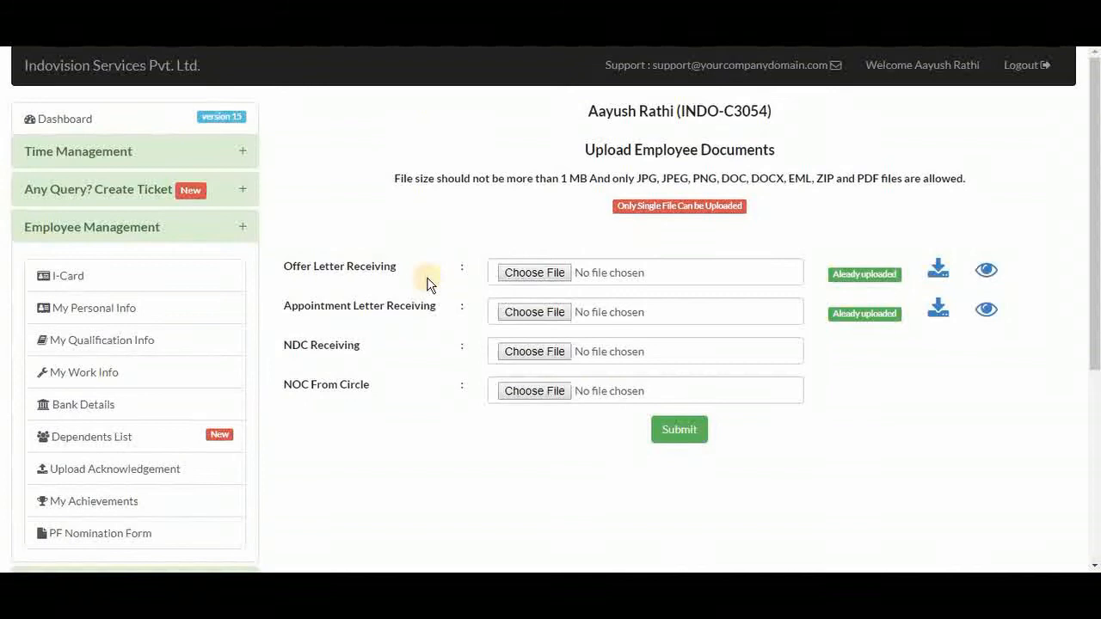
mouse_move(399, 336)
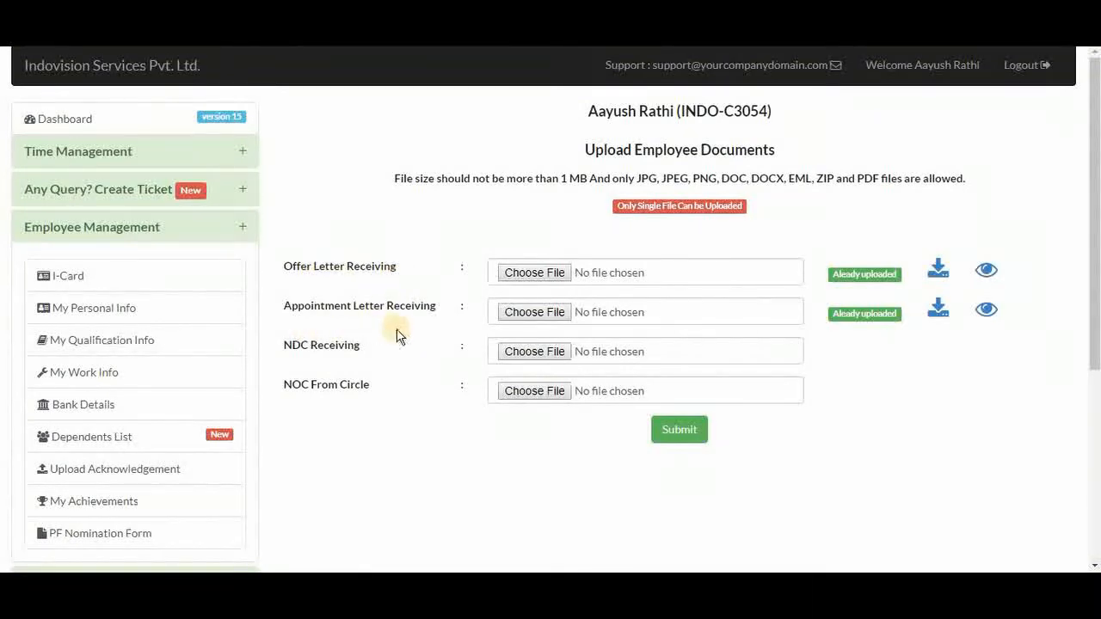
mouse_move(323, 365)
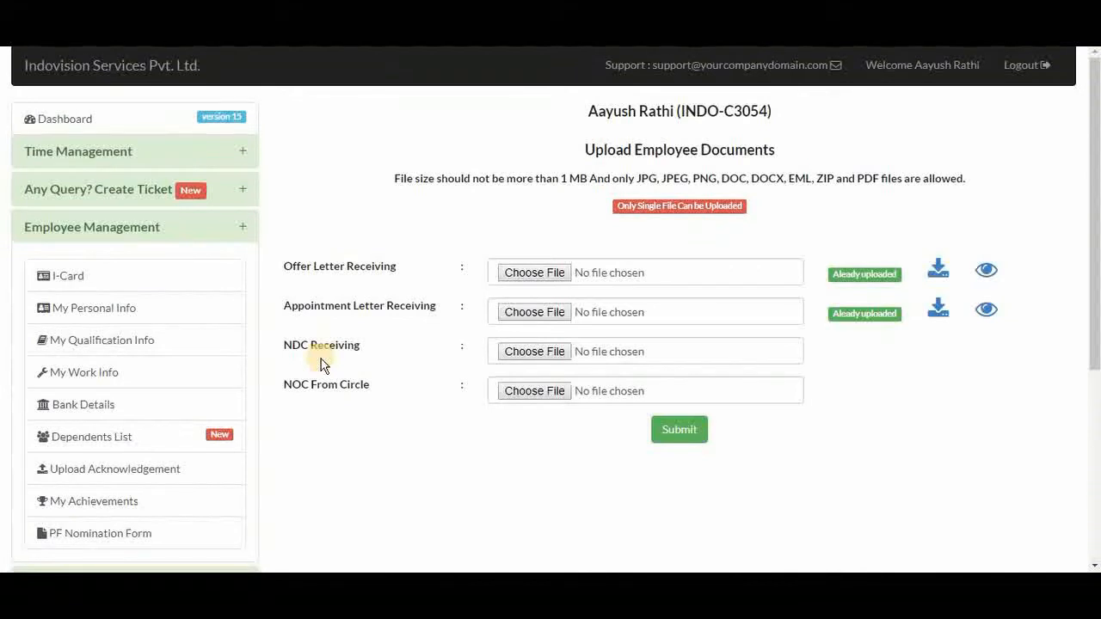
mouse_move(316, 409)
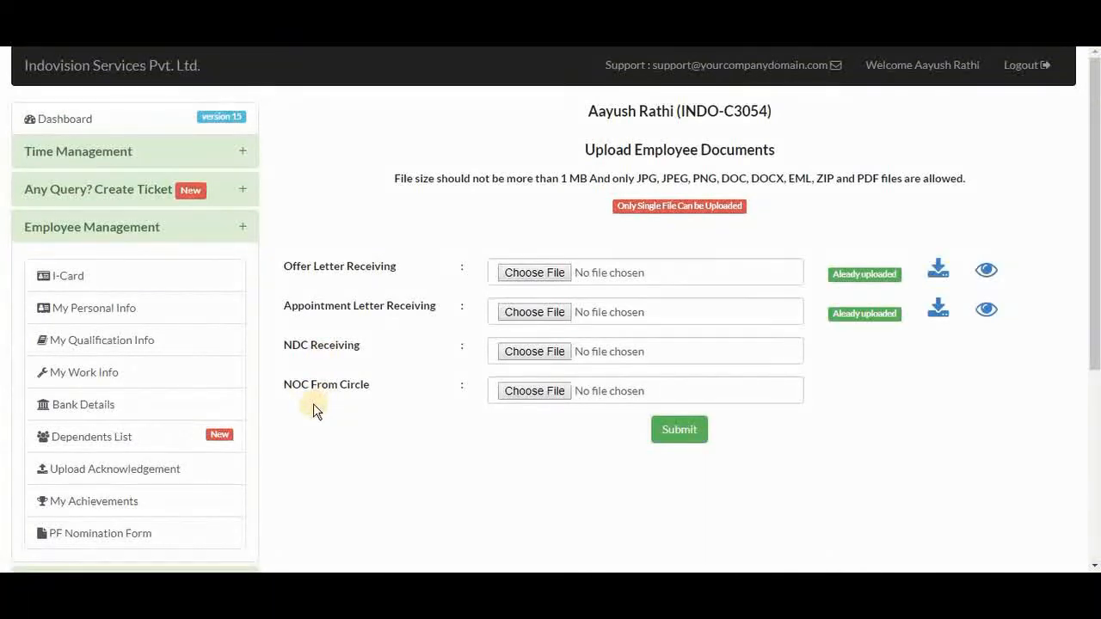
mouse_move(449, 403)
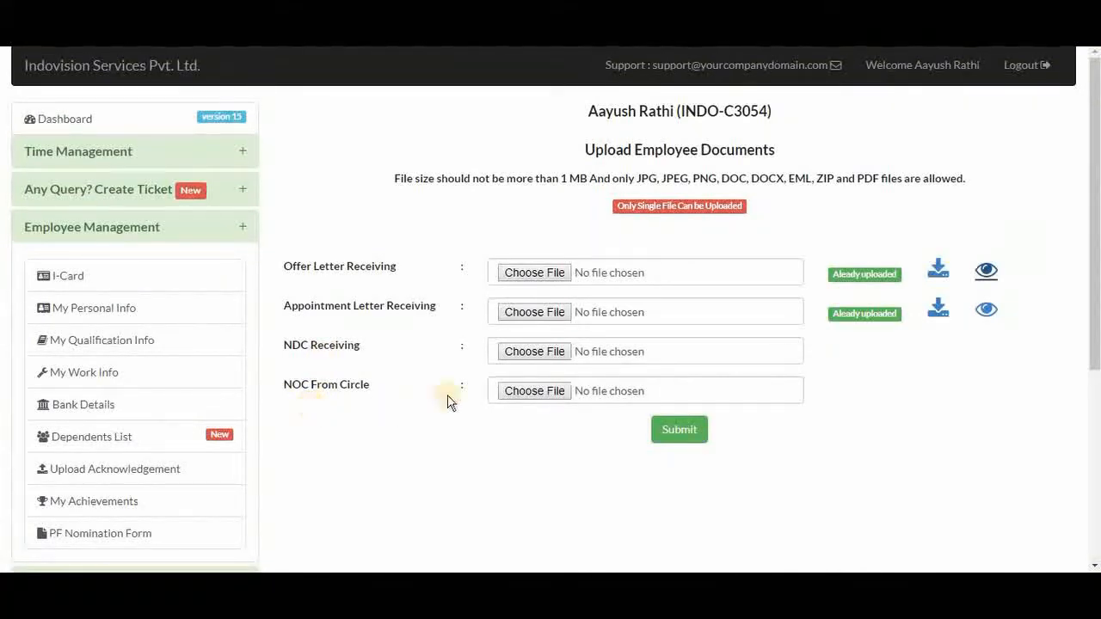
left_click(534, 272)
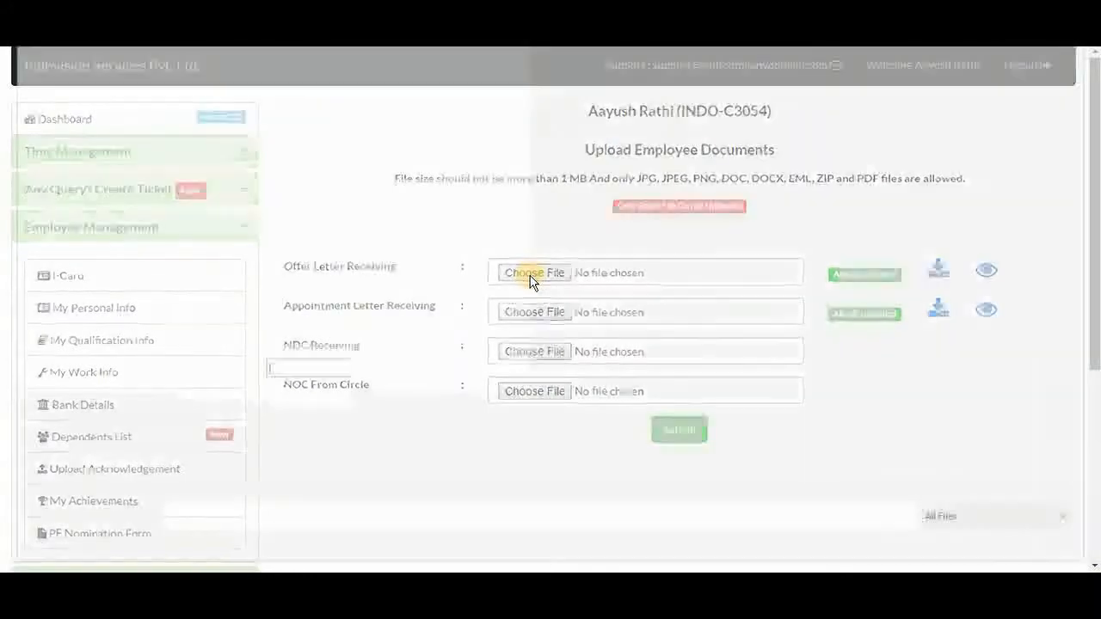
left_click(533, 272)
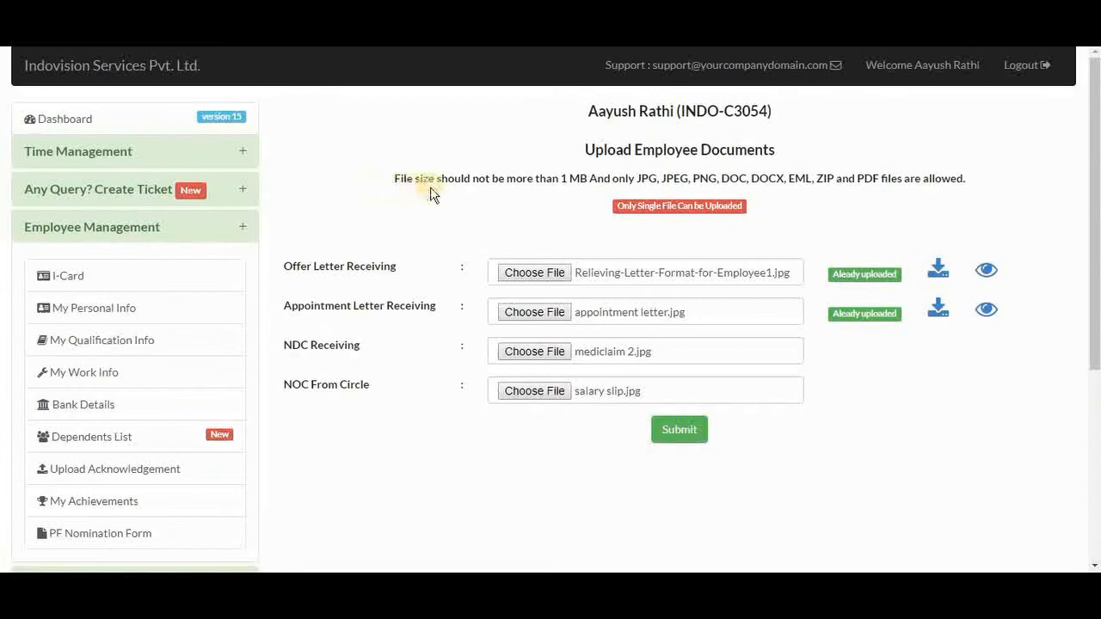
mouse_move(540, 200)
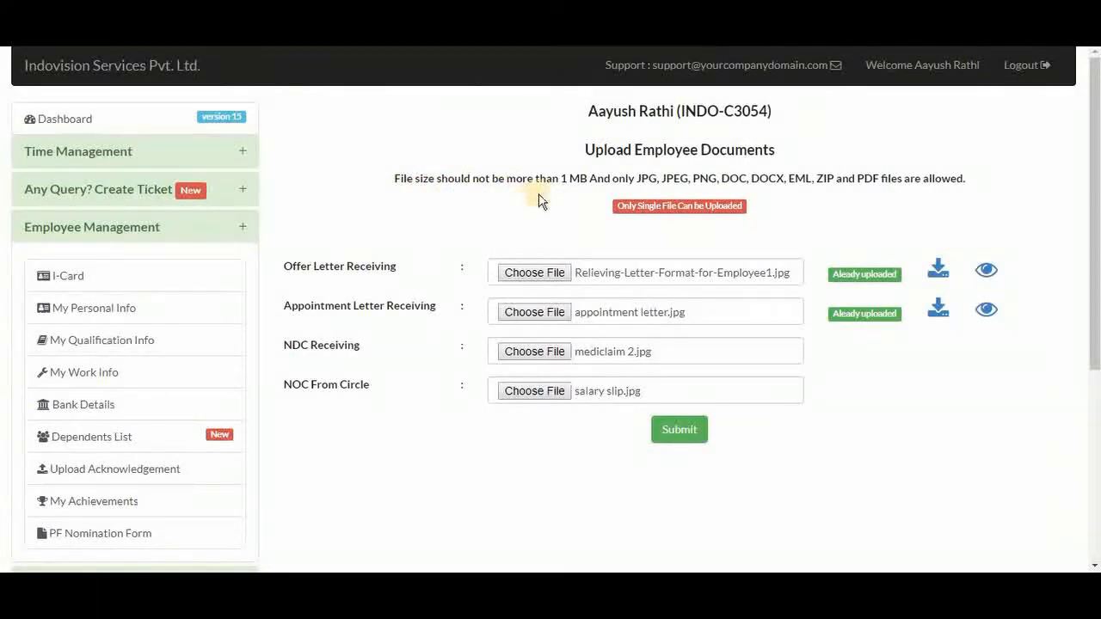
mouse_move(640, 198)
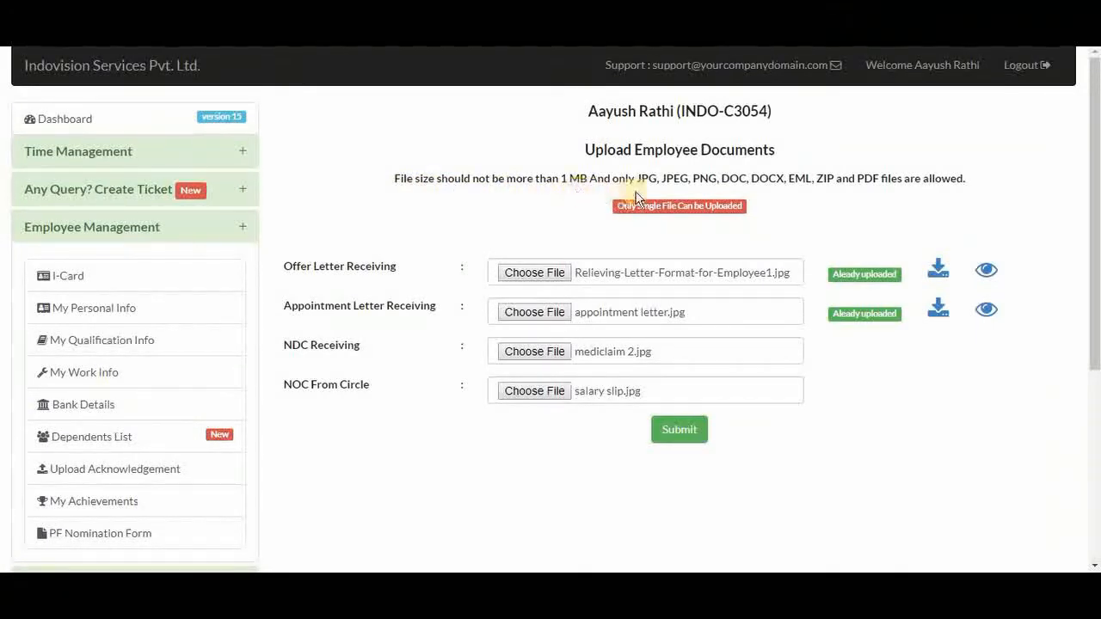
mouse_move(881, 198)
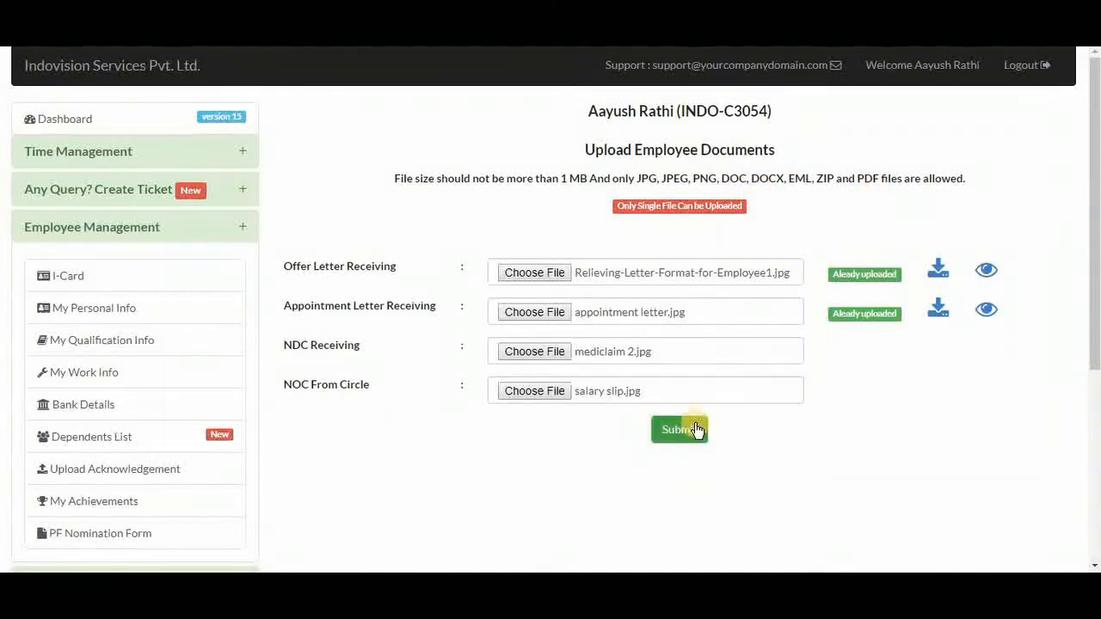
left_click(678, 430)
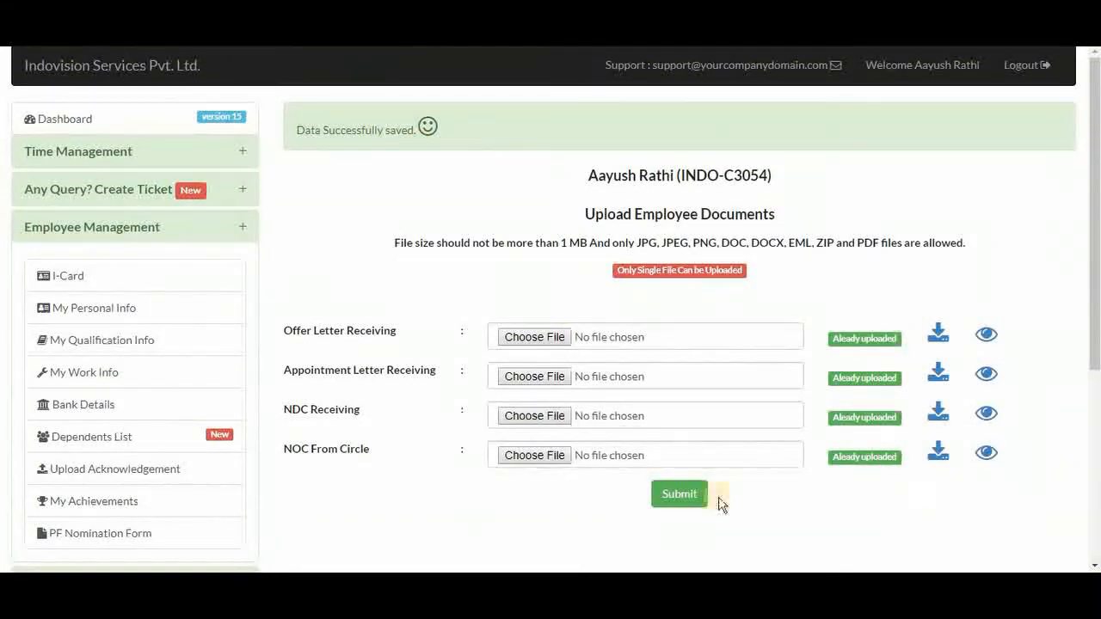
Step: Go to Upload Certificate and review the Certification Type and Certificate Name dropdown options
left_click(93, 500)
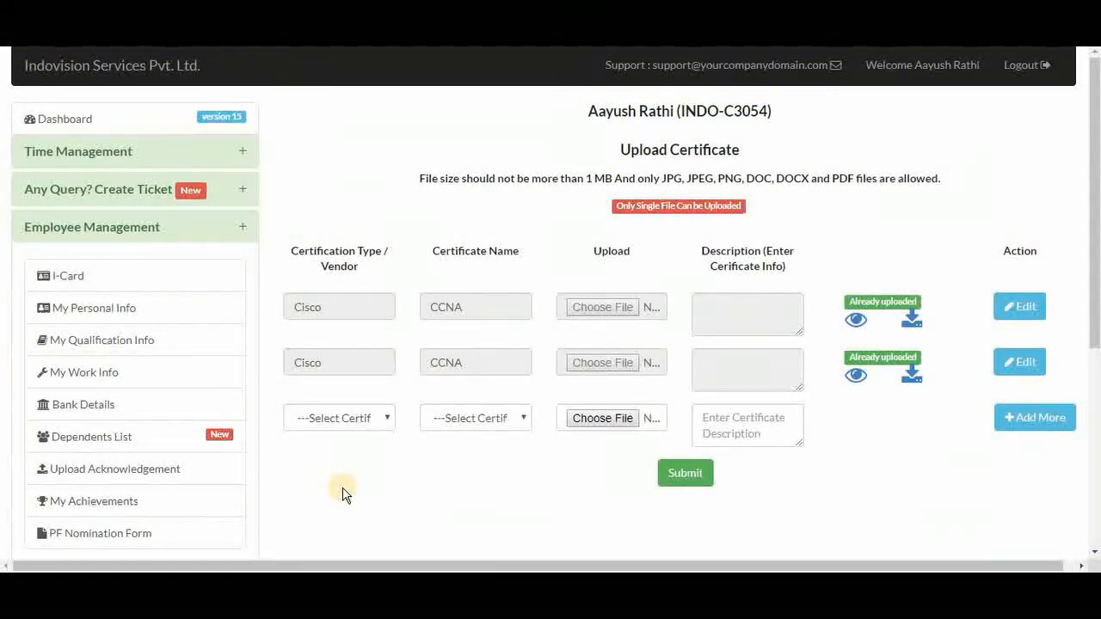
left_click(338, 418)
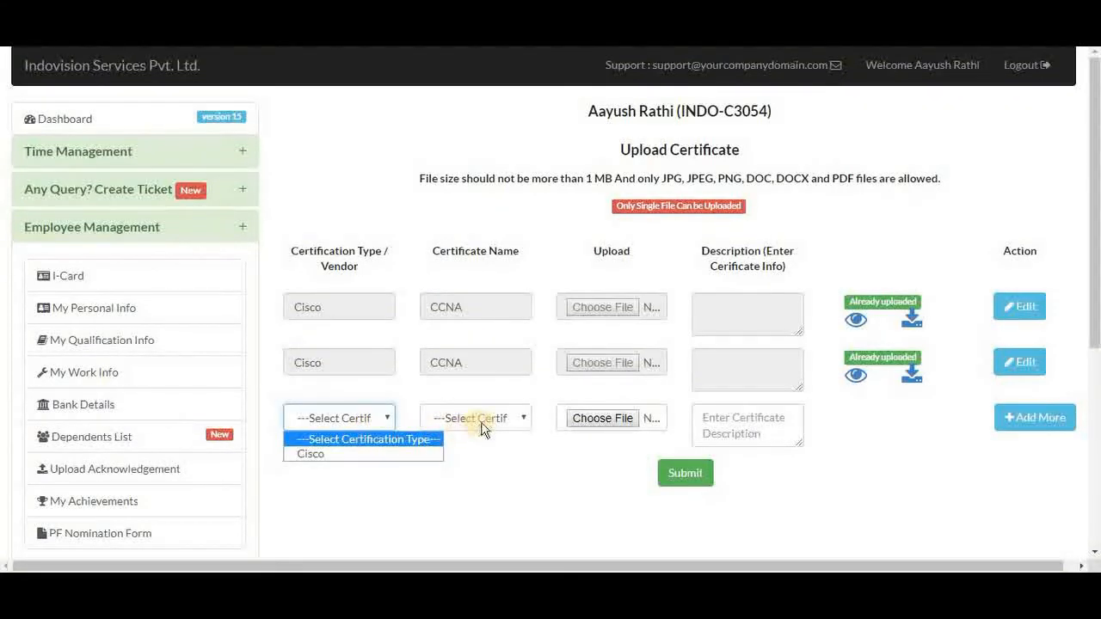
left_click(475, 418)
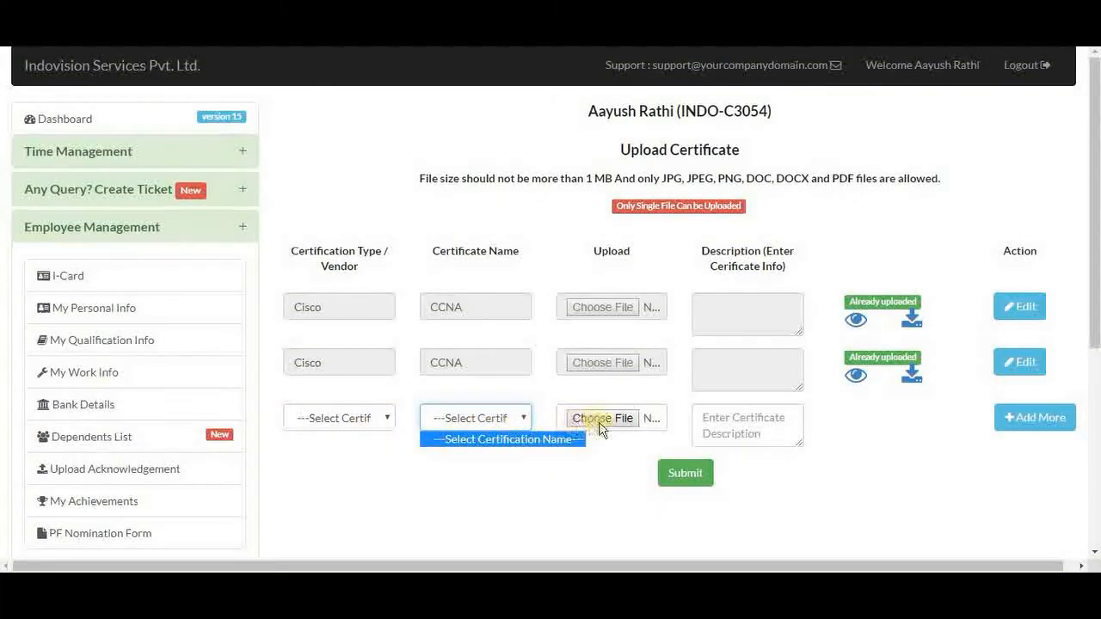
mouse_move(602, 418)
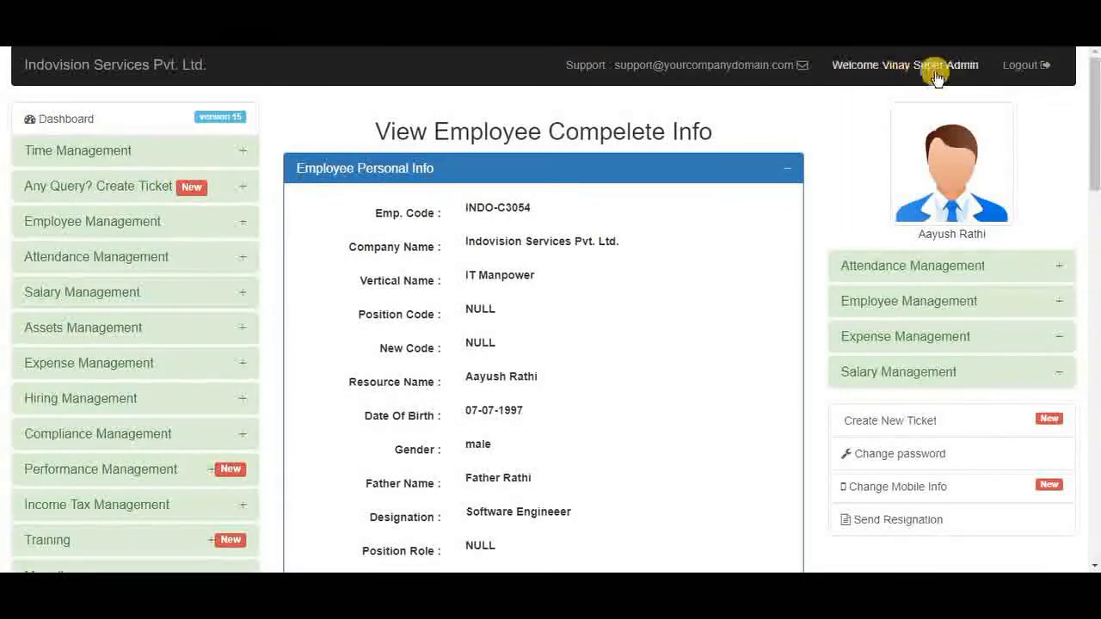
scroll("down", 3)
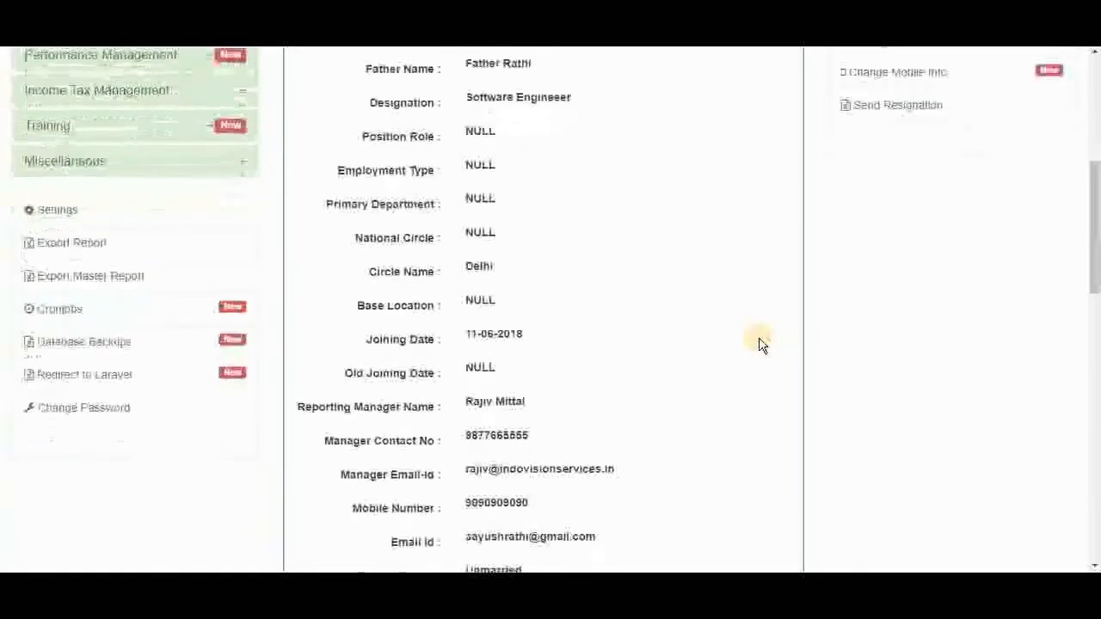
scroll("down", 3)
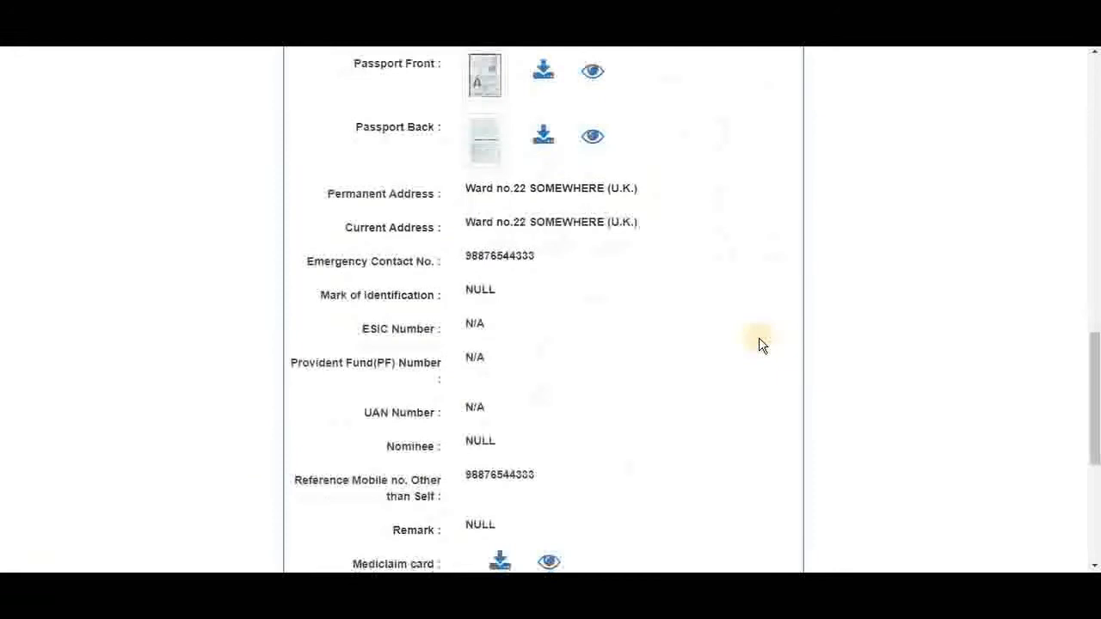
scroll("down", 3)
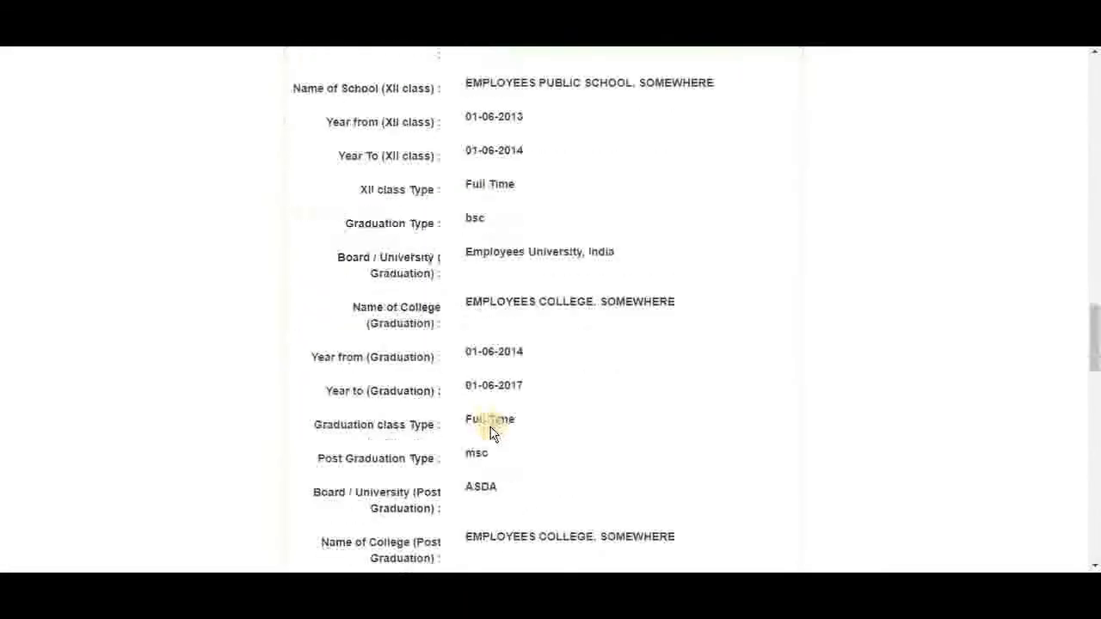
scroll("down", 3)
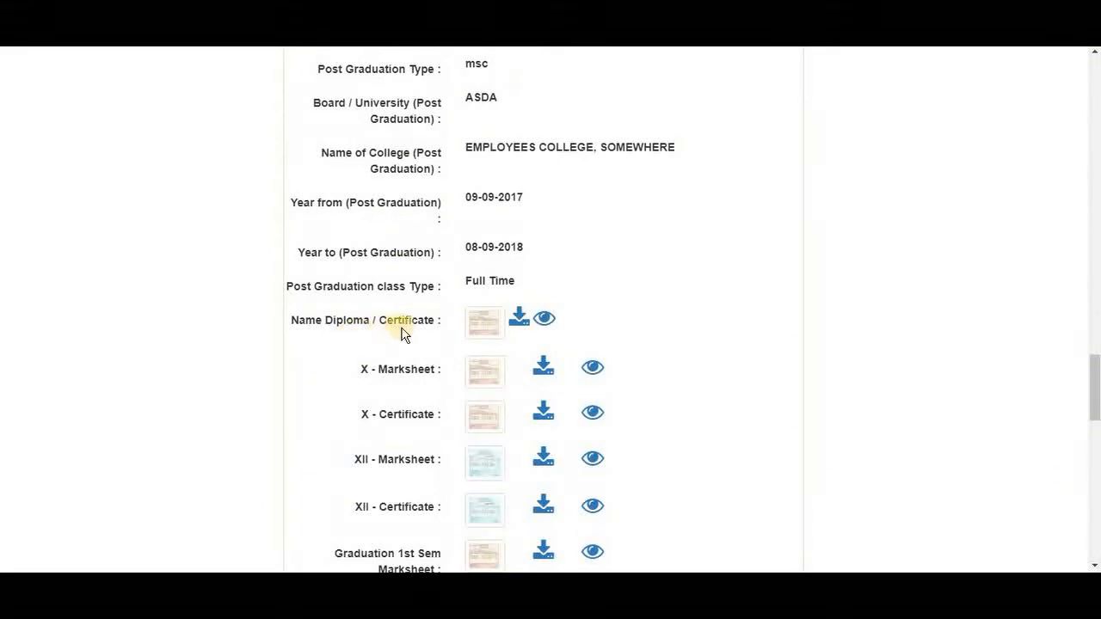
mouse_move(519, 318)
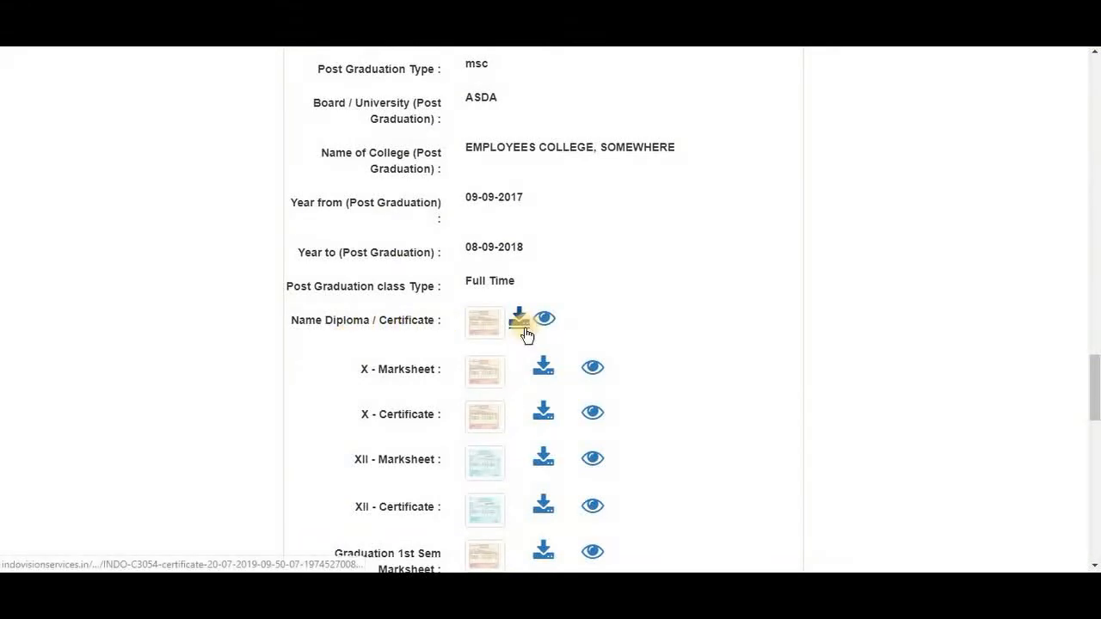
scroll("down", 3)
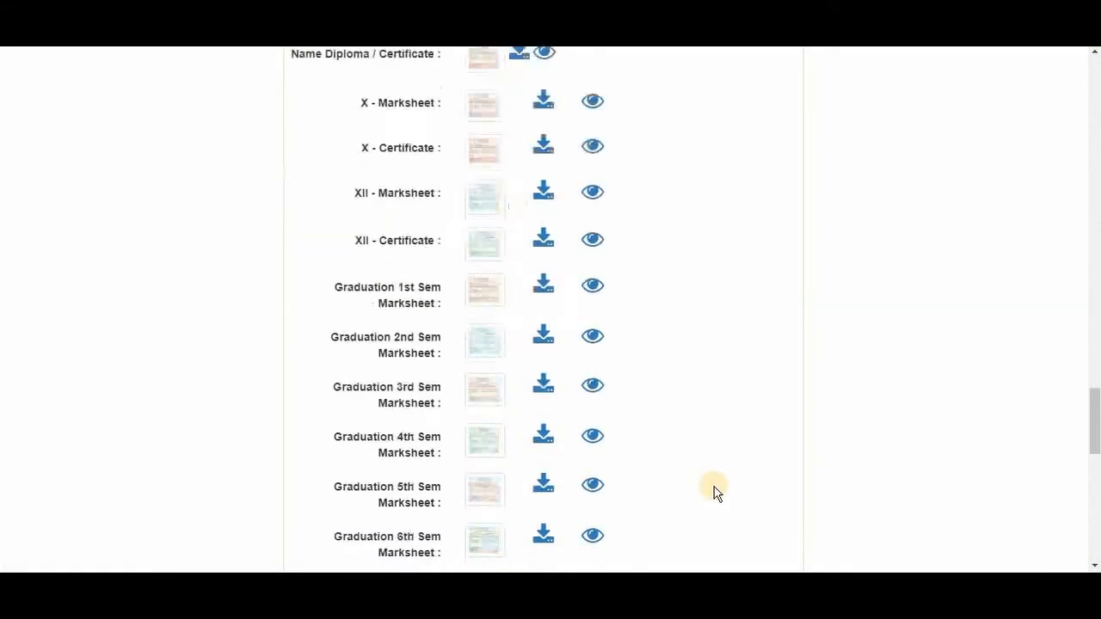
scroll("down", 3)
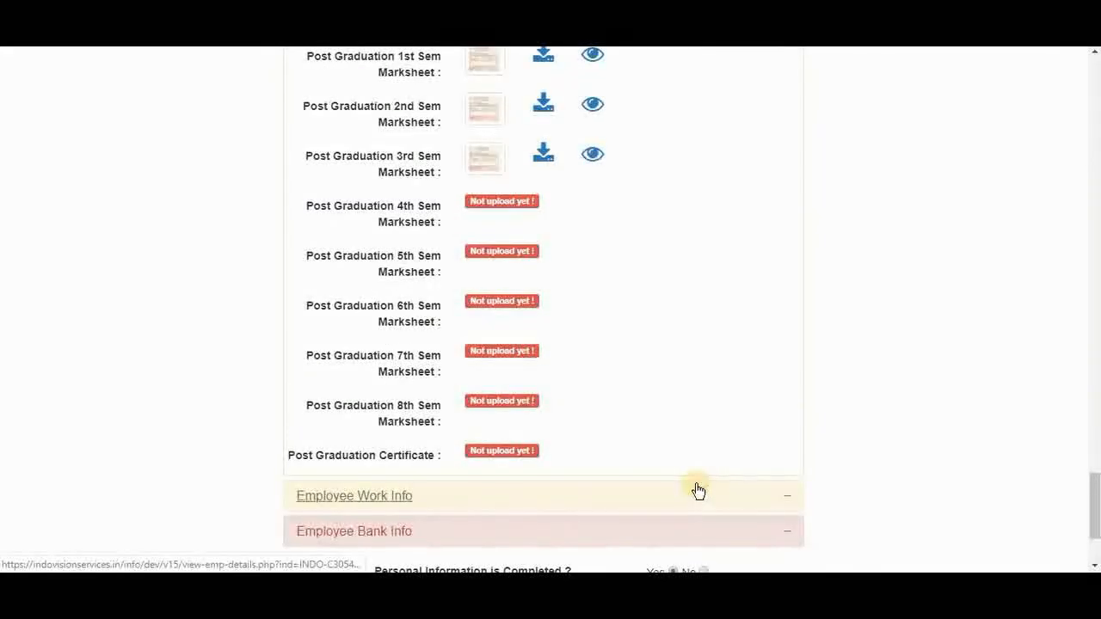
scroll("up", 3)
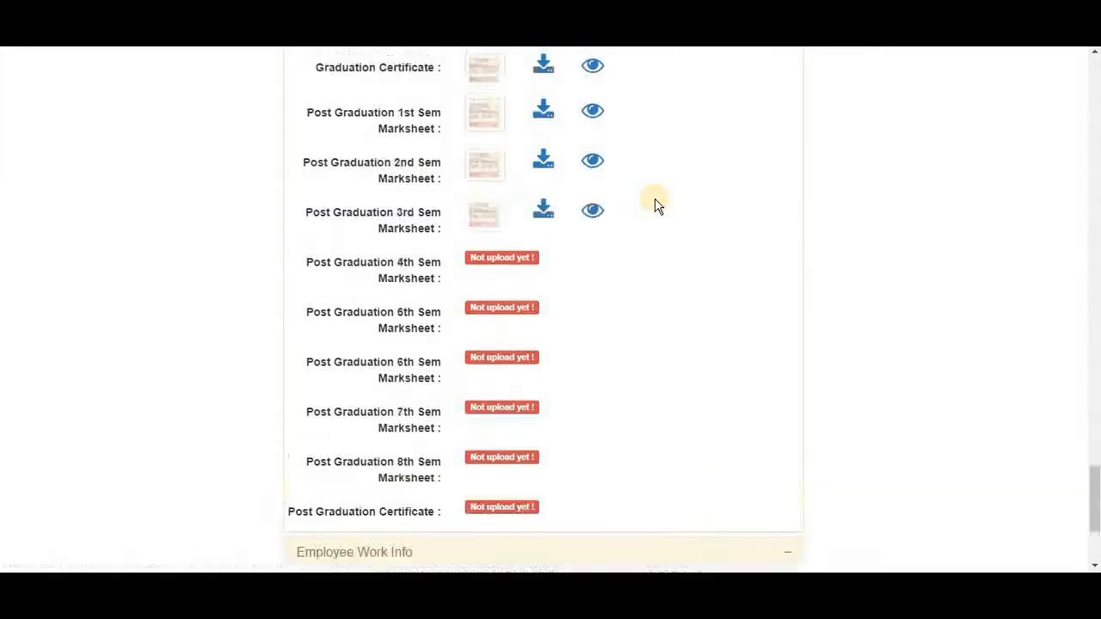
scroll("down", 3)
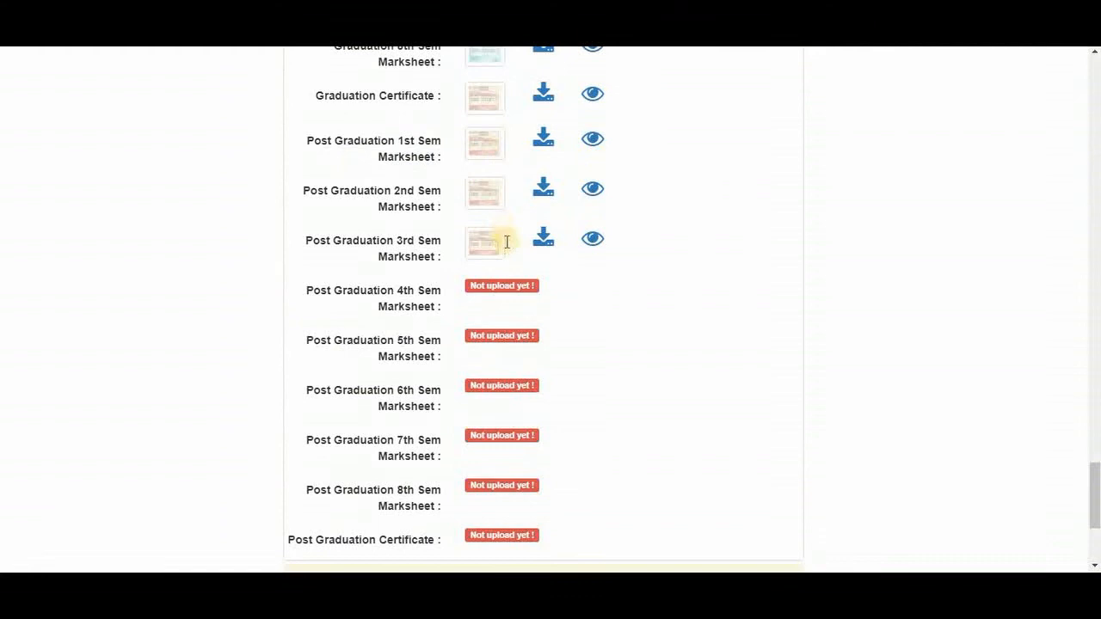
scroll("down", 3)
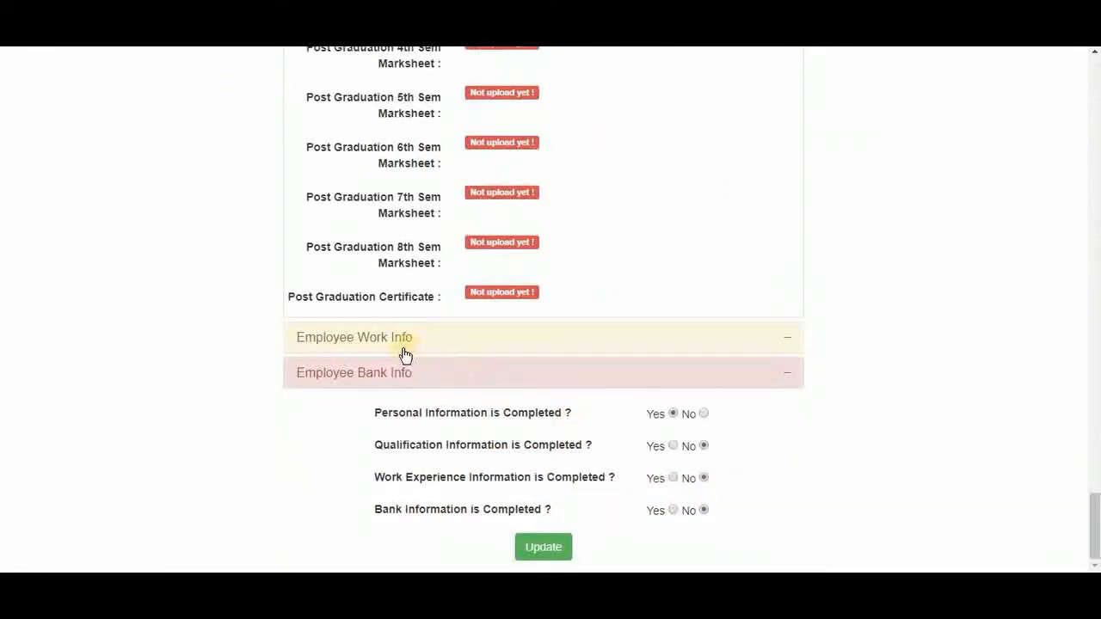
Step: Expand Employee Work Info and Bank Info, then view the uploaded passbook document
left_click(354, 337)
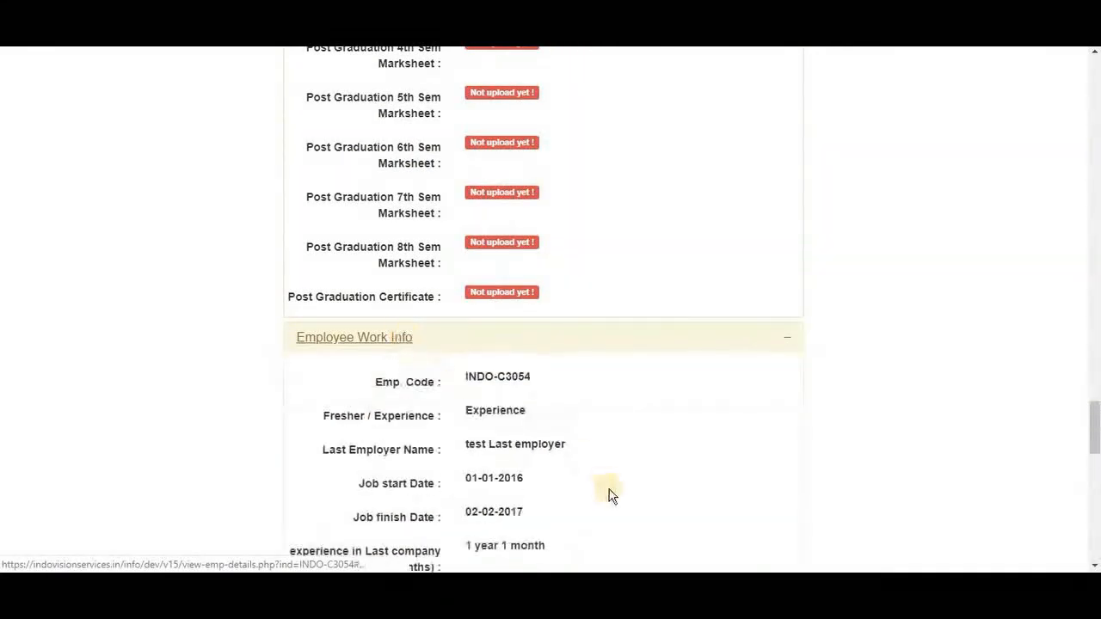
scroll("down", 3)
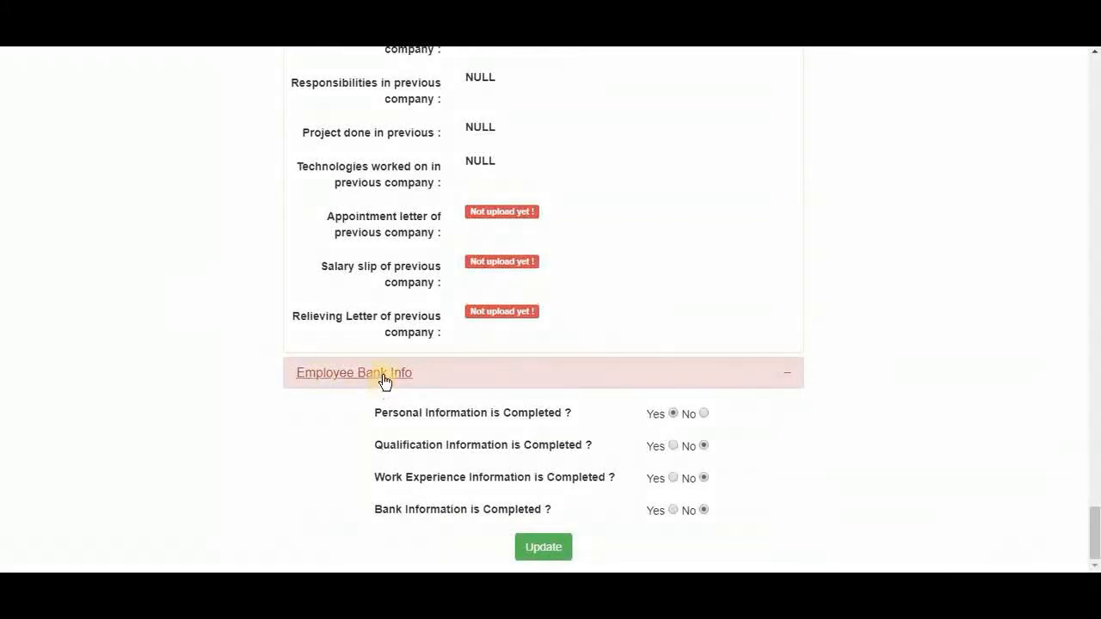
left_click(355, 371)
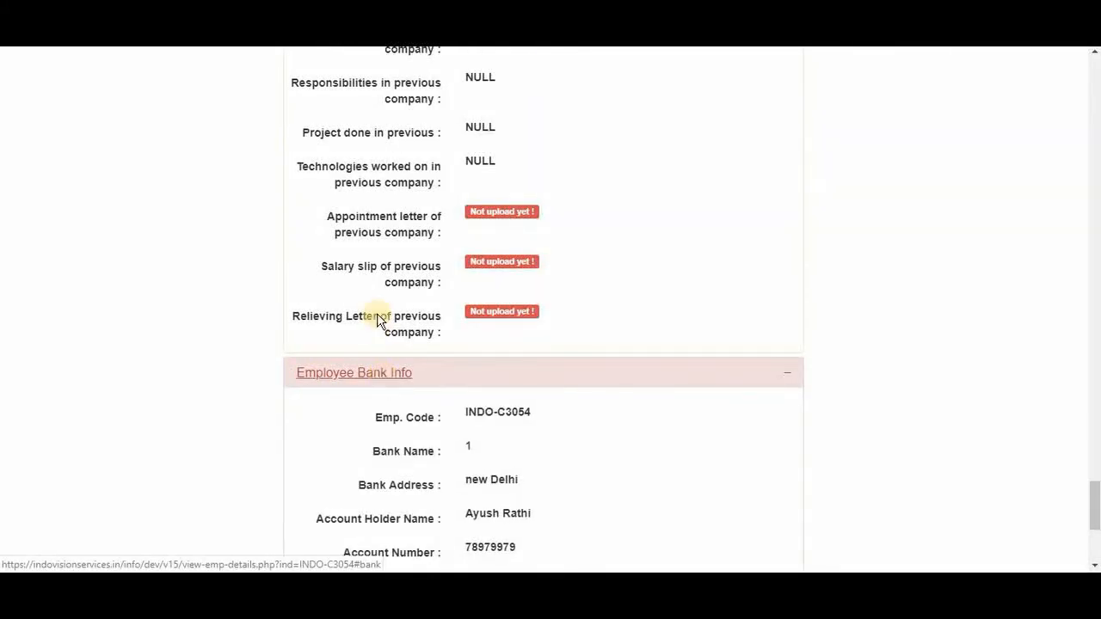
scroll("down", 3)
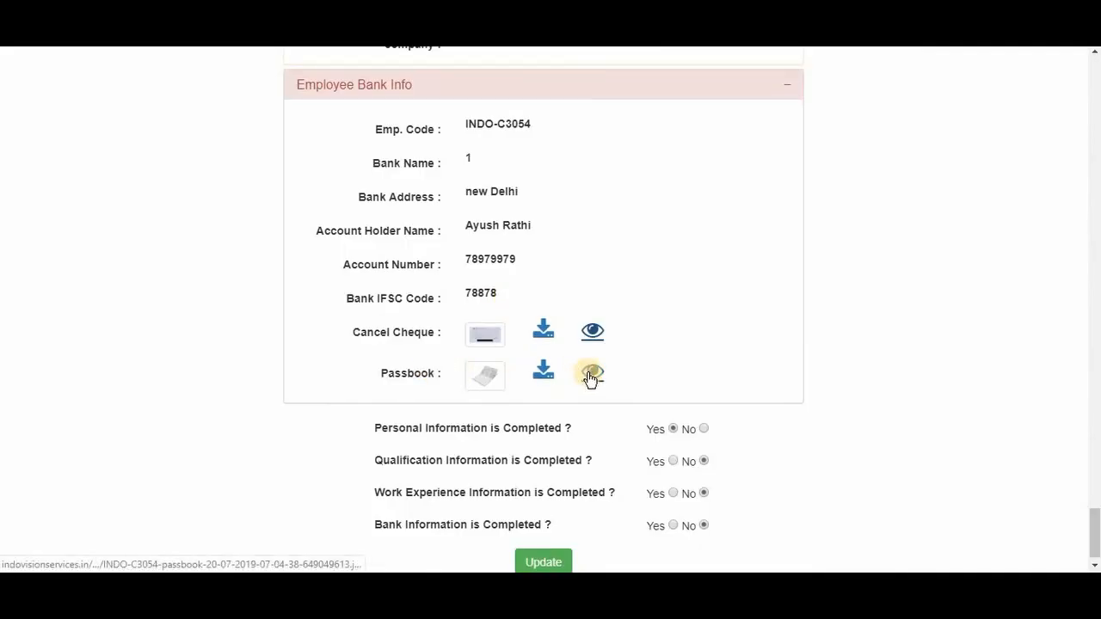
left_click(592, 372)
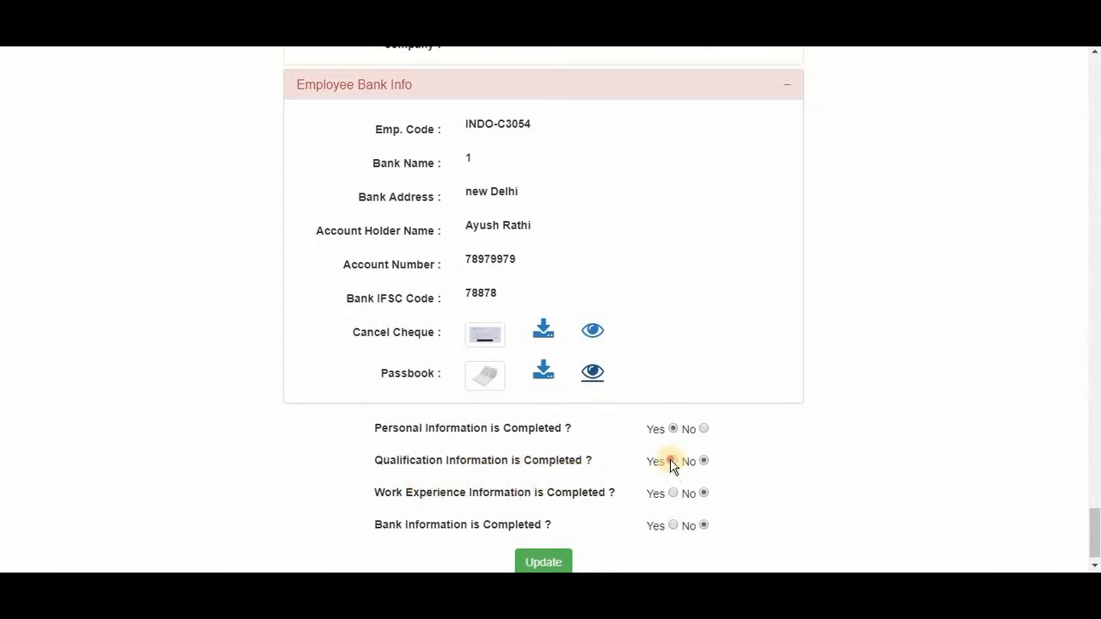
Step: Set 'Qualification Information is Completed?' to Yes and update the completion statuses
left_click(675, 461)
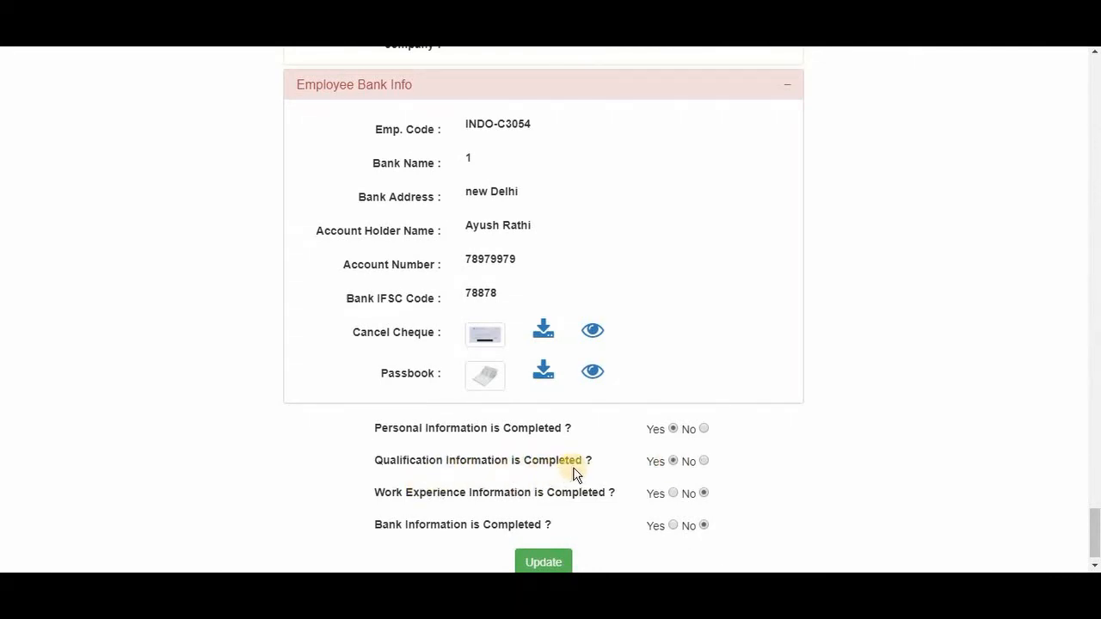
mouse_move(544, 561)
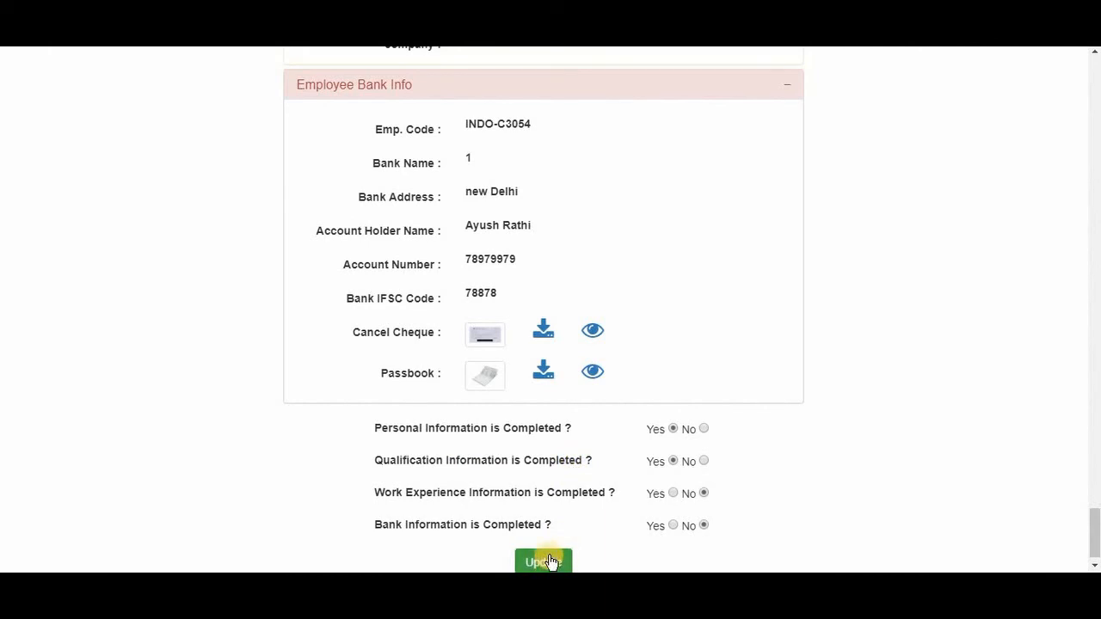
left_click(544, 561)
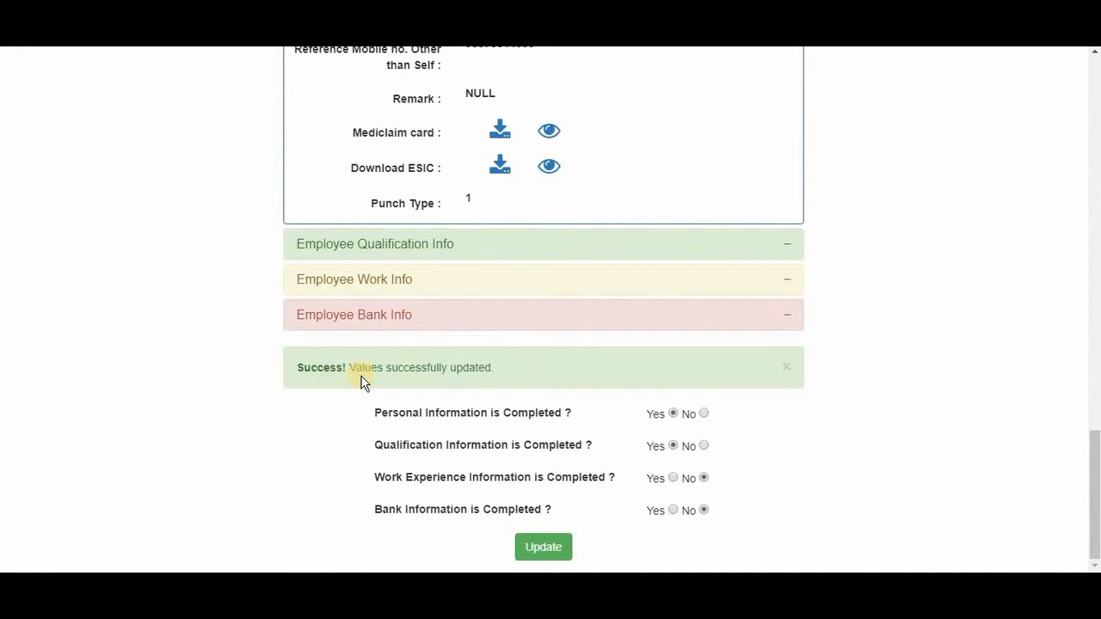
mouse_move(468, 386)
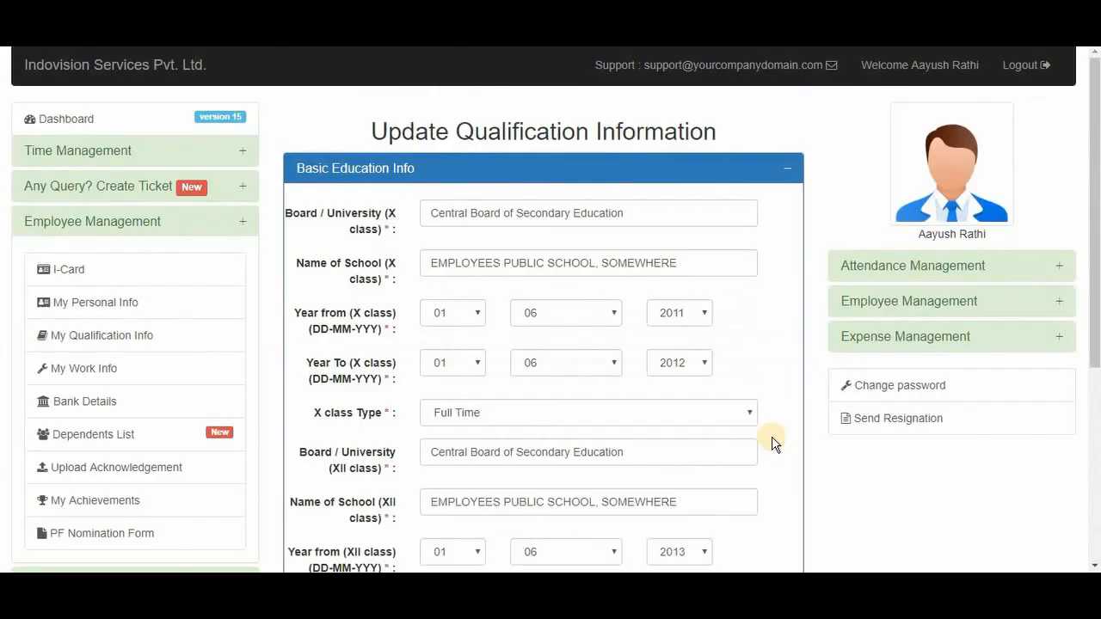
mouse_move(864, 118)
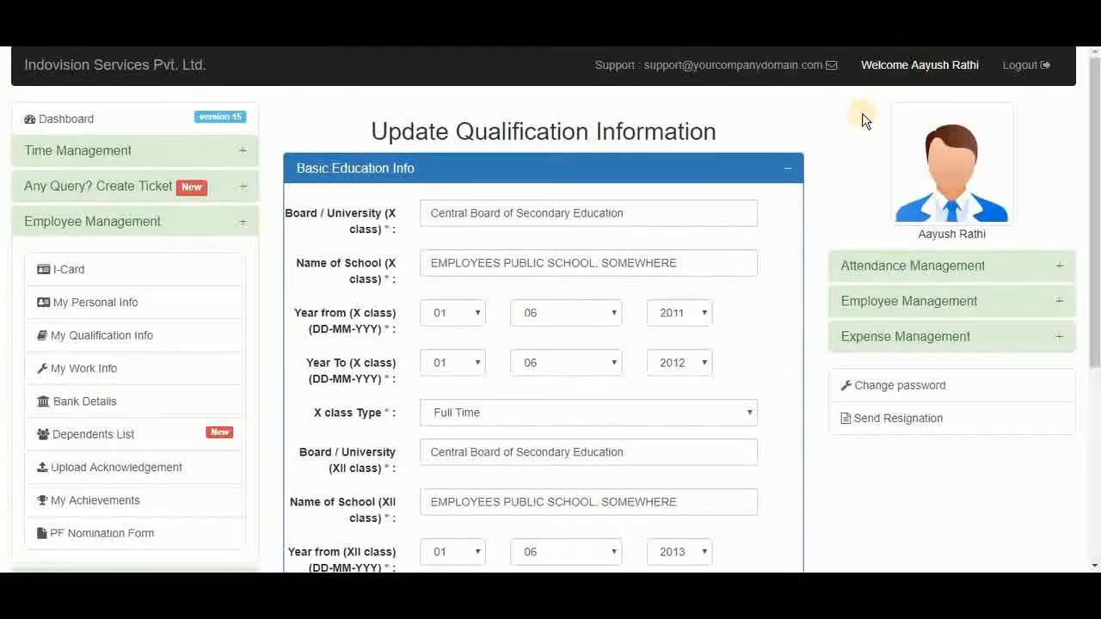
scroll("down", 3)
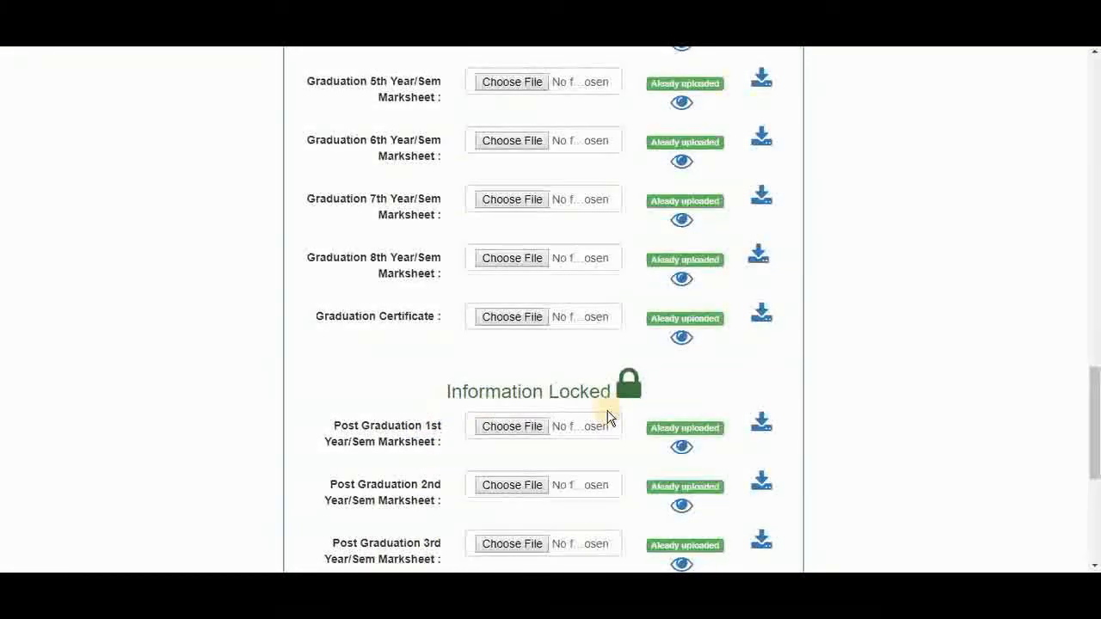
scroll("down", 3)
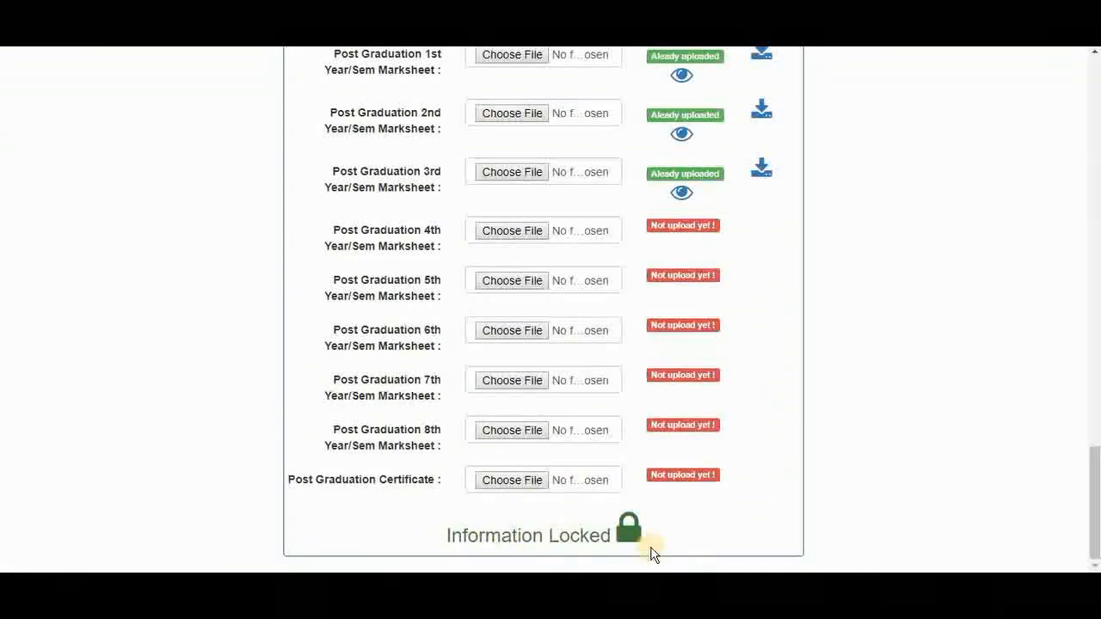